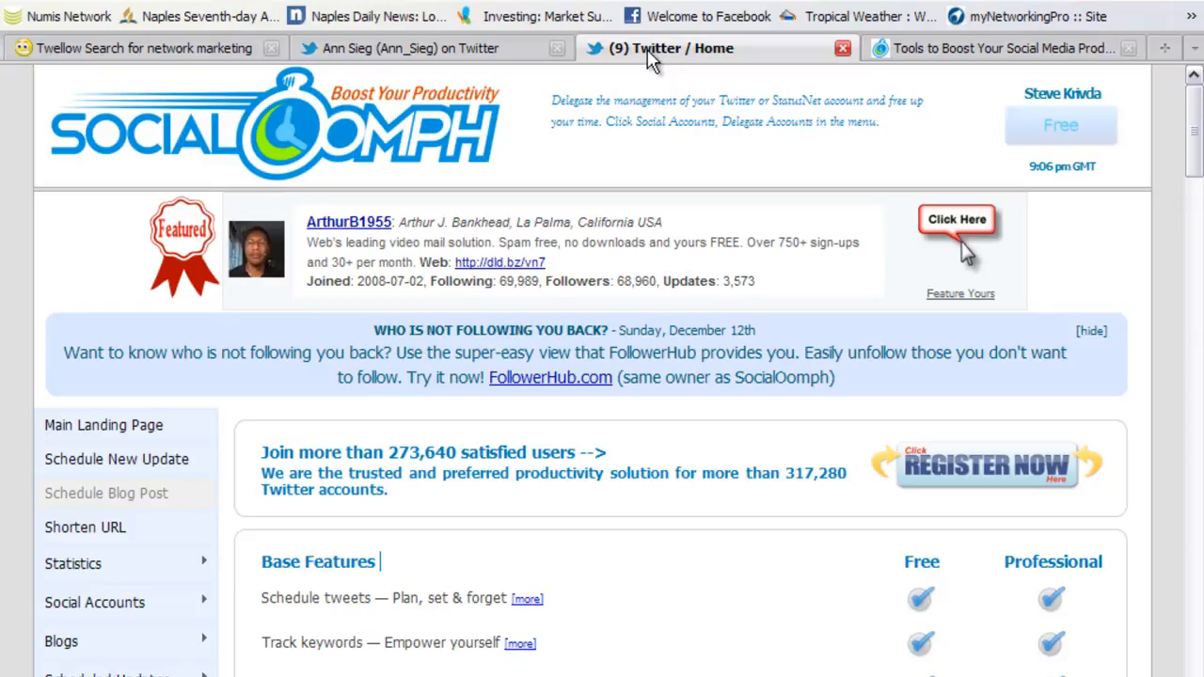
Post the mall-with-the-family tweet and load the 9 new tweets into the timeline
click(671, 49)
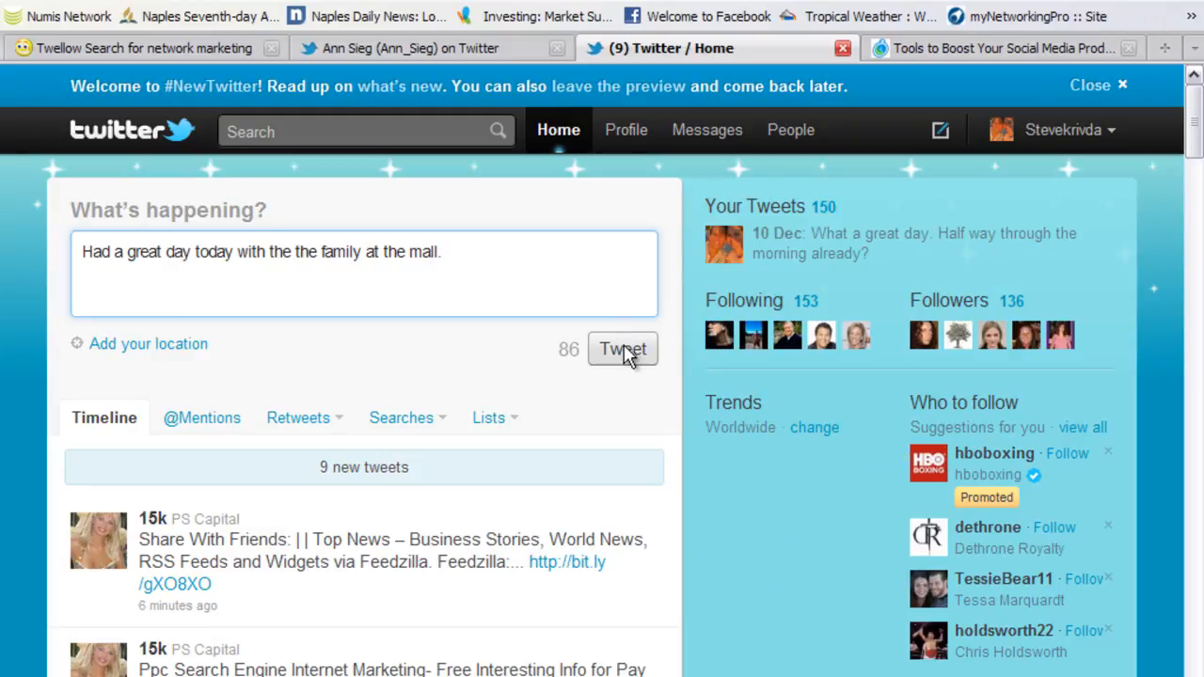
click(623, 348)
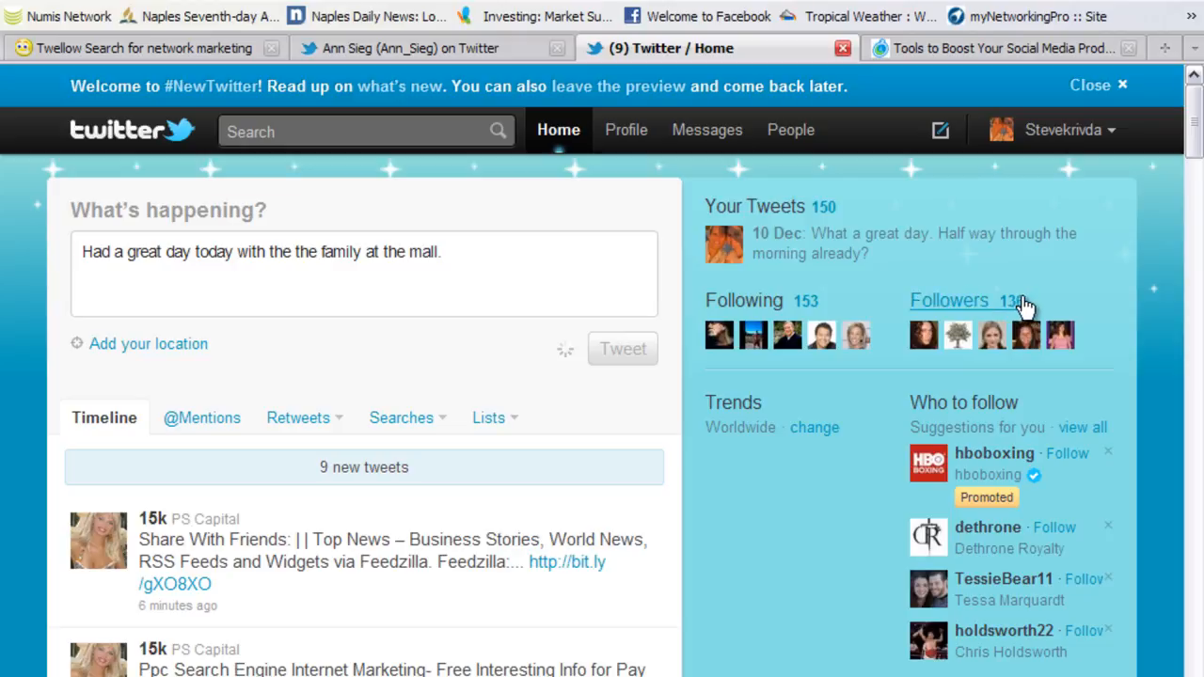
click(620, 348)
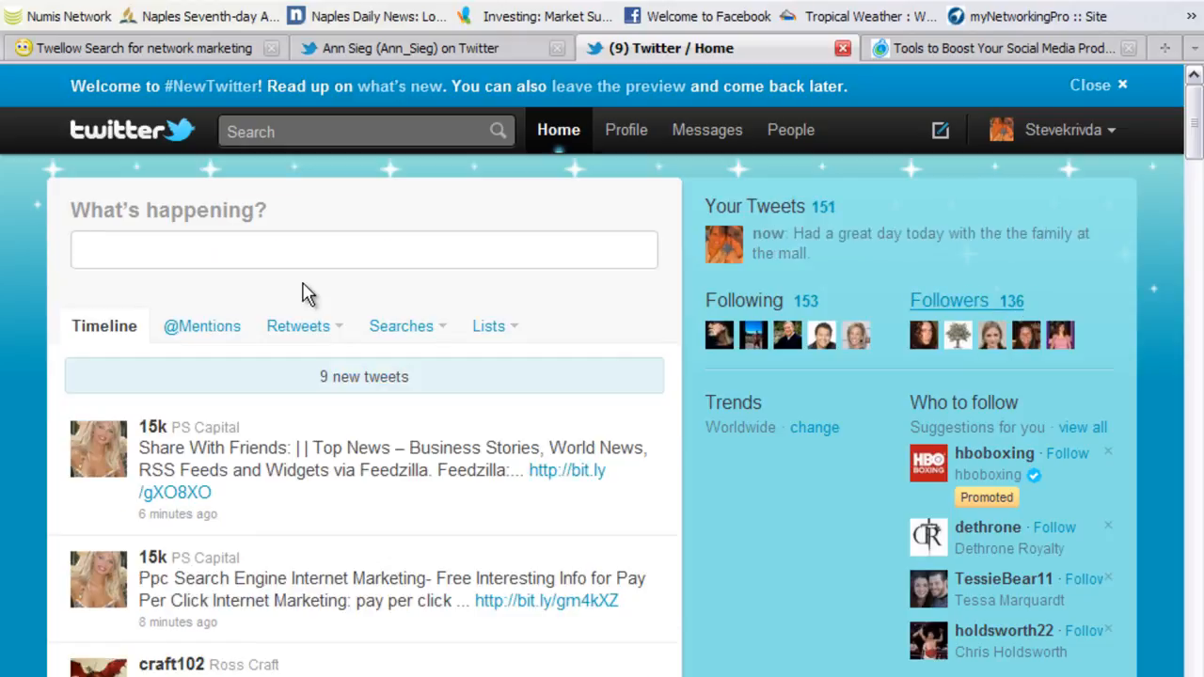
mouse_move(334, 388)
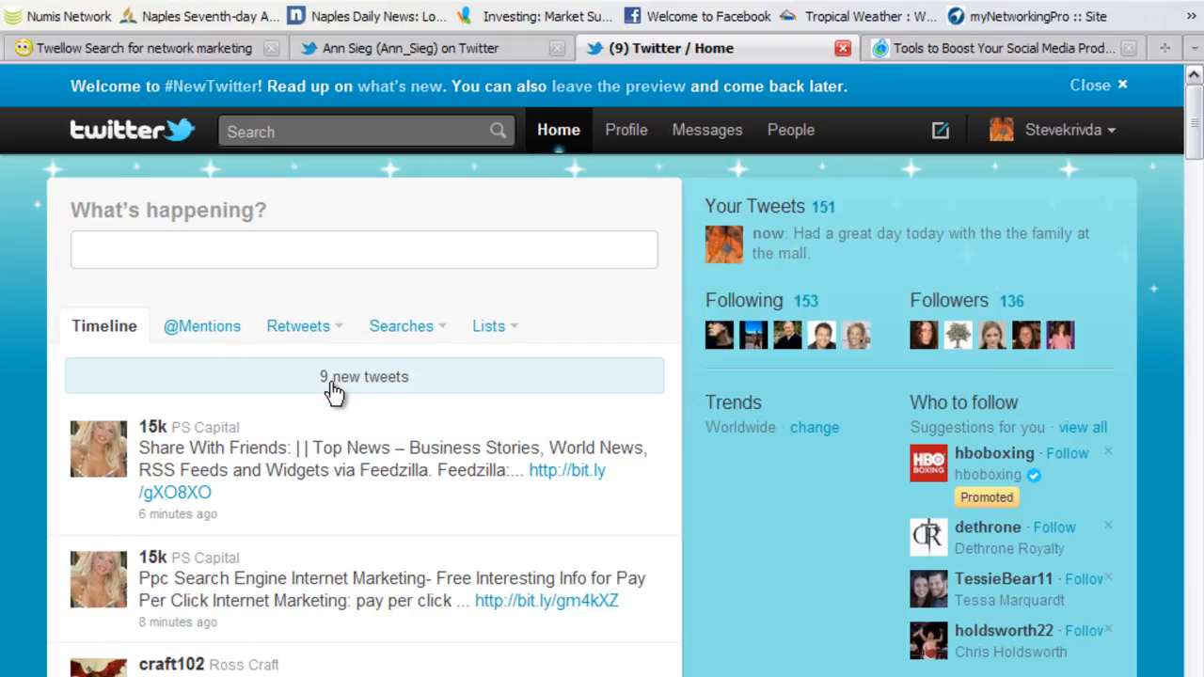
click(363, 377)
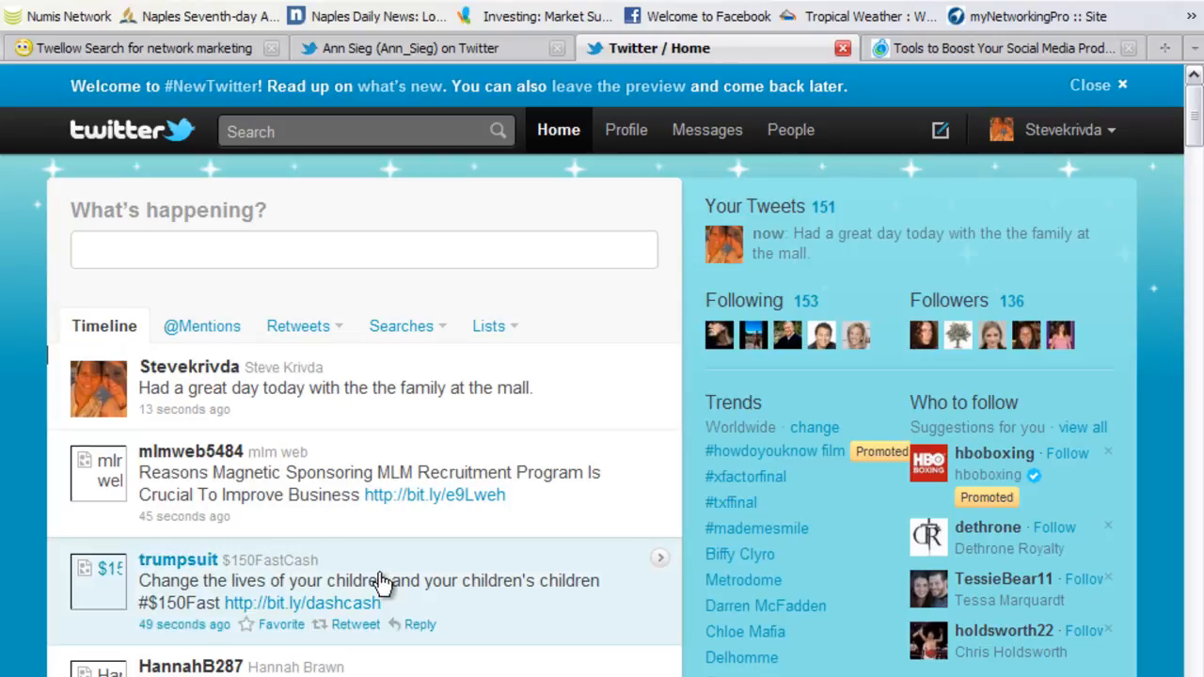
mouse_move(209, 374)
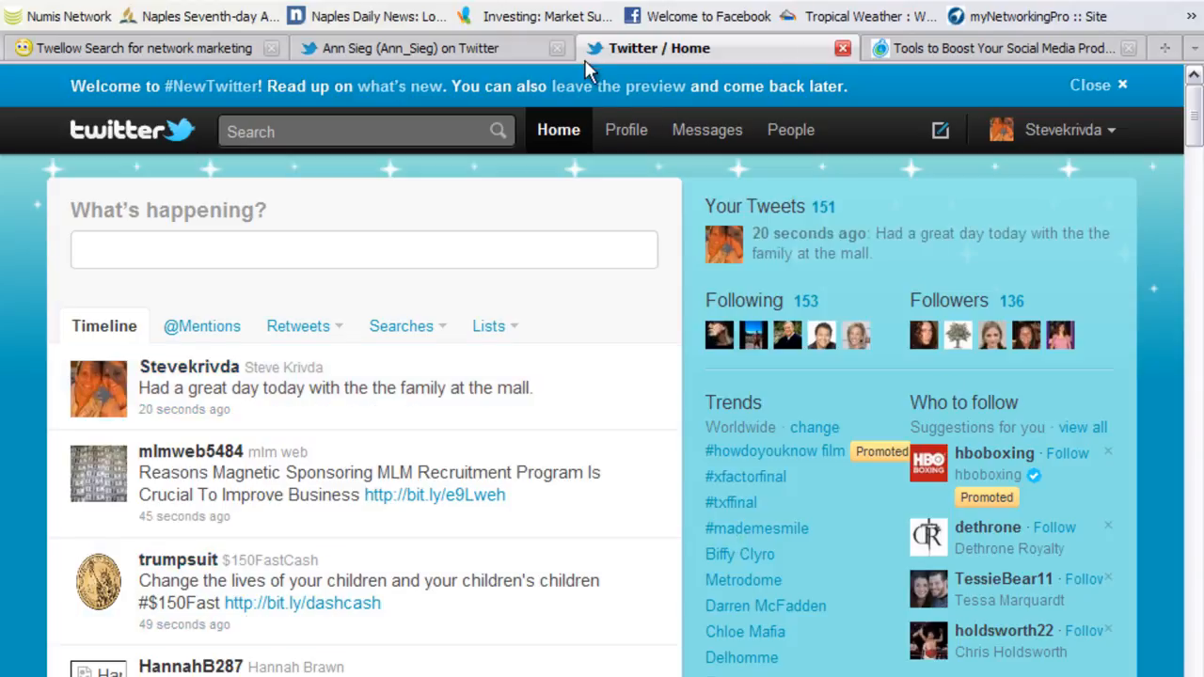
scroll(down, 3)
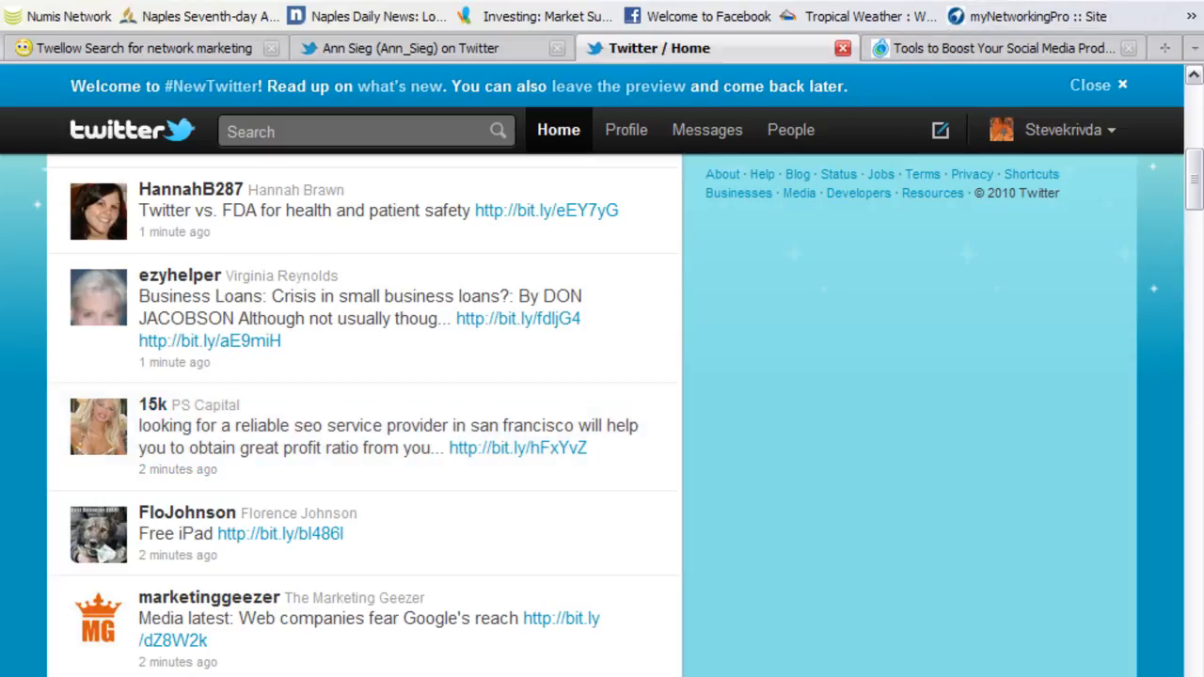
Return to the SocialOomph tab and browse down its base features list
click(1015, 49)
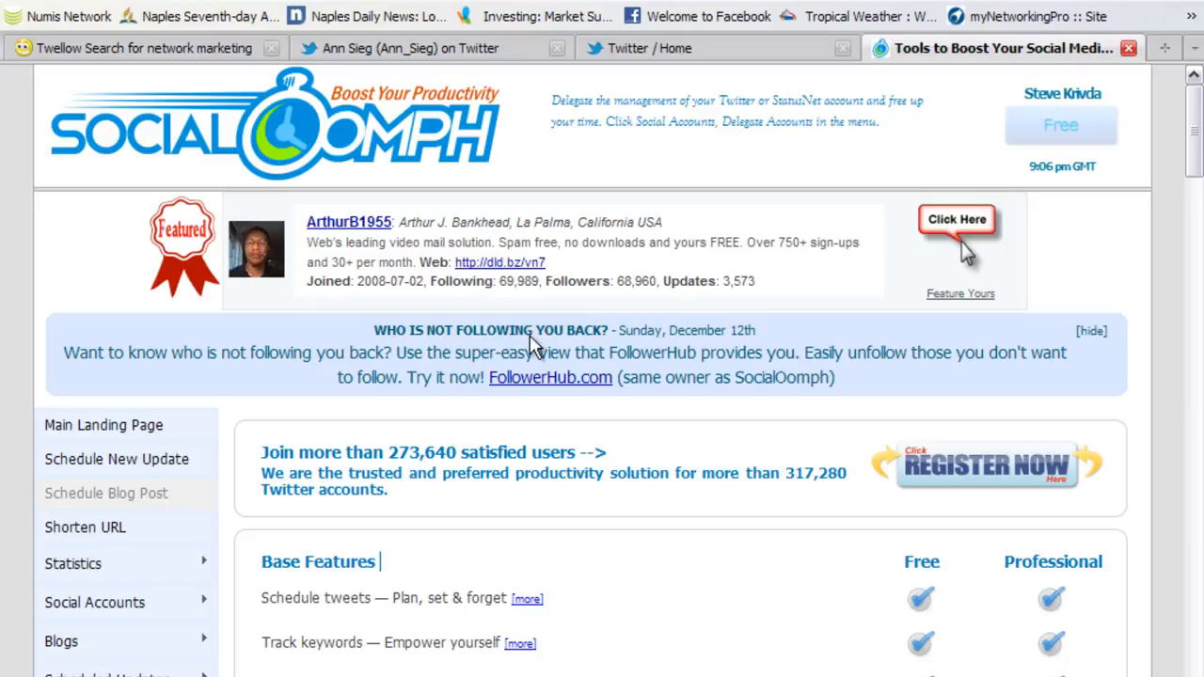
mouse_move(512, 353)
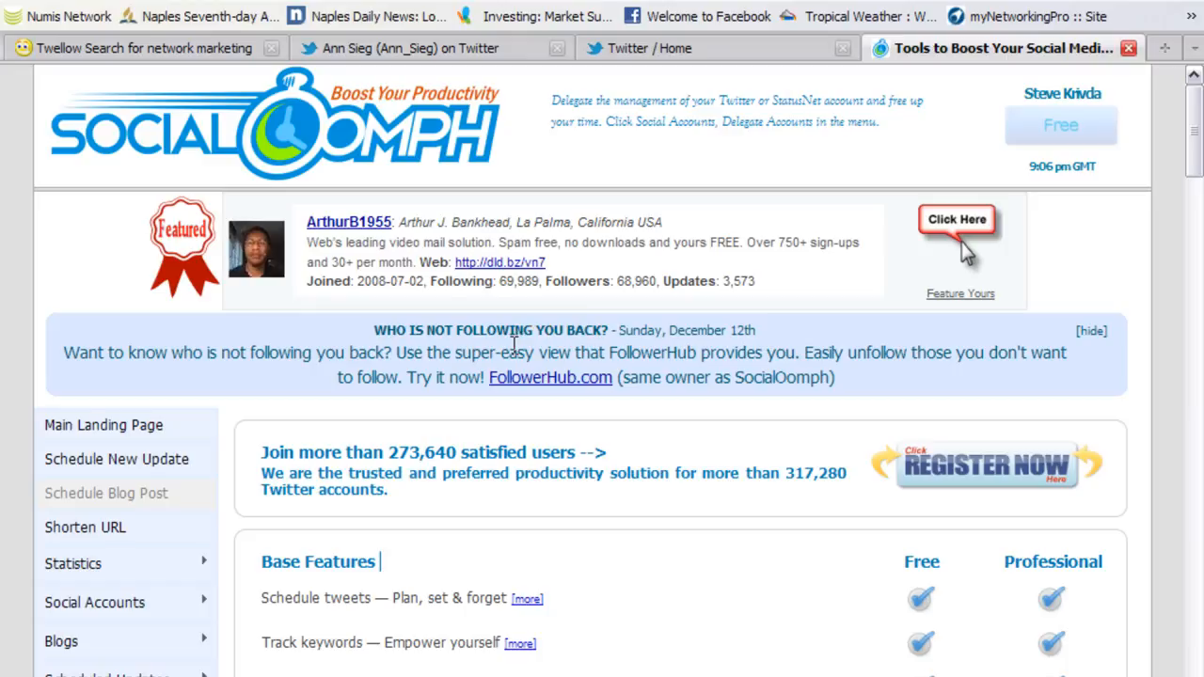
mouse_move(1023, 146)
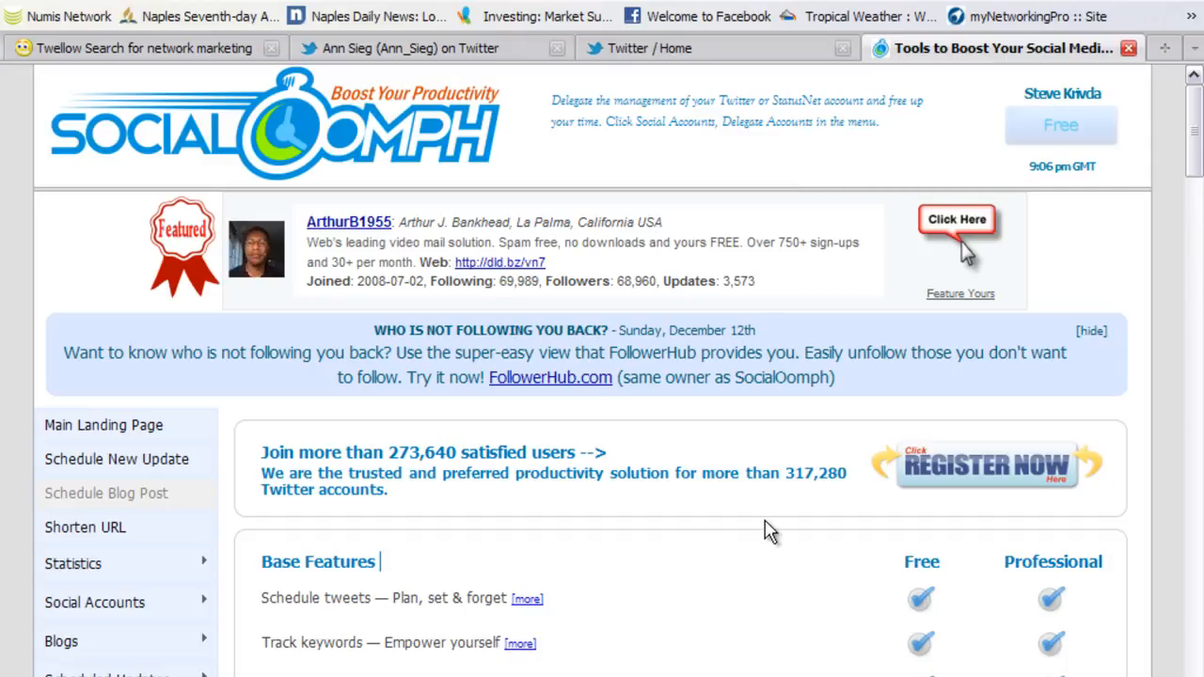
mouse_move(643, 553)
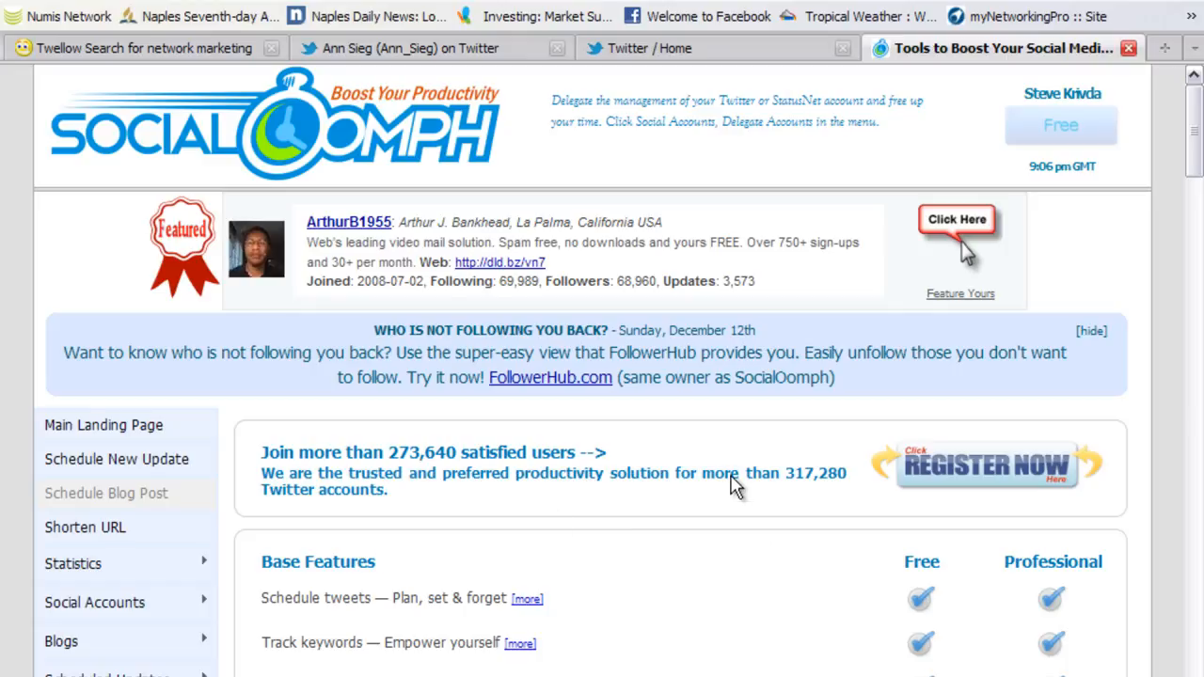
scroll(down, 3)
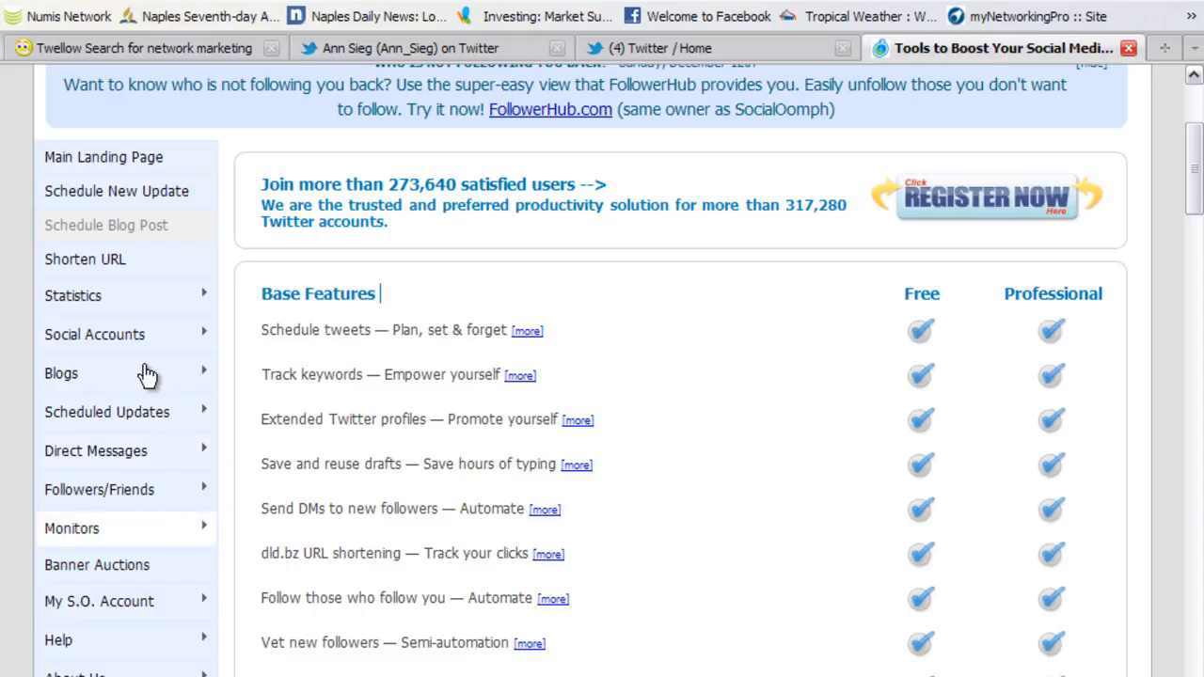
mouse_move(158, 335)
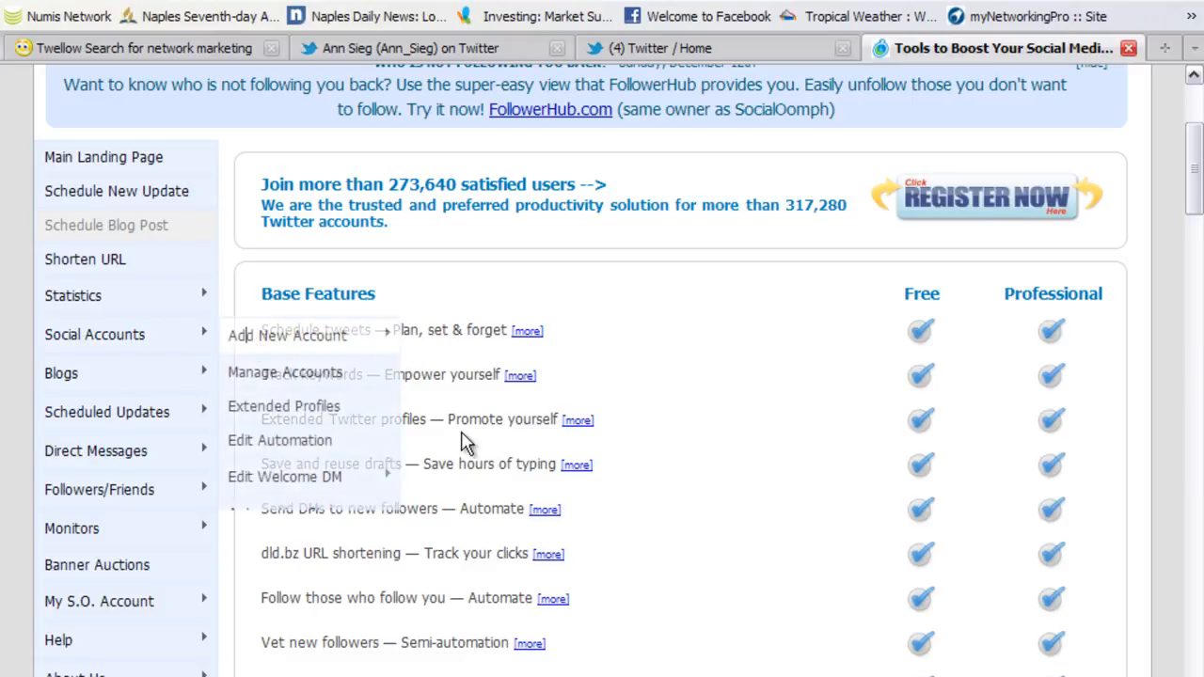
mouse_move(447, 463)
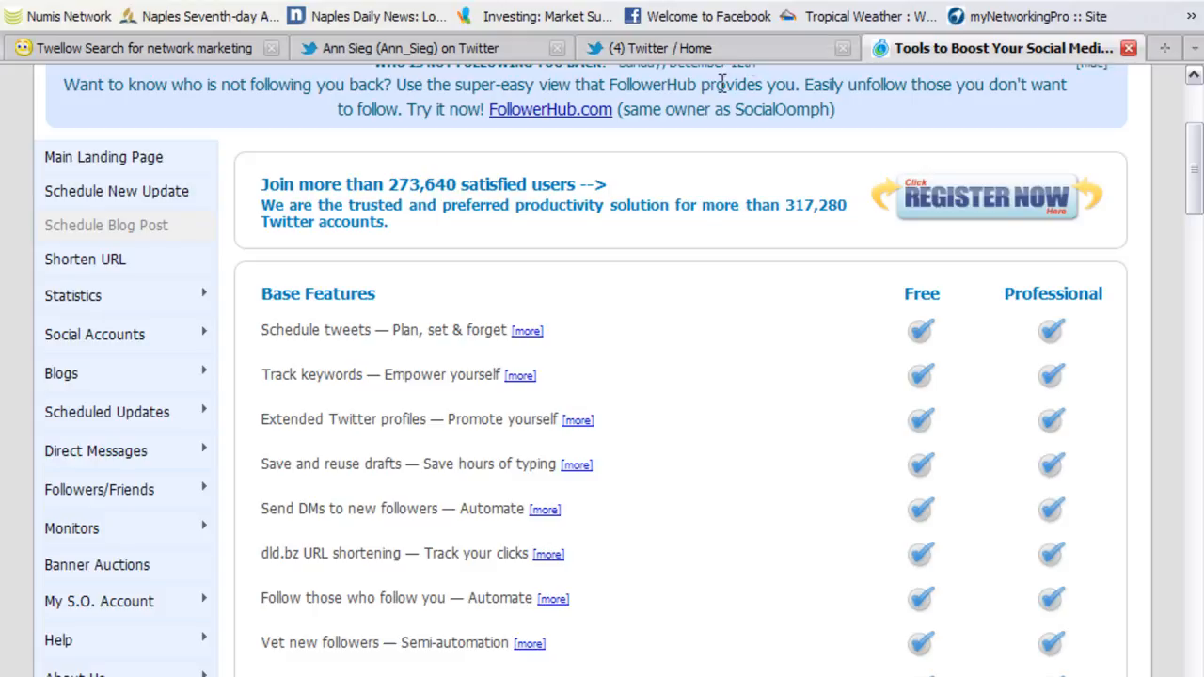
mouse_move(730, 158)
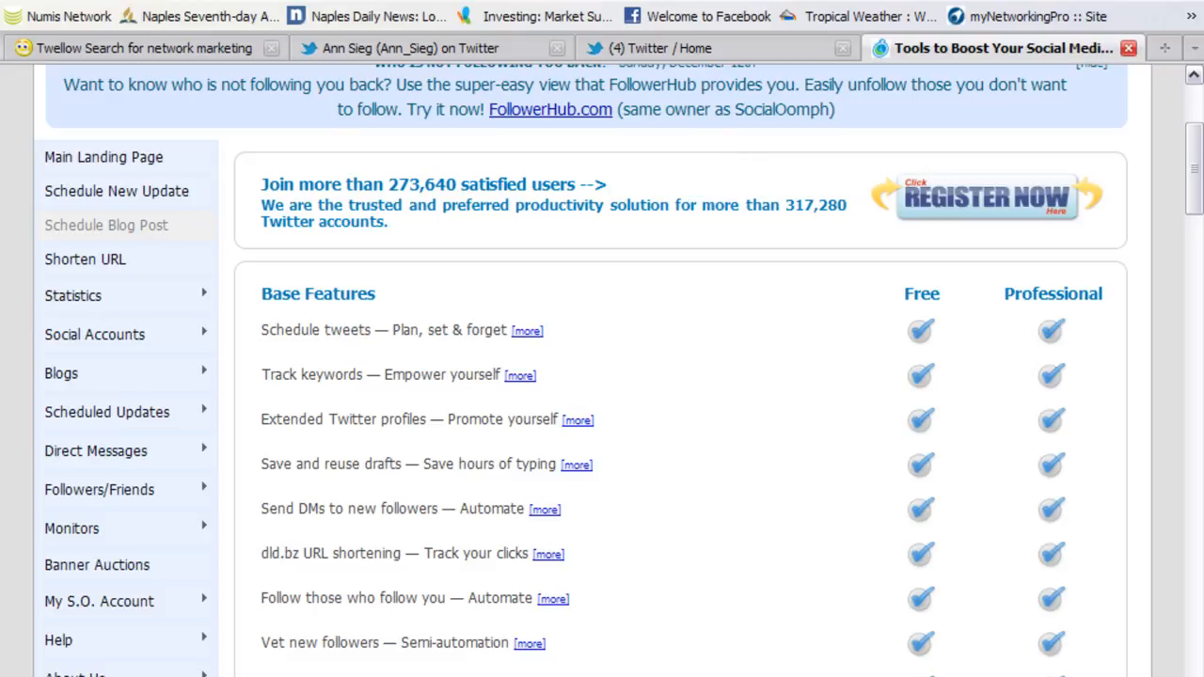
mouse_move(816, 482)
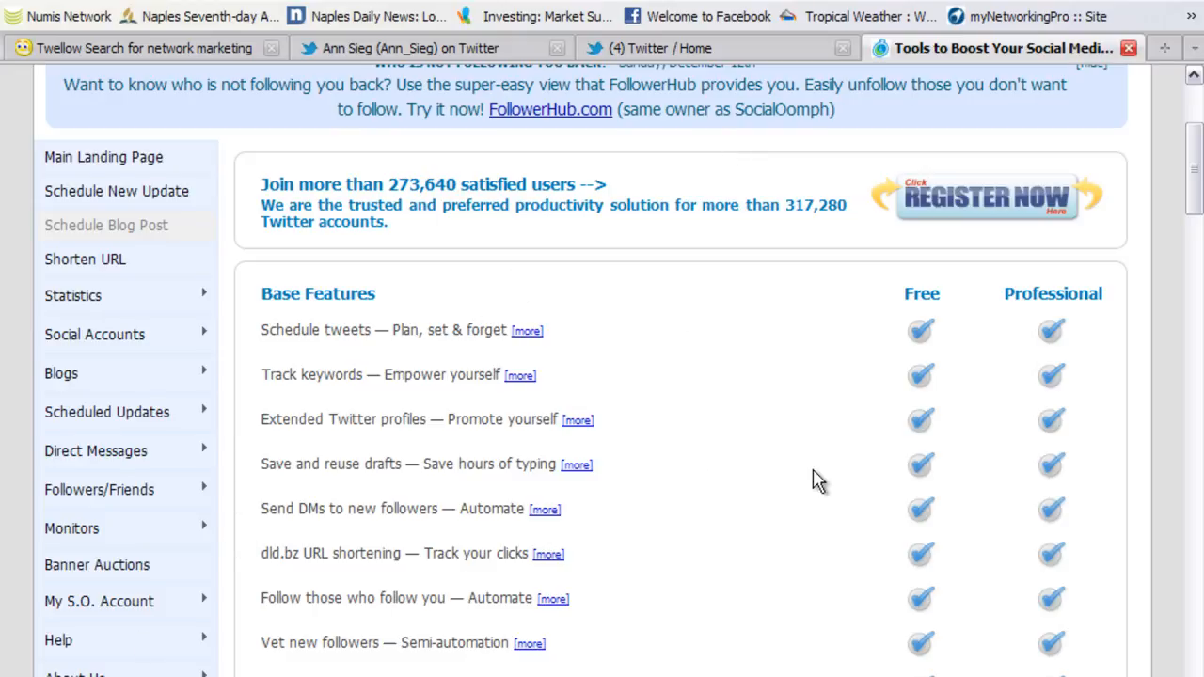
mouse_move(842, 483)
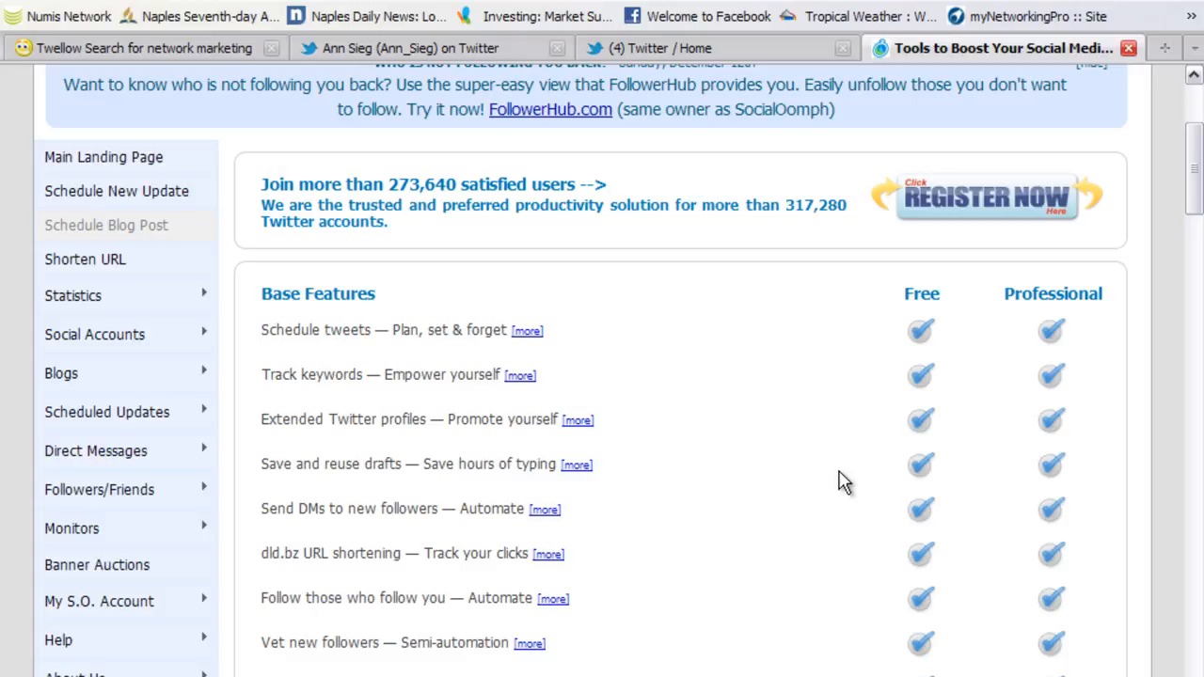
mouse_move(781, 489)
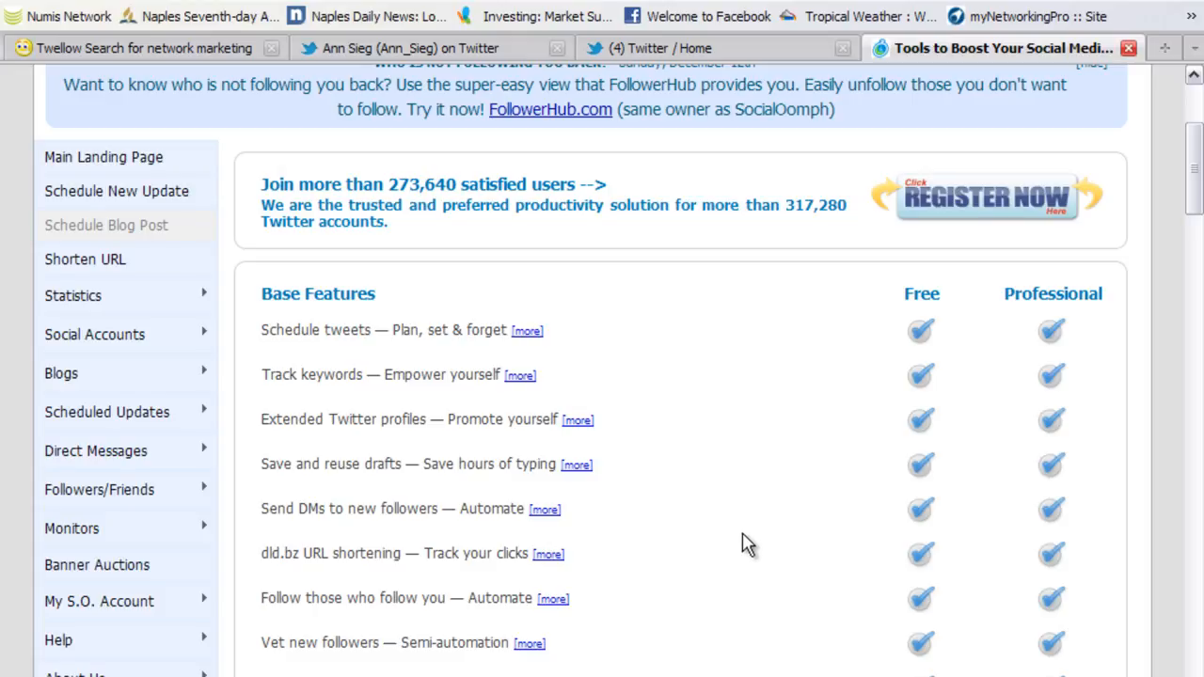
mouse_move(741, 549)
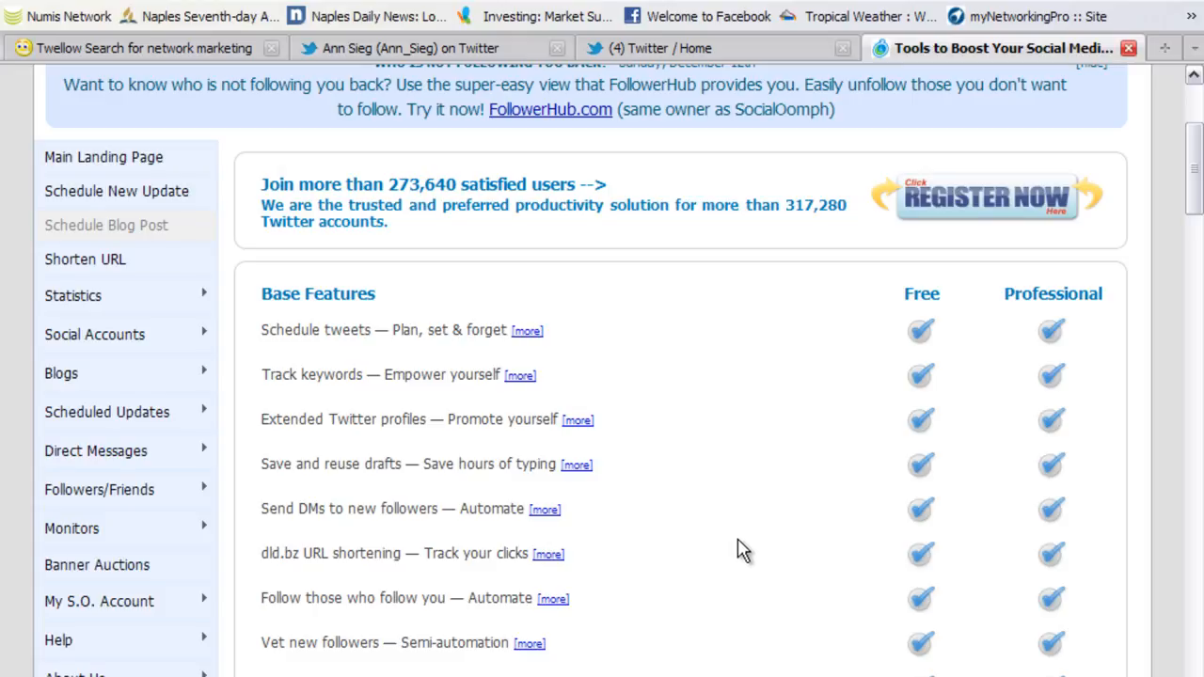
mouse_move(715, 478)
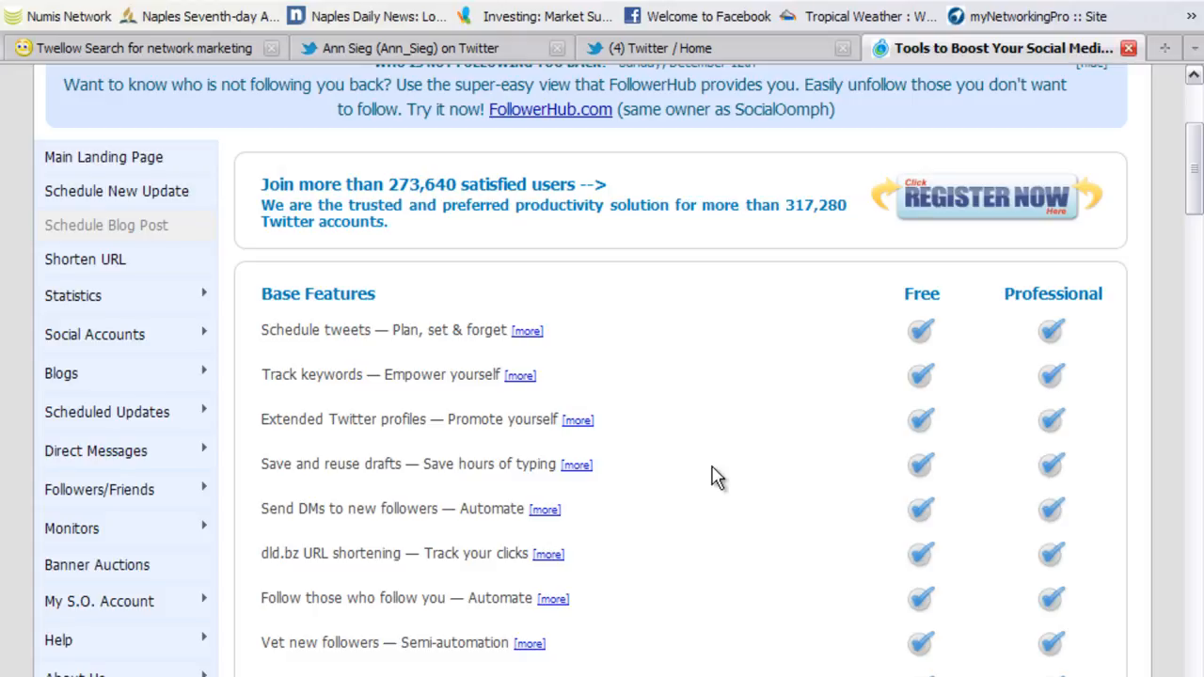
mouse_move(704, 463)
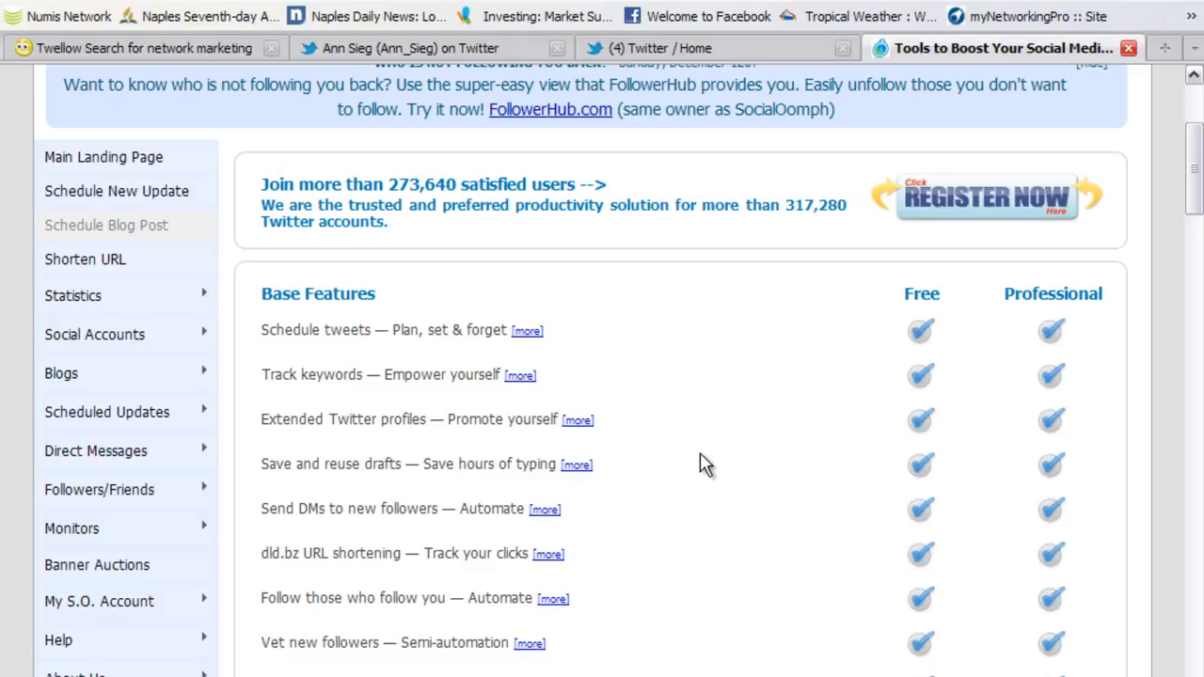
mouse_move(7, 323)
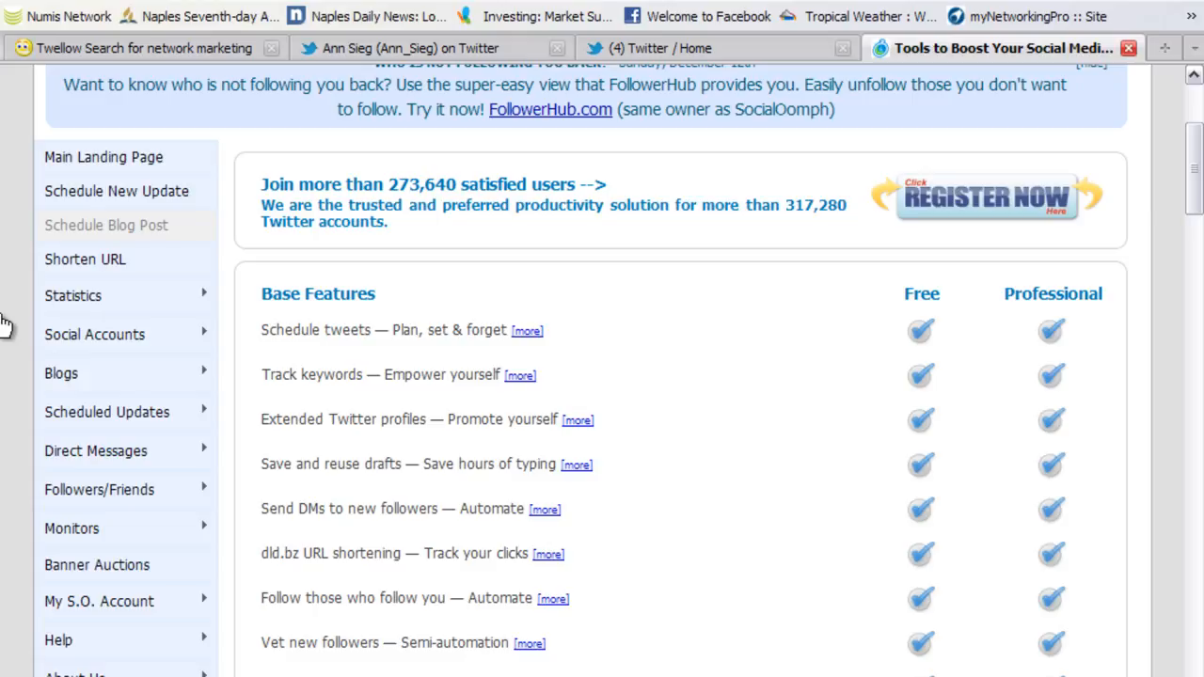
mouse_move(126, 412)
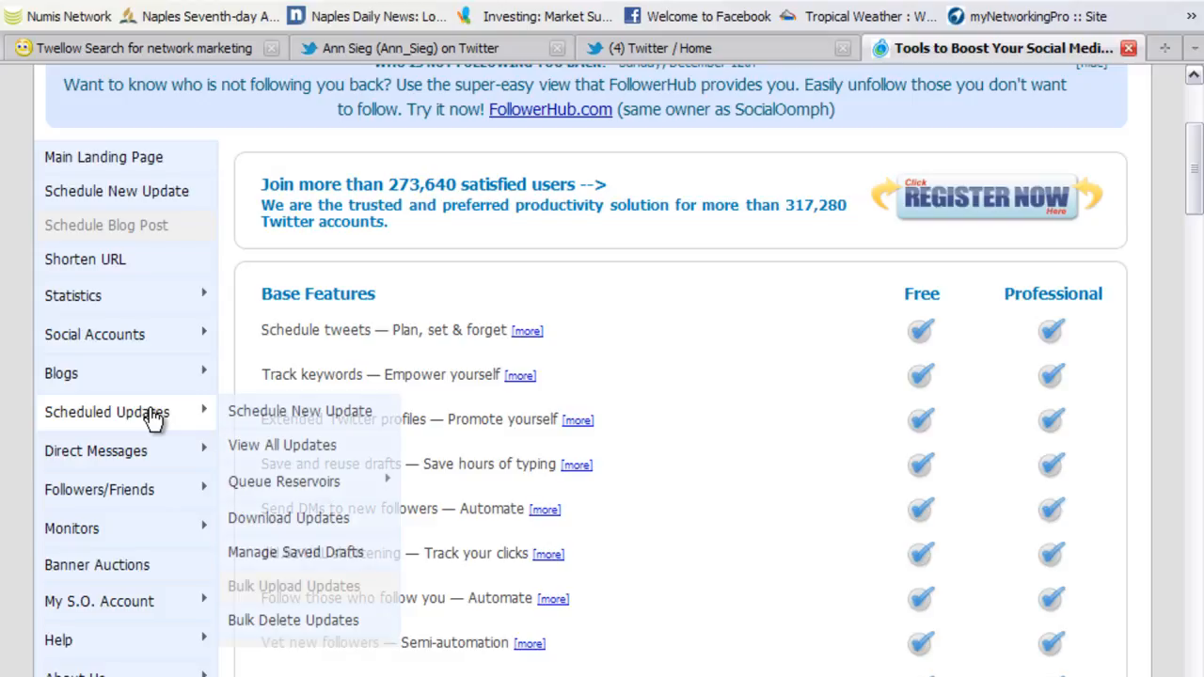
mouse_move(149, 389)
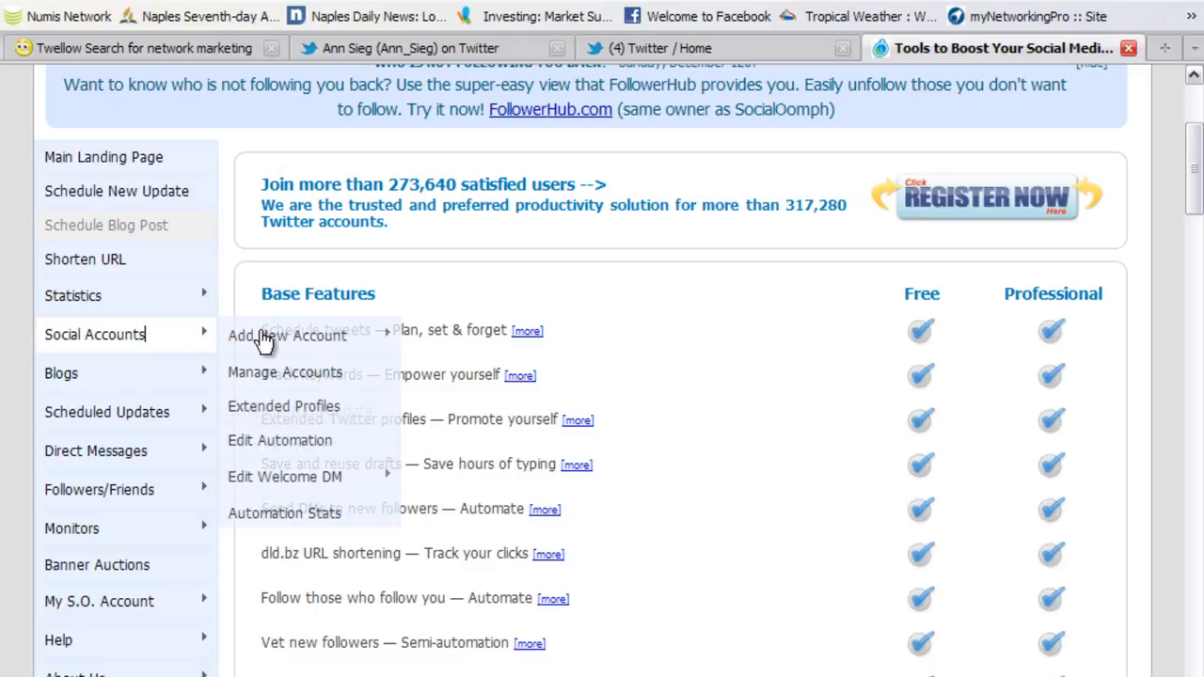
mouse_move(313, 343)
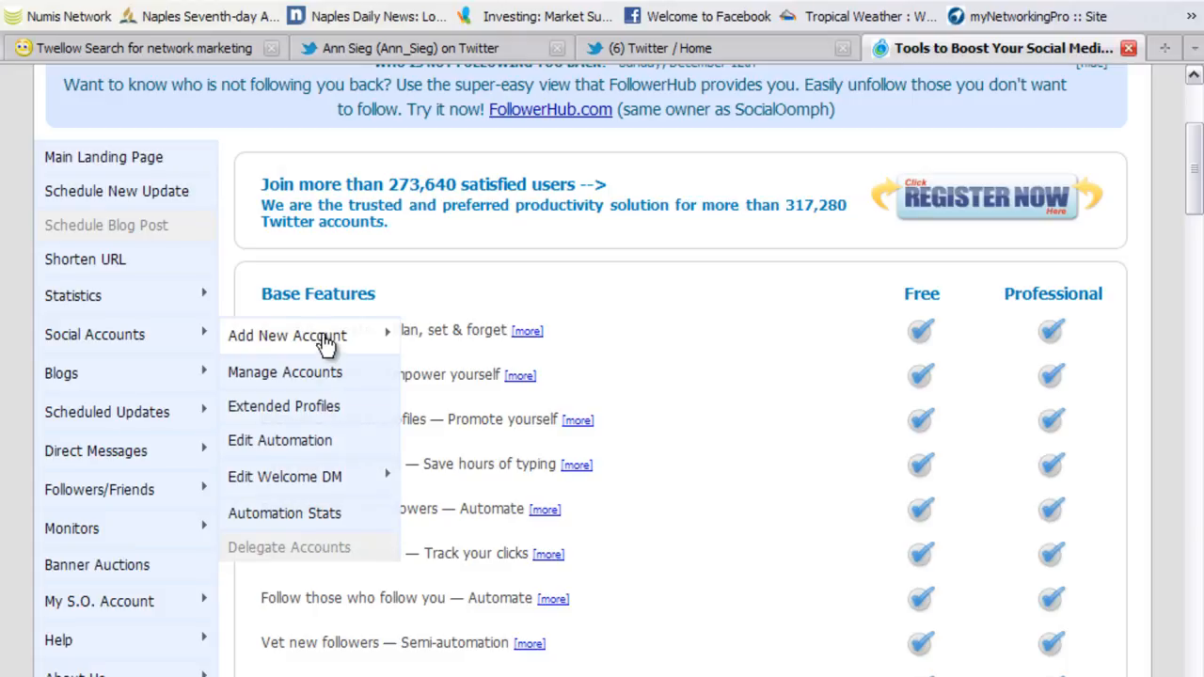
mouse_move(365, 340)
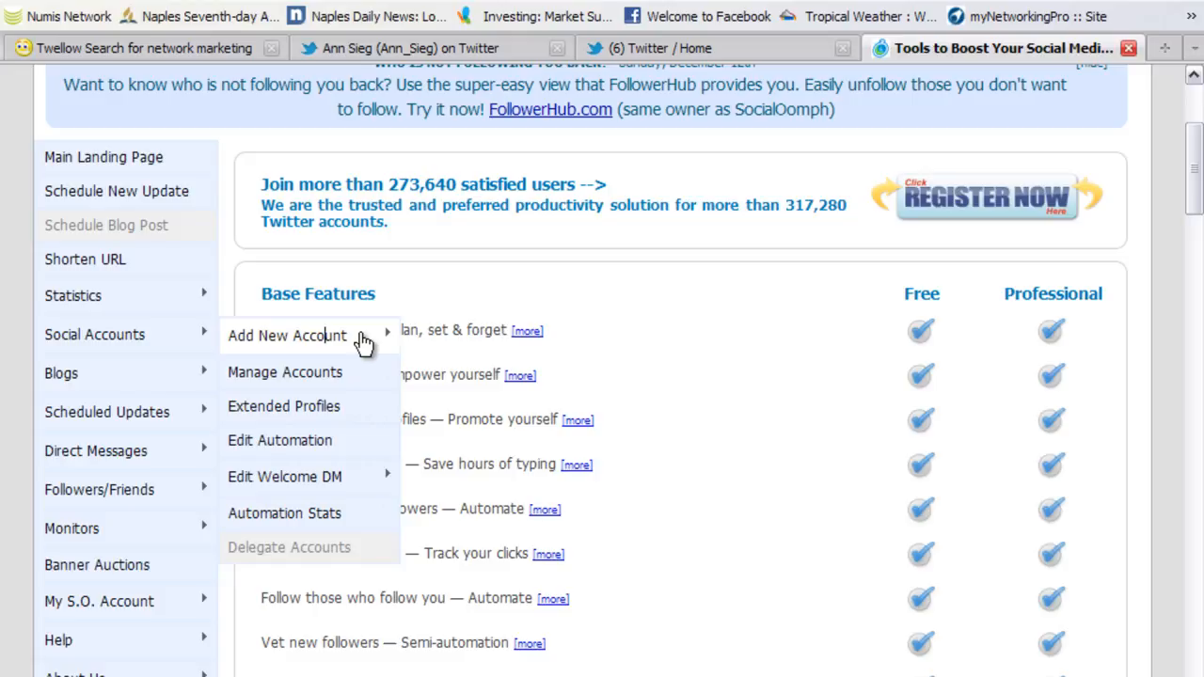
mouse_move(335, 343)
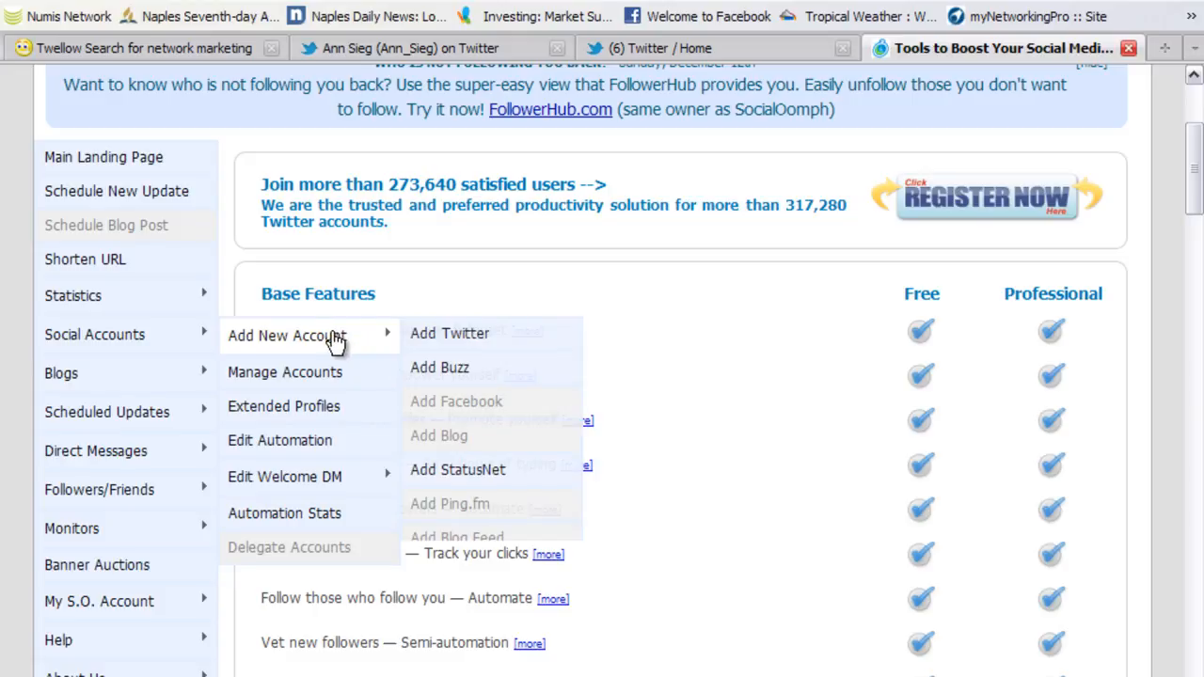
mouse_move(450, 337)
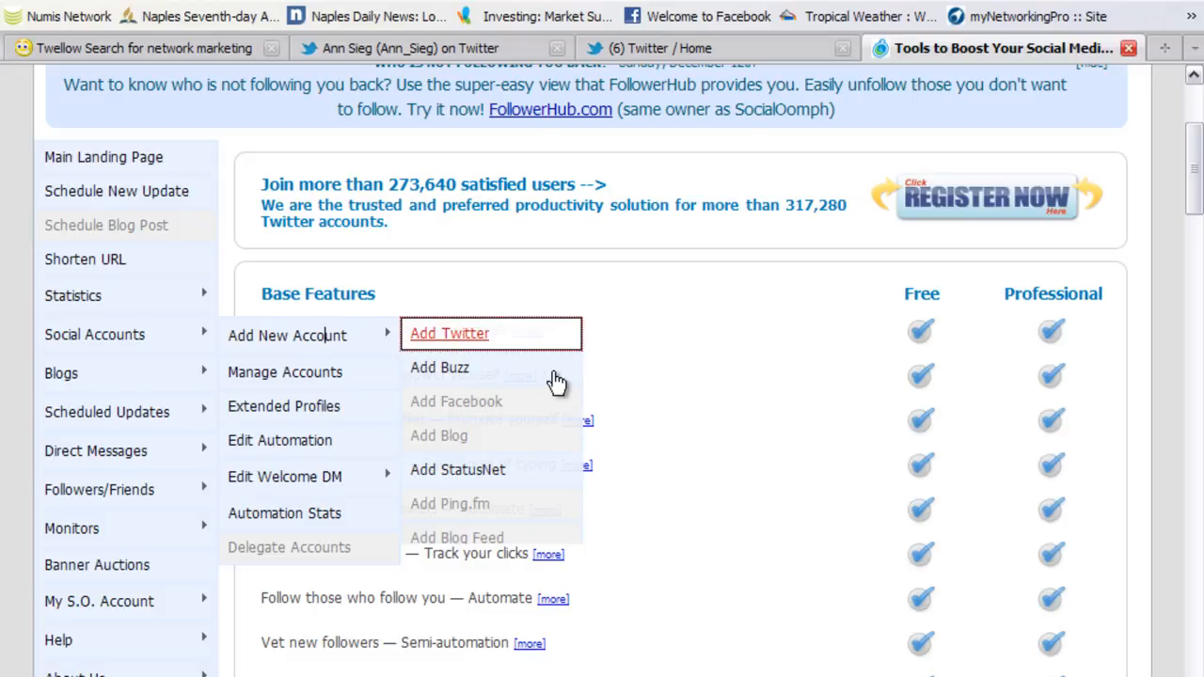
Choose Add Twitter under Social Accounts > Add New Account
click(450, 333)
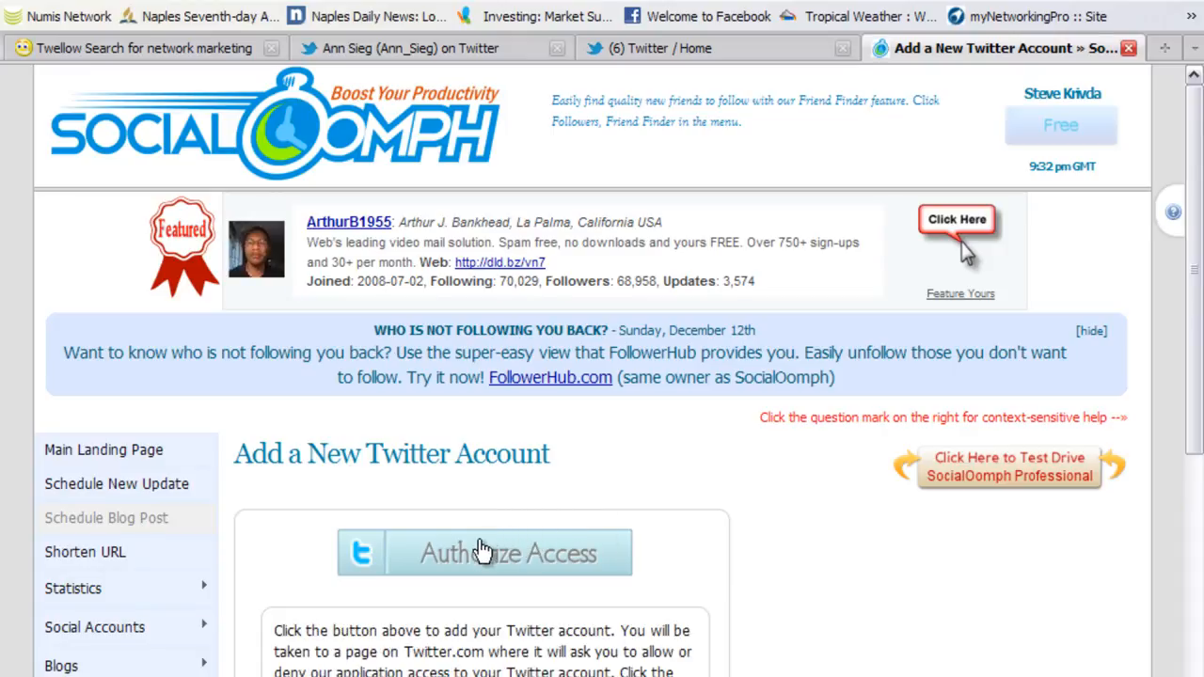
Authorize Access on the Add a New Twitter Account page to go to Twitter
scroll(down, 3)
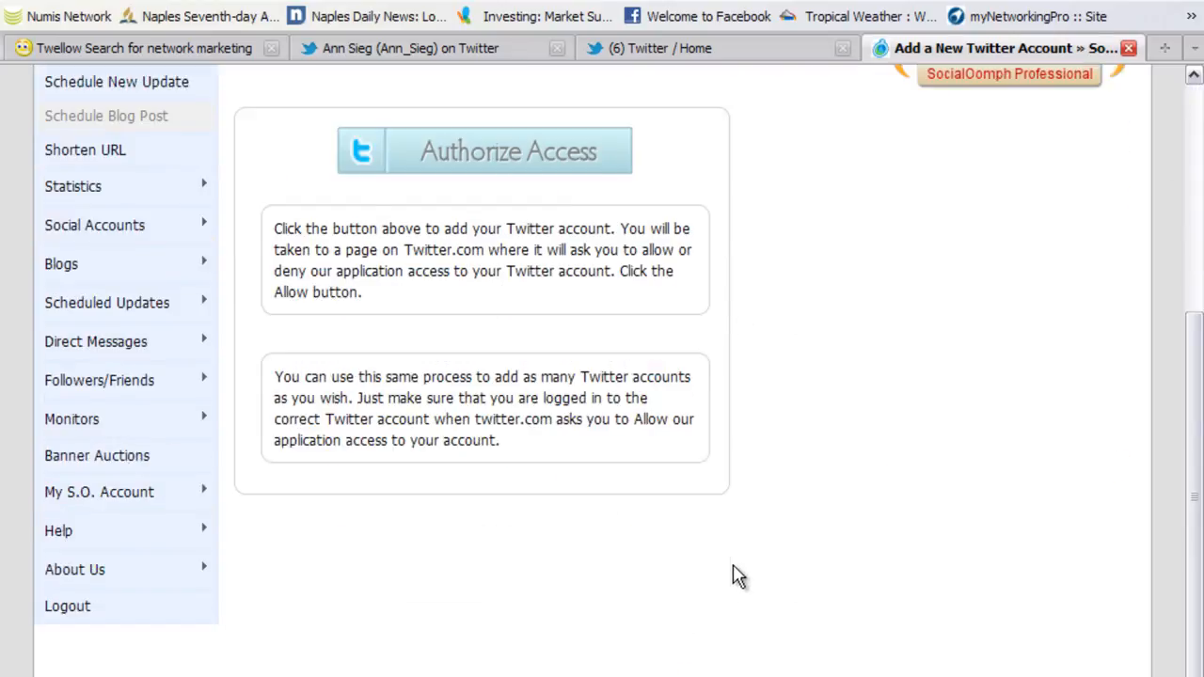
mouse_move(566, 306)
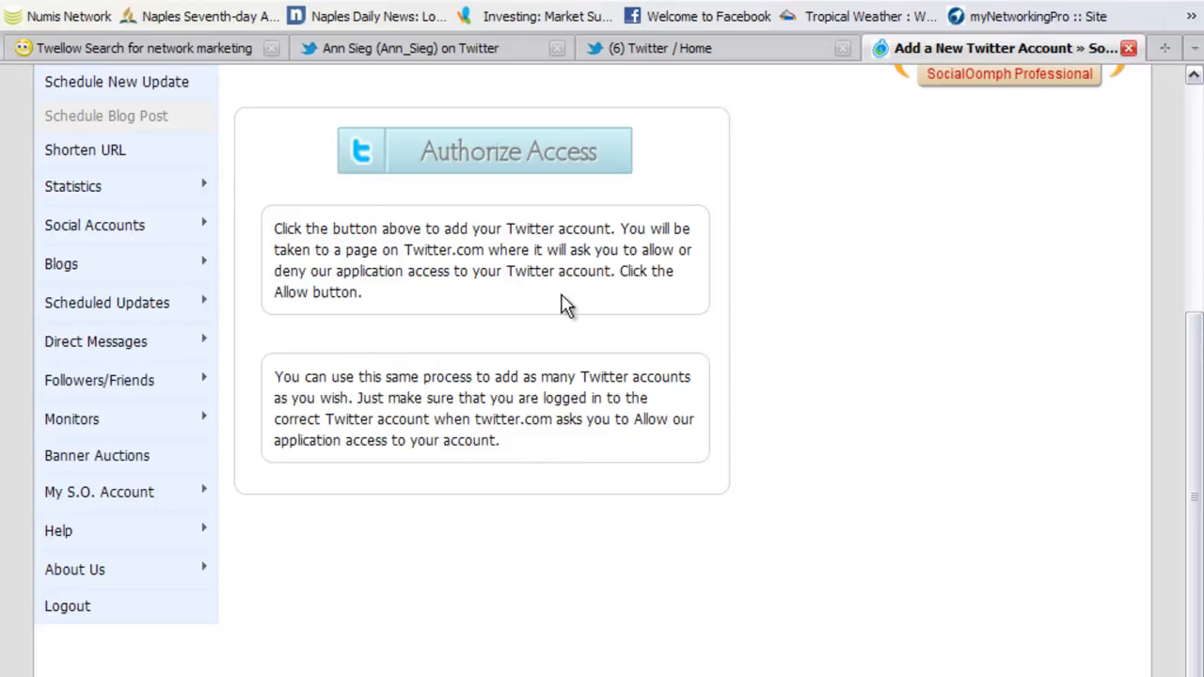
mouse_move(551, 271)
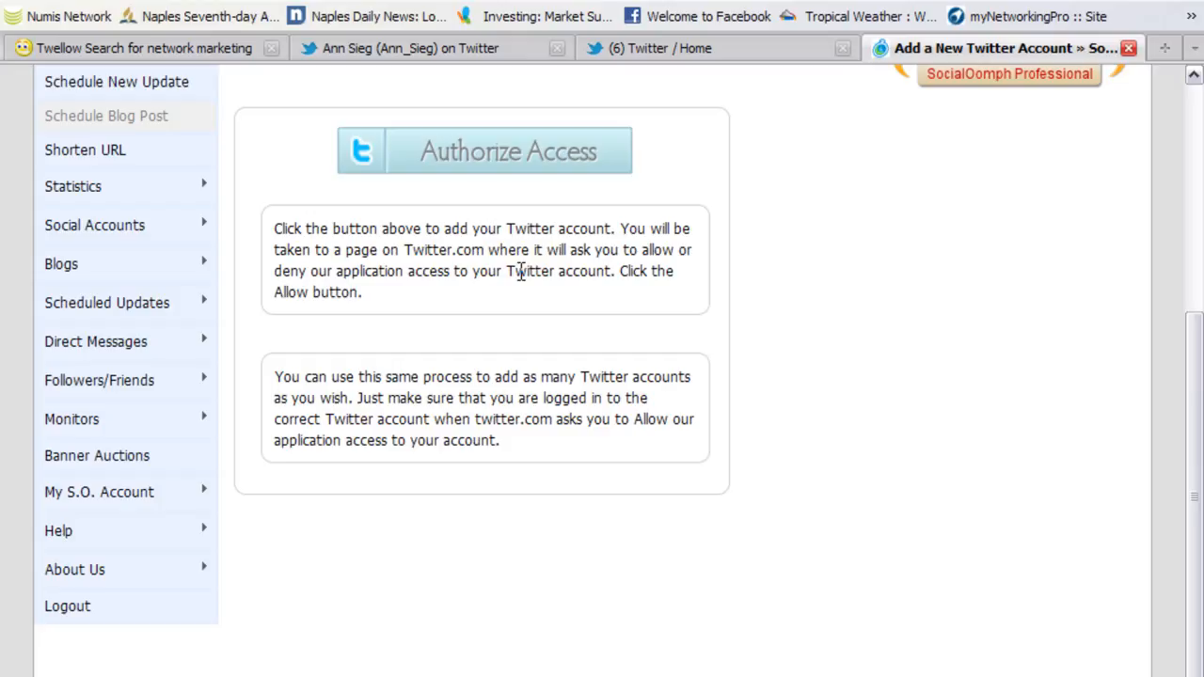
mouse_move(526, 271)
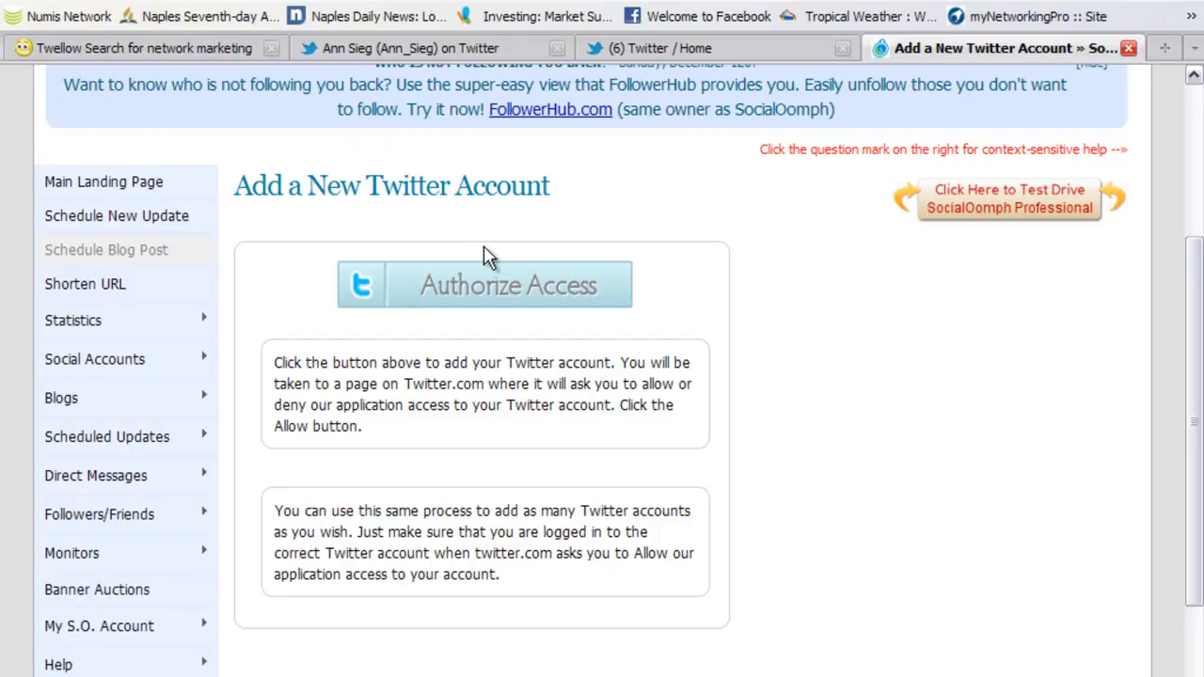
mouse_move(478, 303)
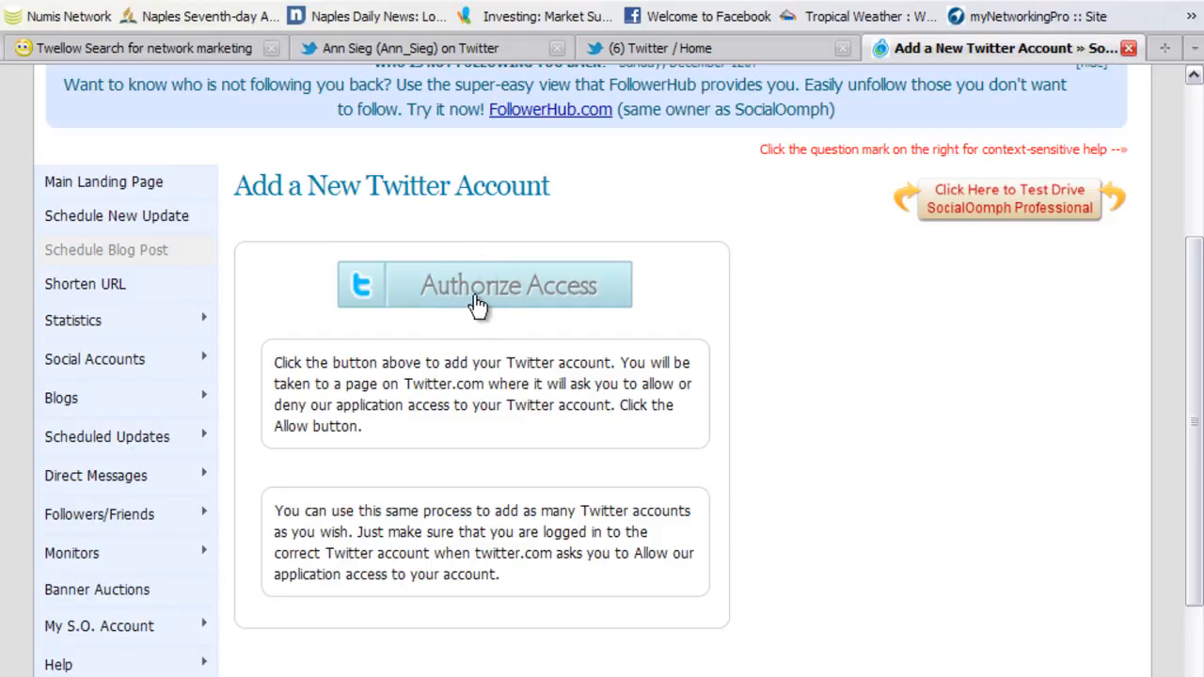
mouse_move(140, 384)
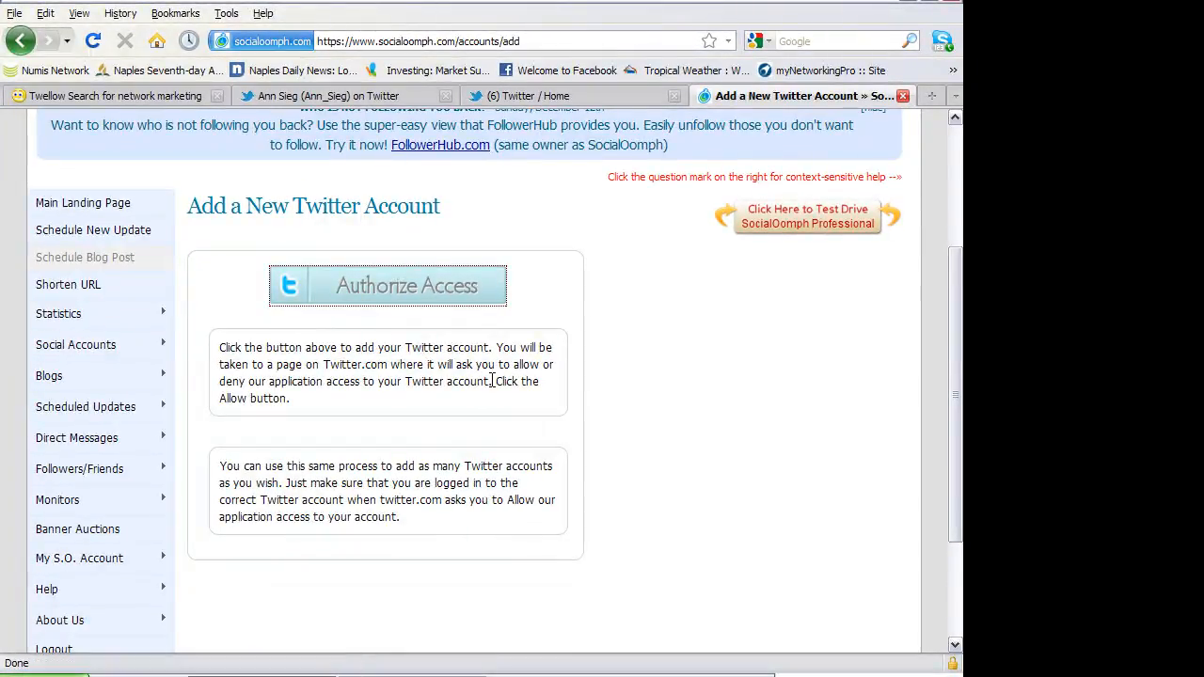
click(388, 286)
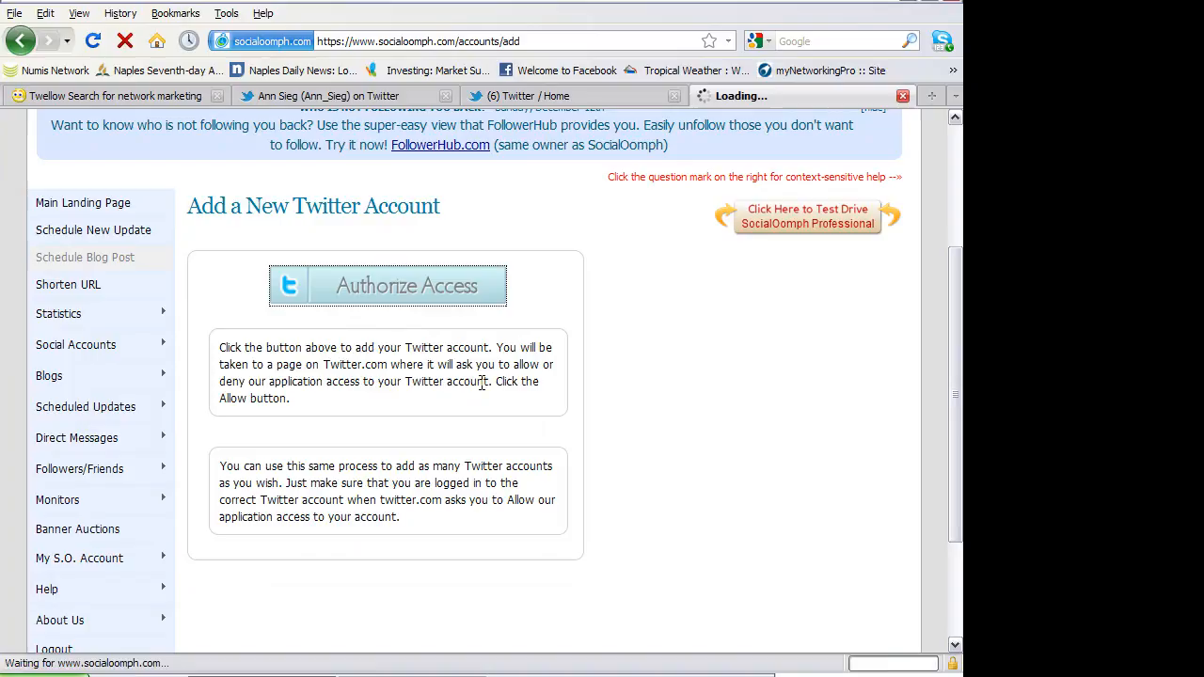
click(387, 286)
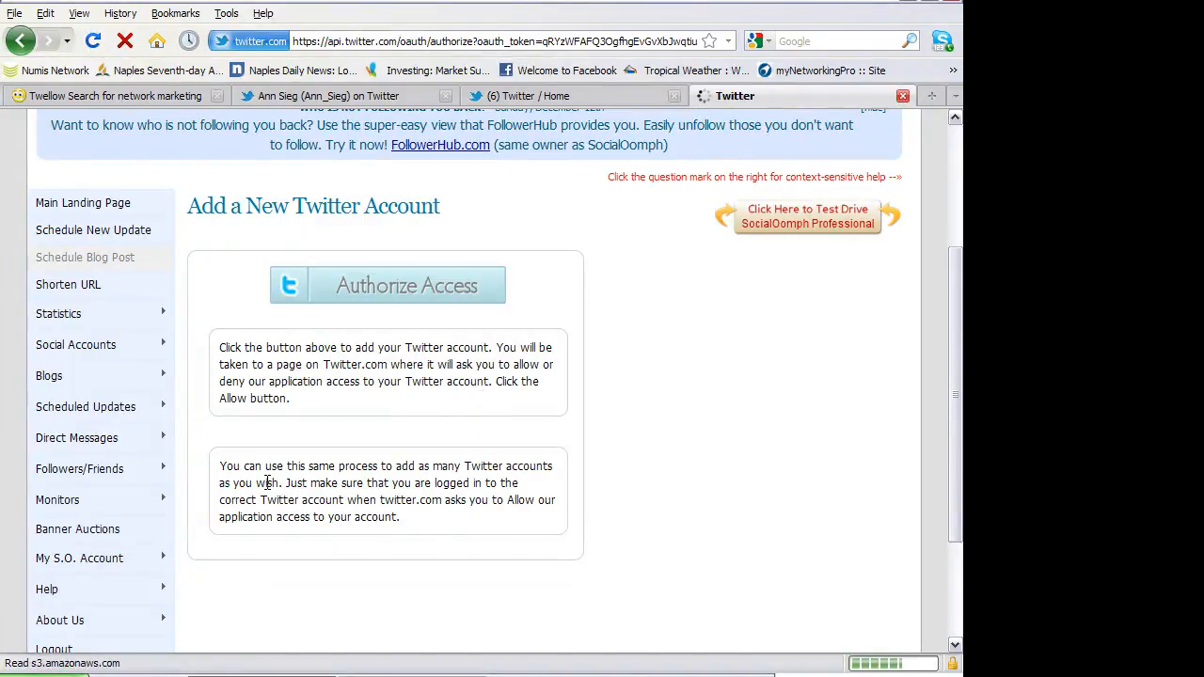
Allow SocialOomph access on Twitter's authorization page, returning to the Edit/Automate page
click(388, 286)
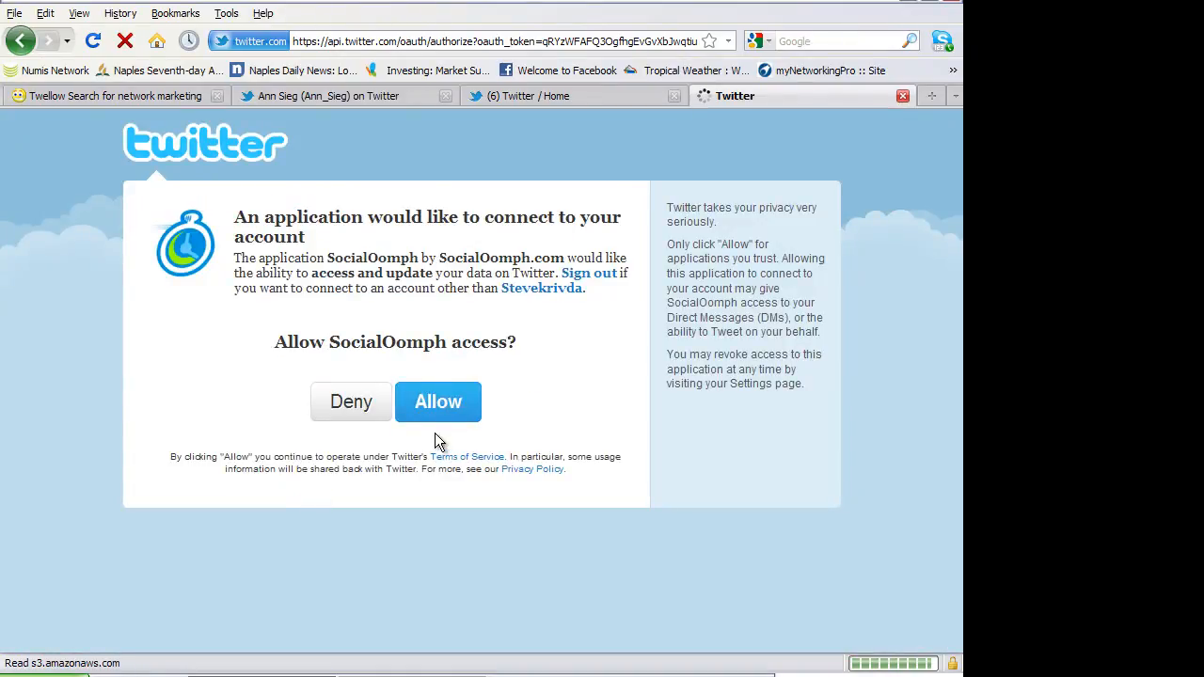
click(436, 403)
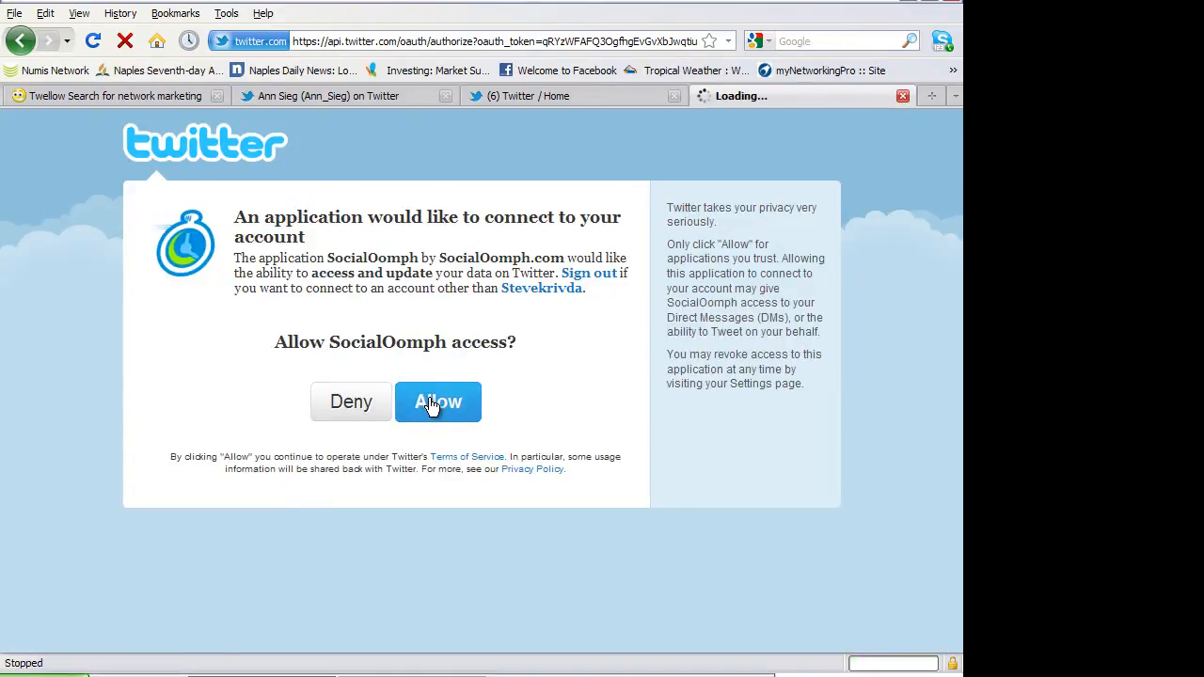
click(436, 402)
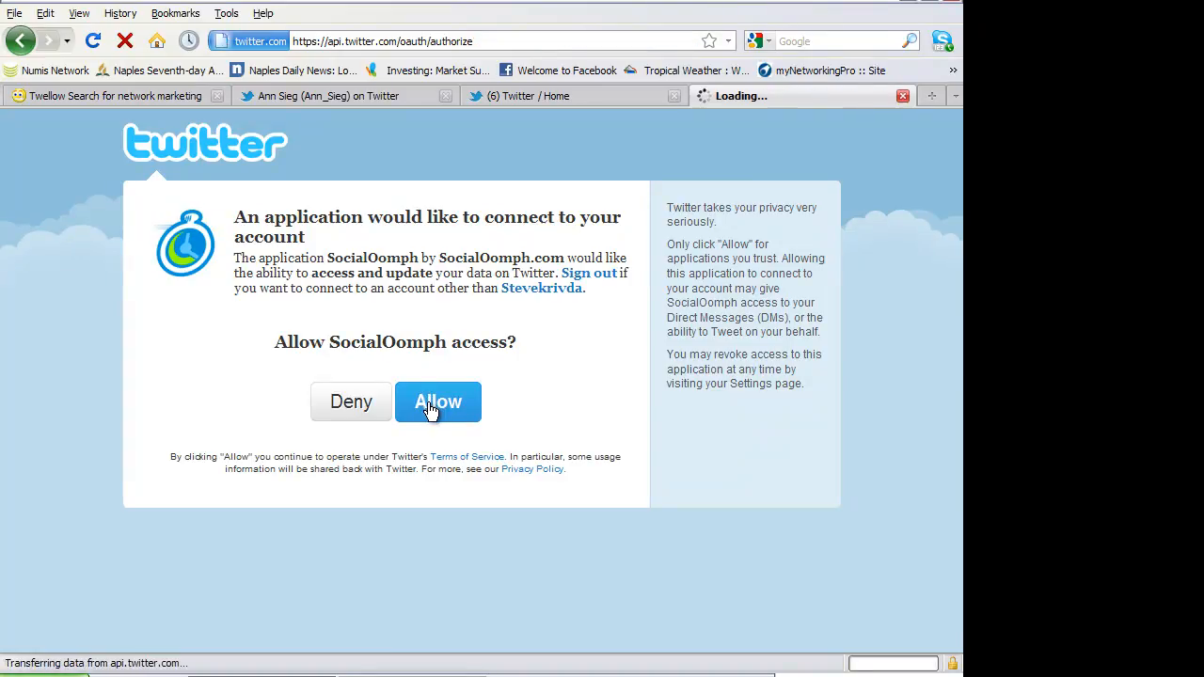
click(436, 403)
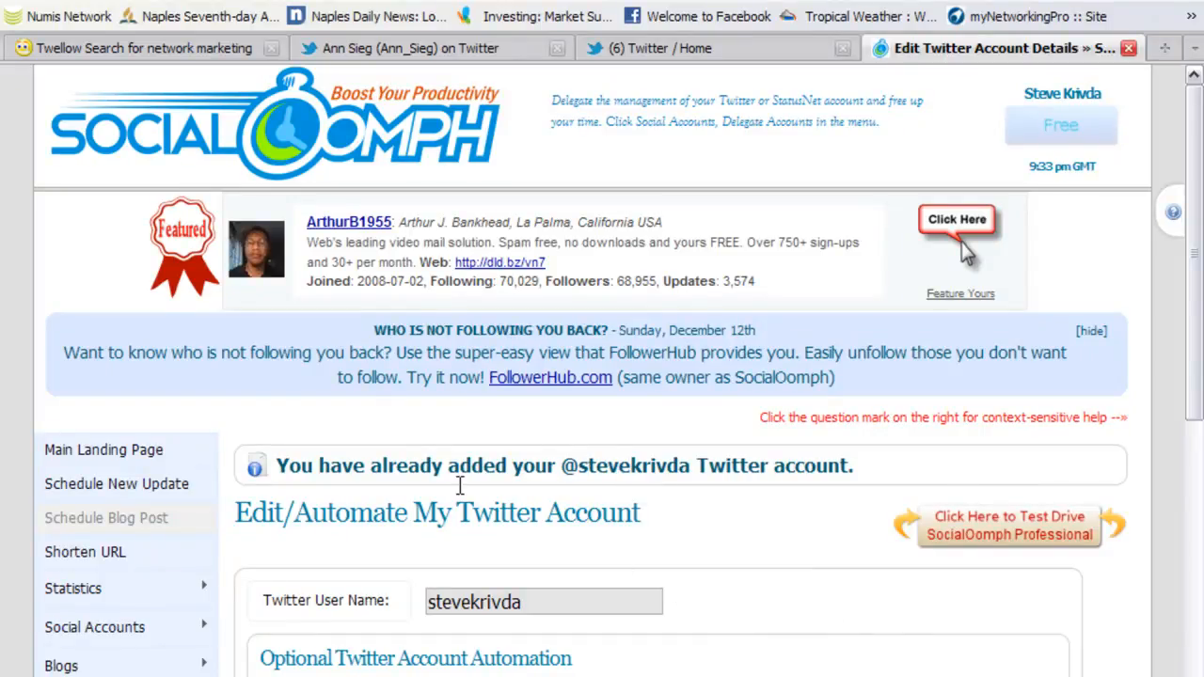
scroll(down, 3)
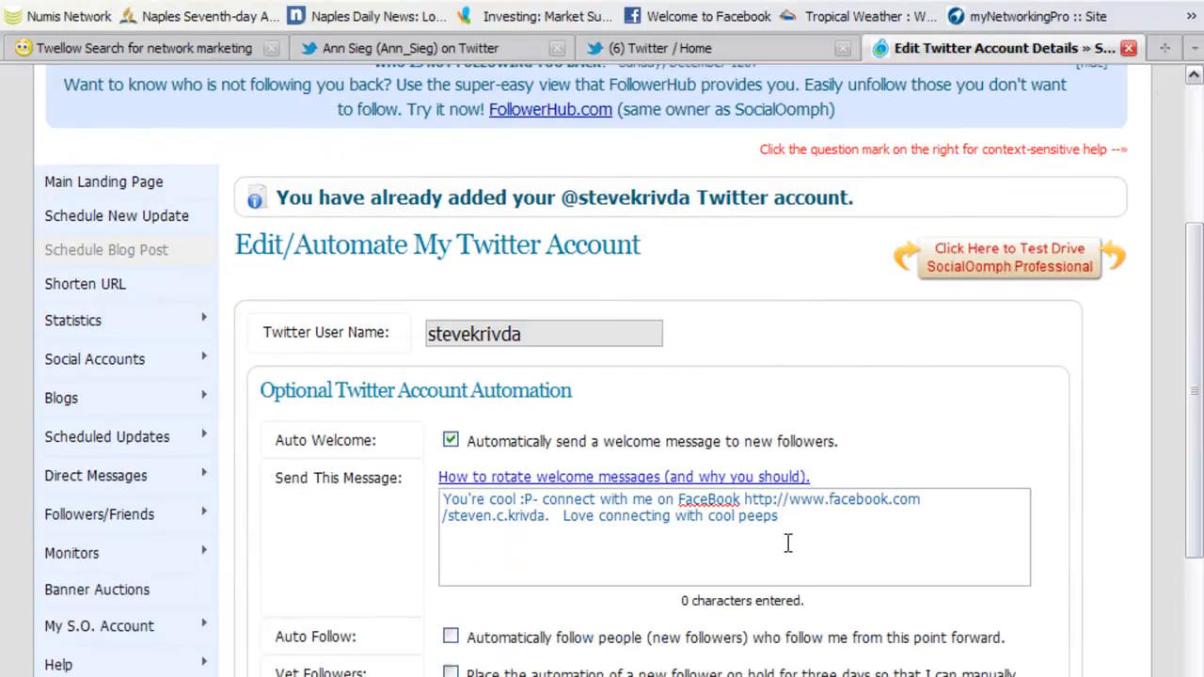
scroll(down, 3)
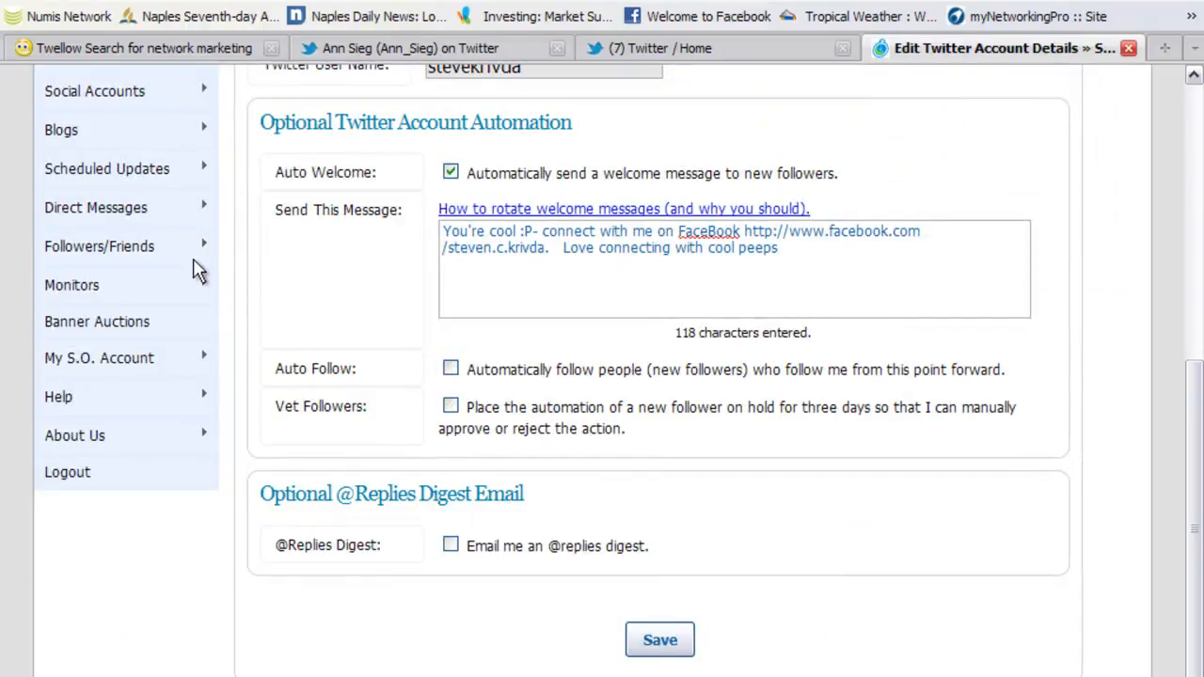
mouse_move(327, 188)
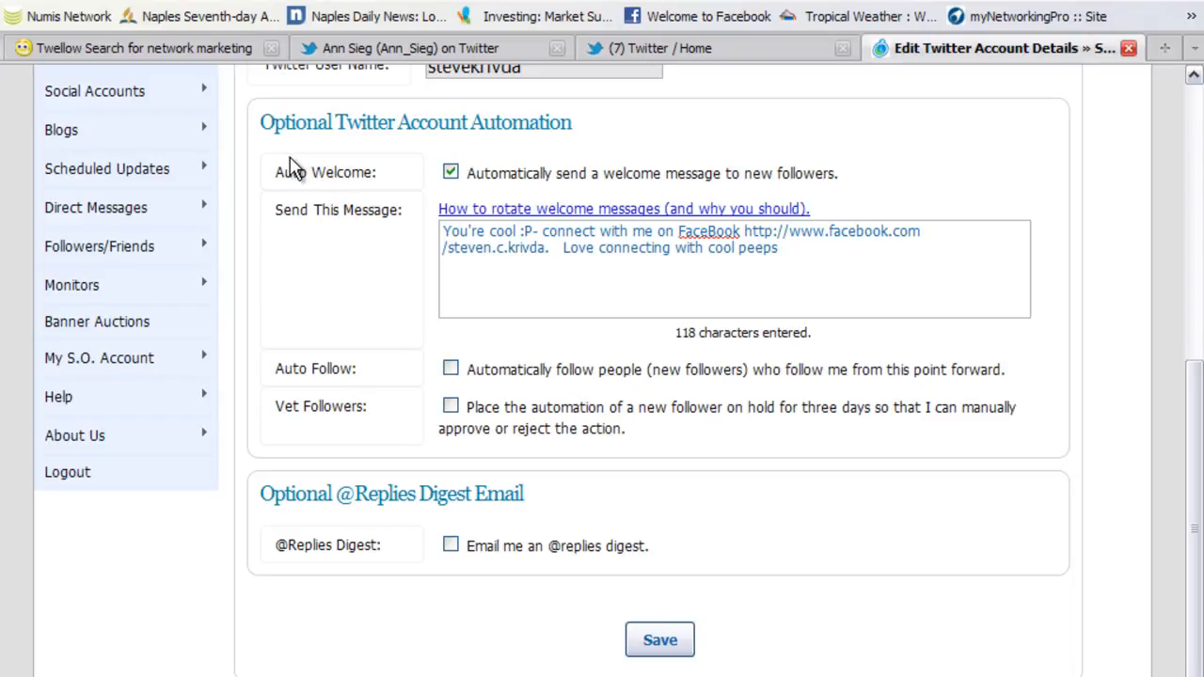
mouse_move(287, 154)
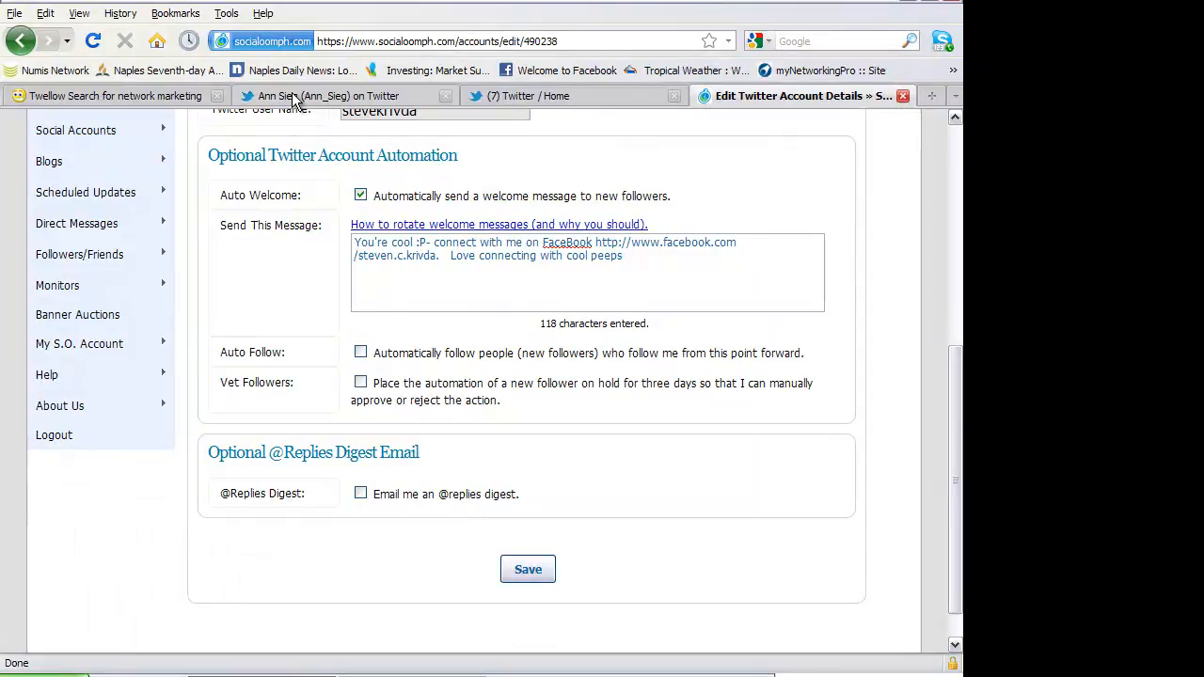
click(329, 94)
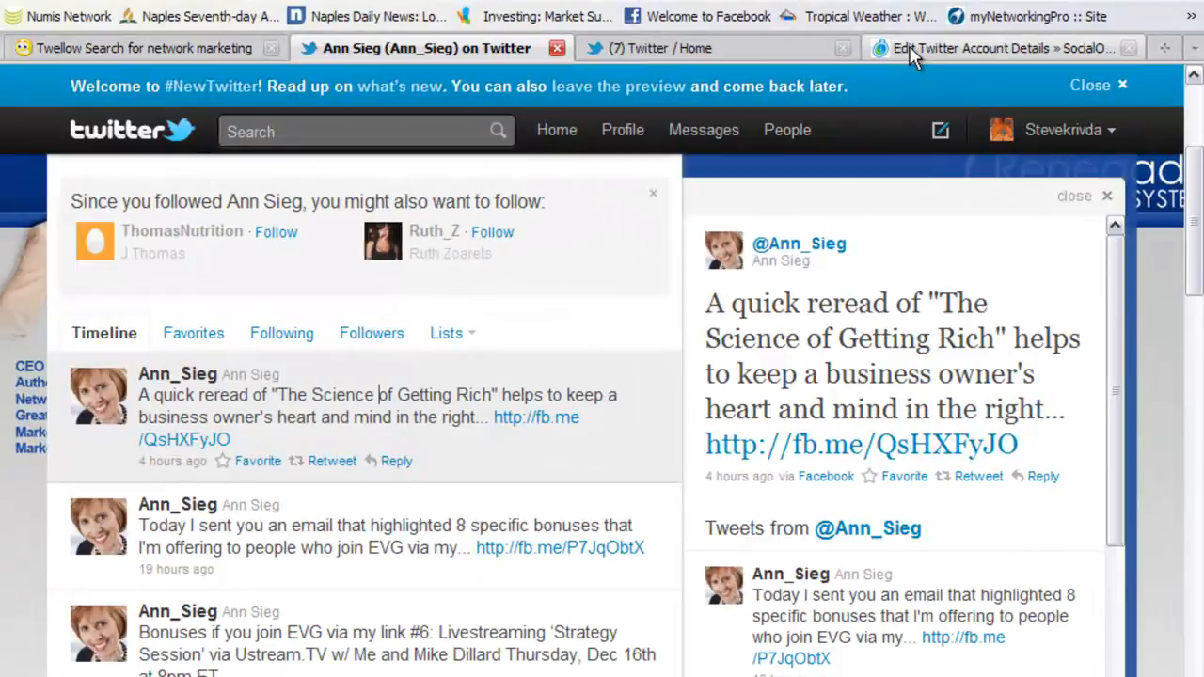
click(993, 49)
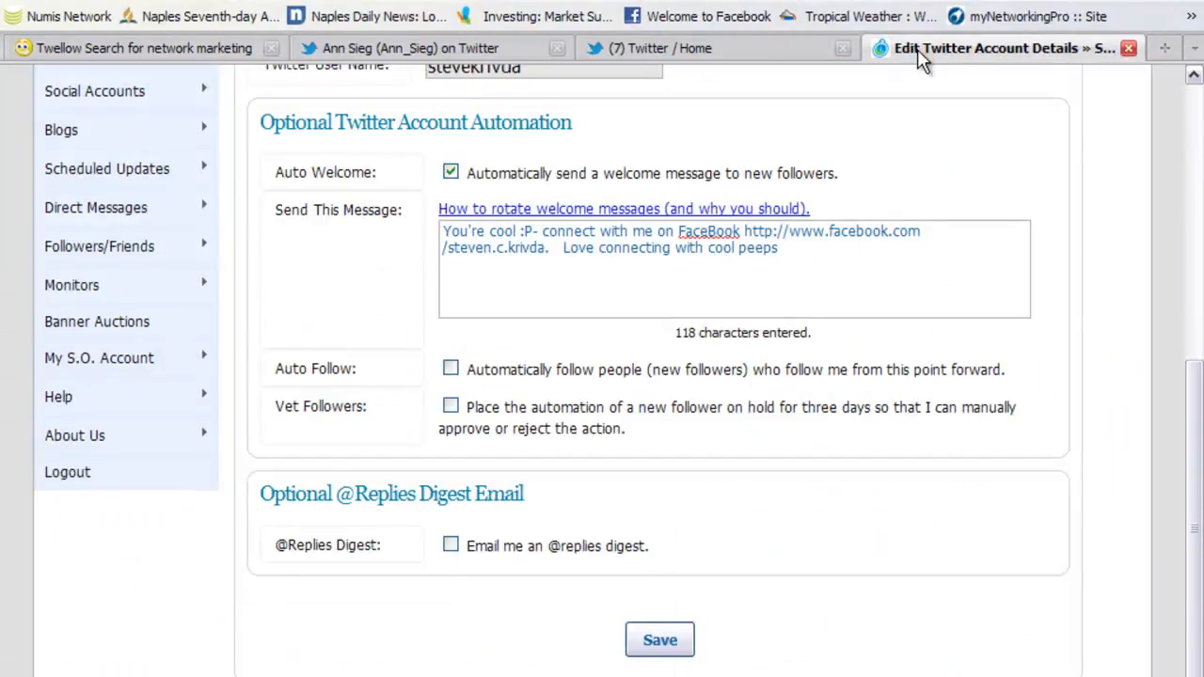
mouse_move(911, 83)
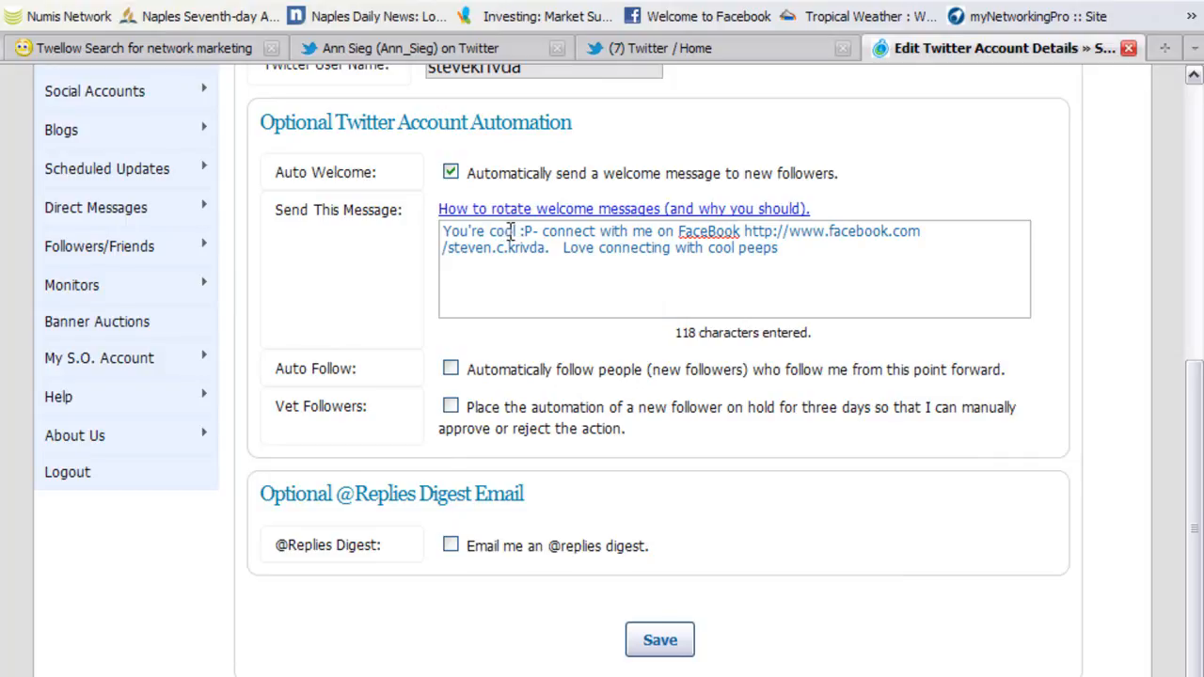
Replace 'cool' with 'kewl' in the Send This Message welcome text
double_click(500, 230)
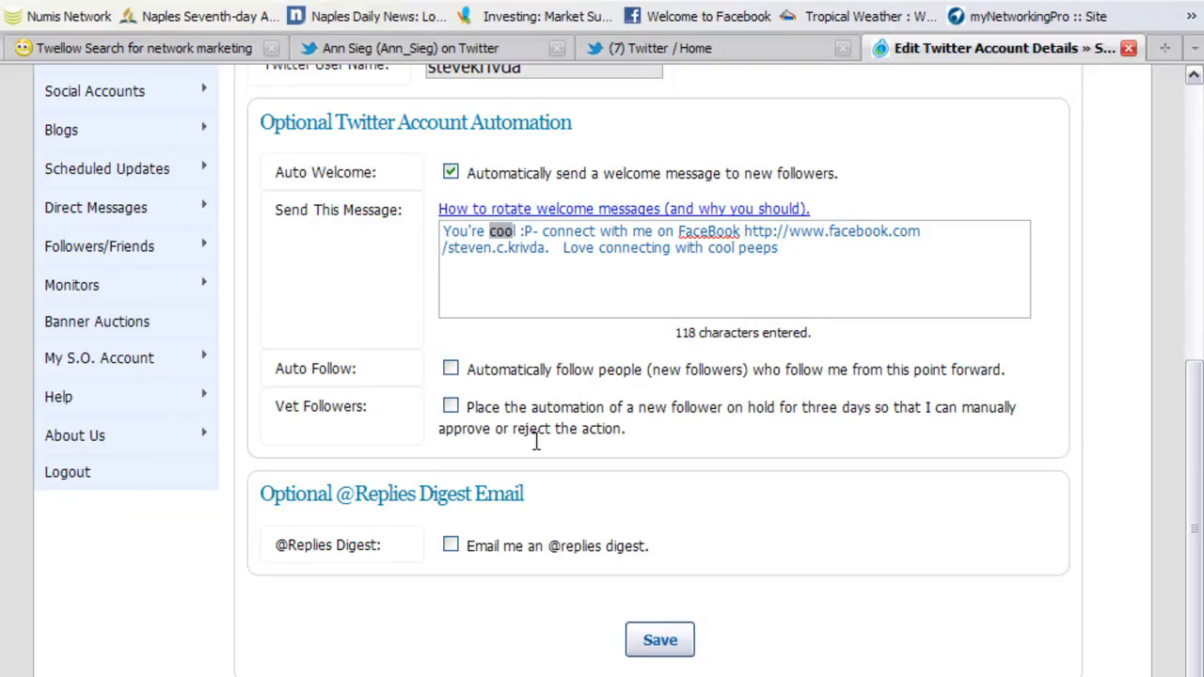
text(kel)
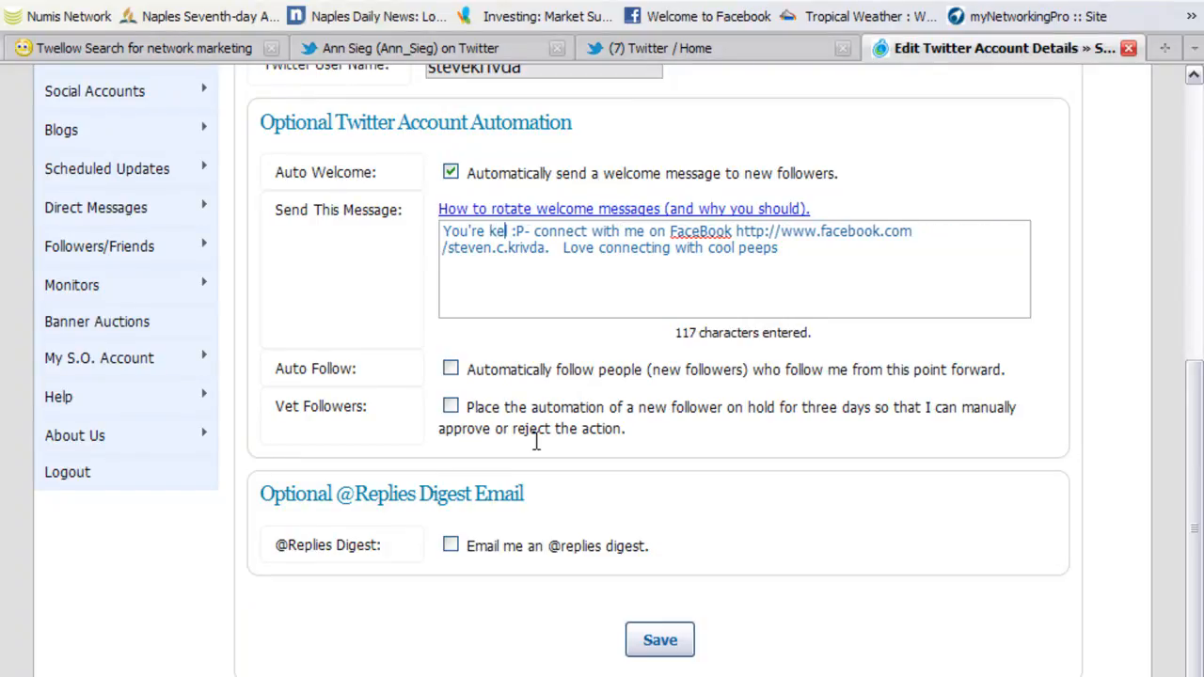
text(w)
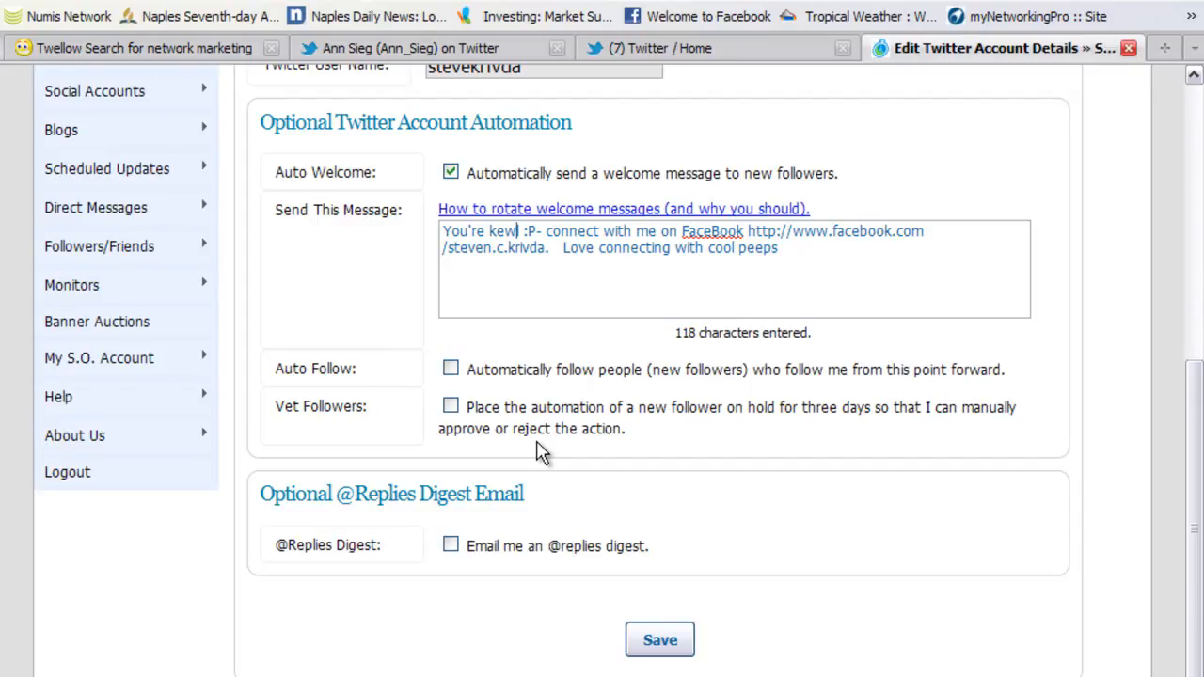
mouse_move(523, 260)
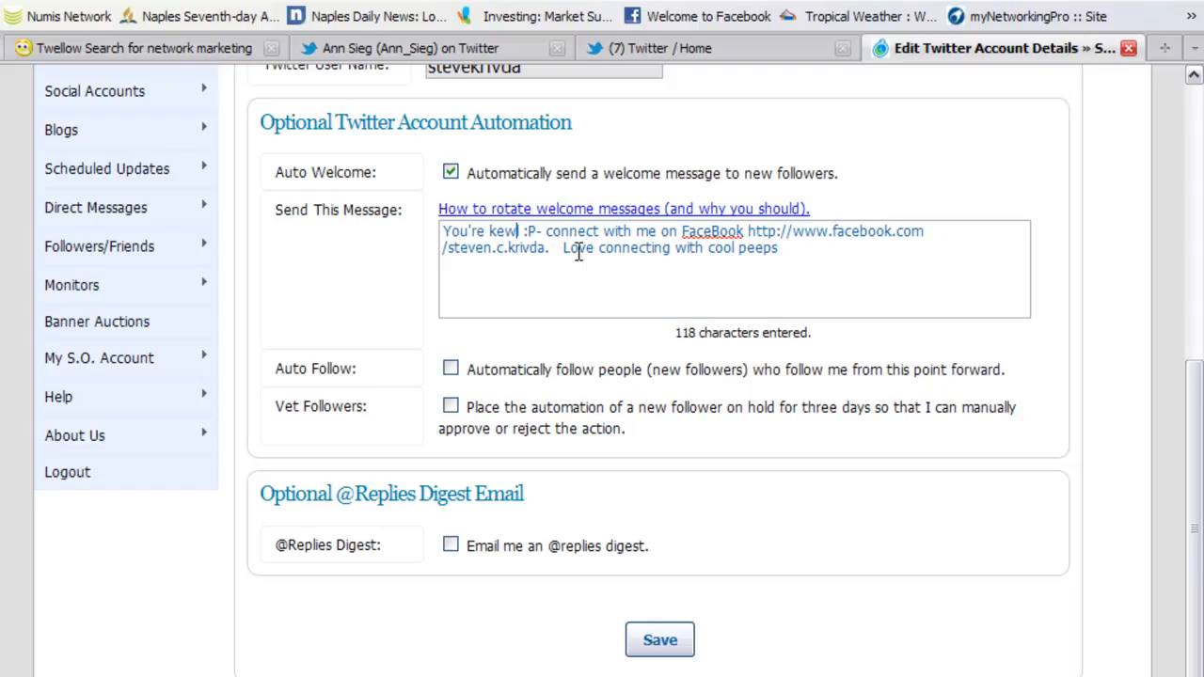
mouse_move(758, 269)
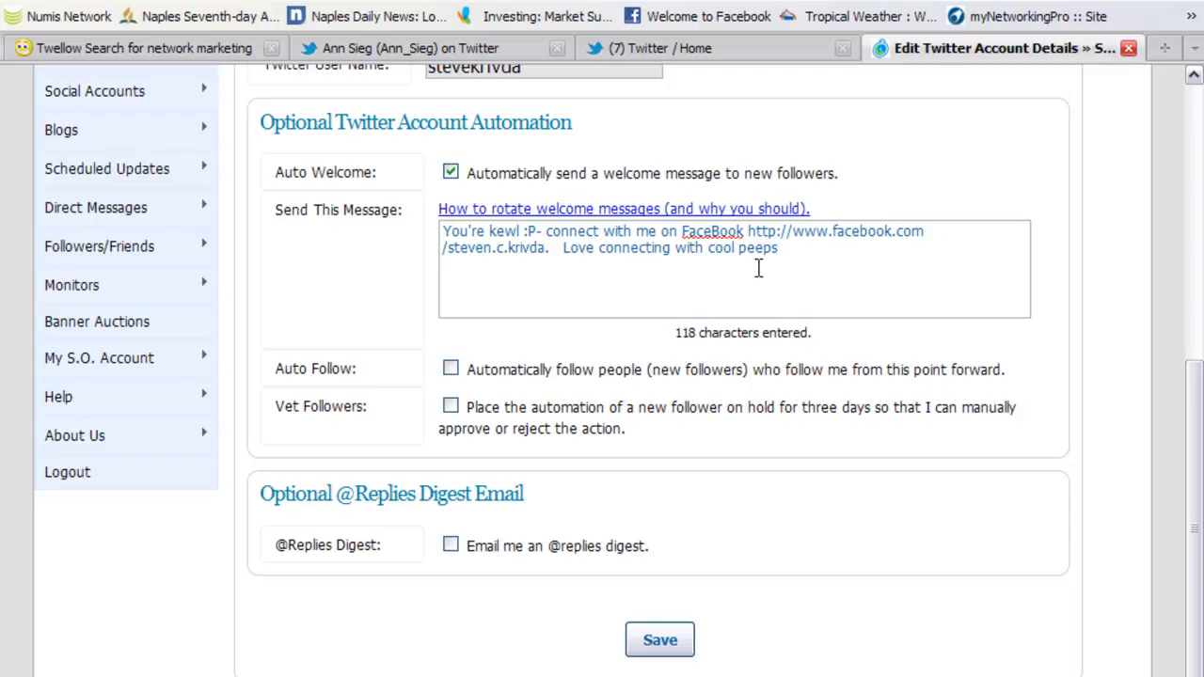
mouse_move(650, 436)
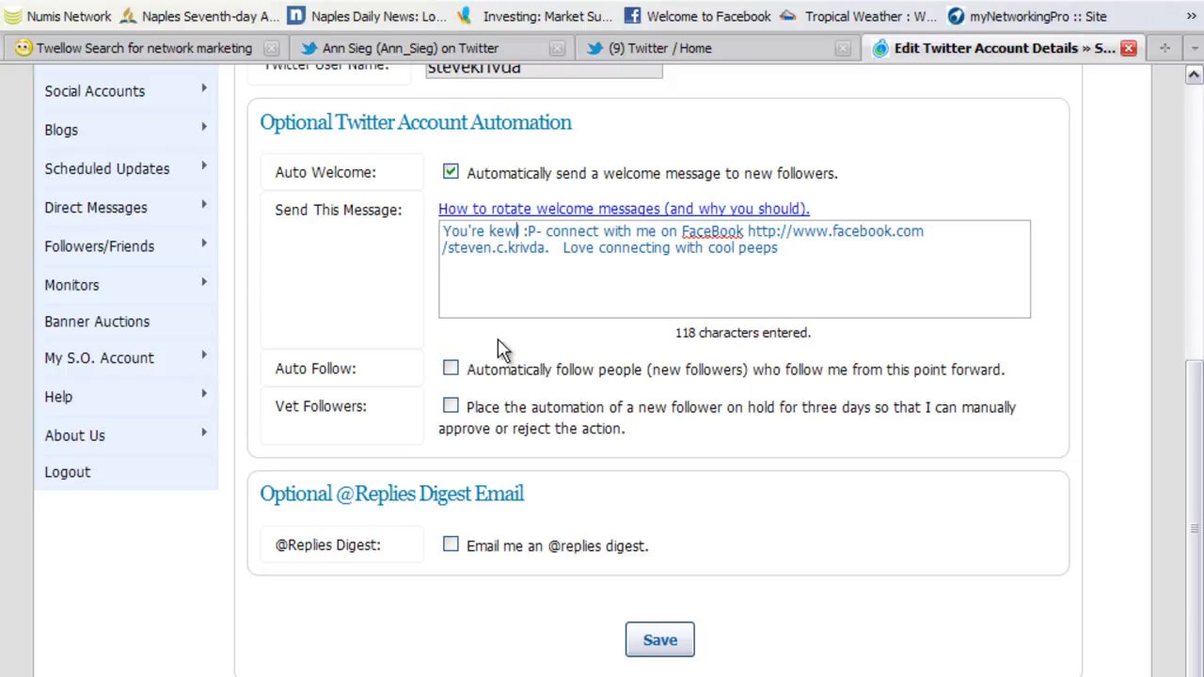
mouse_move(801, 369)
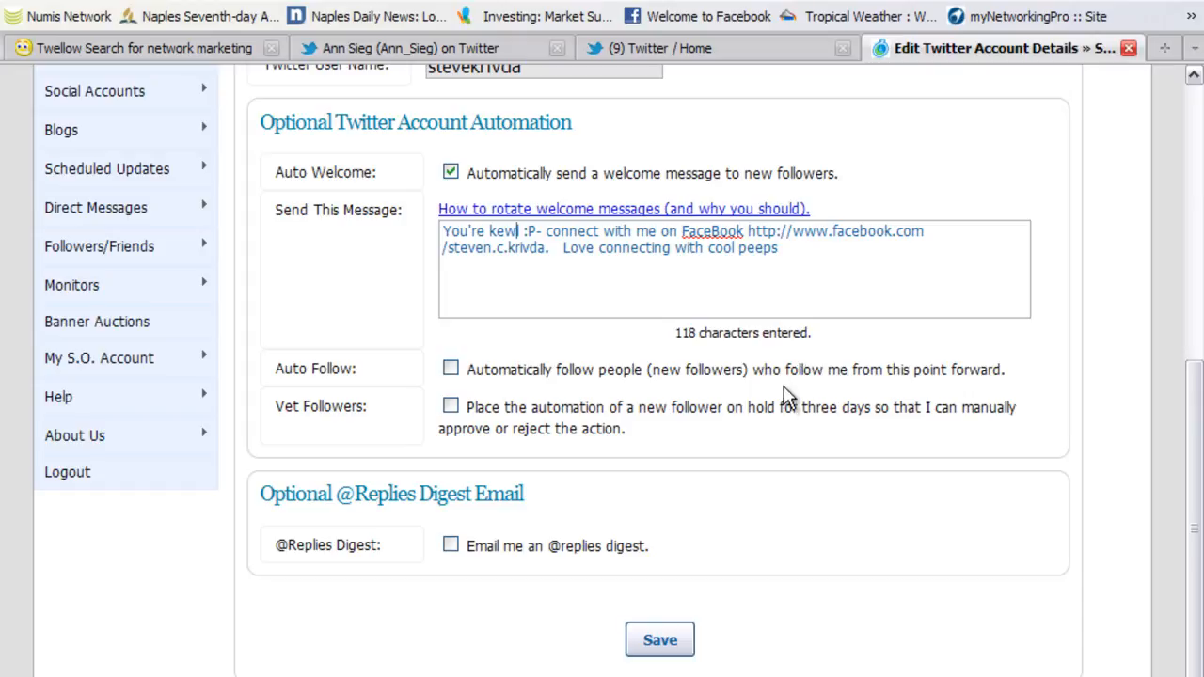
mouse_move(729, 354)
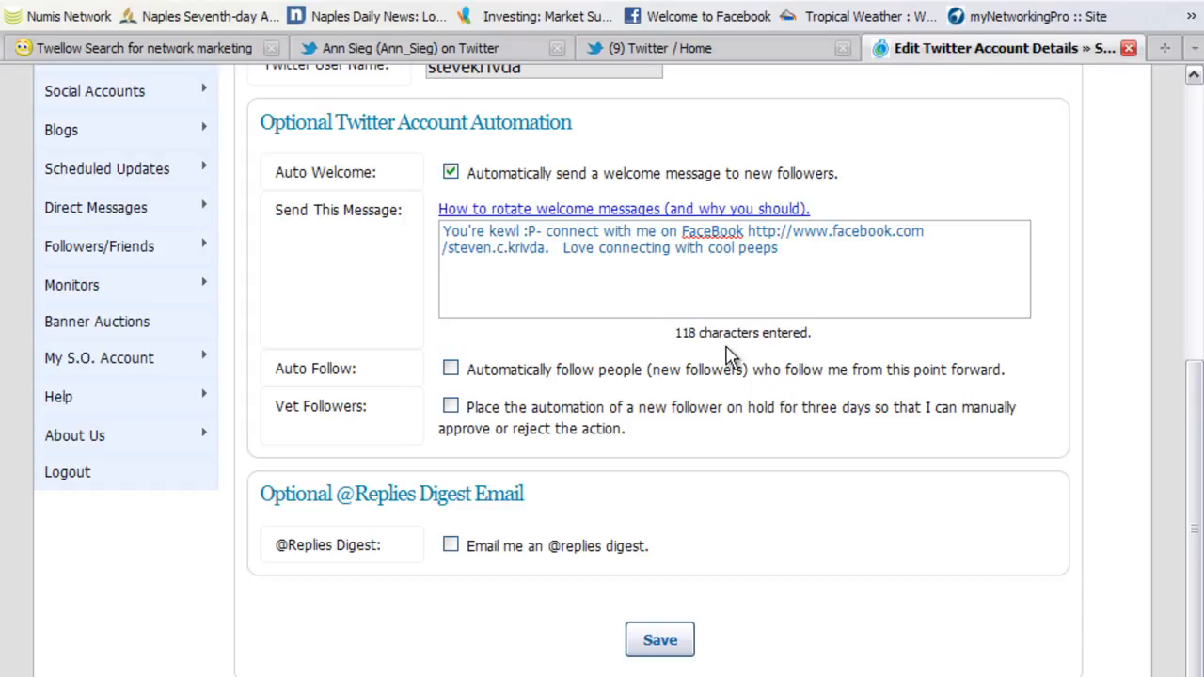
mouse_move(746, 301)
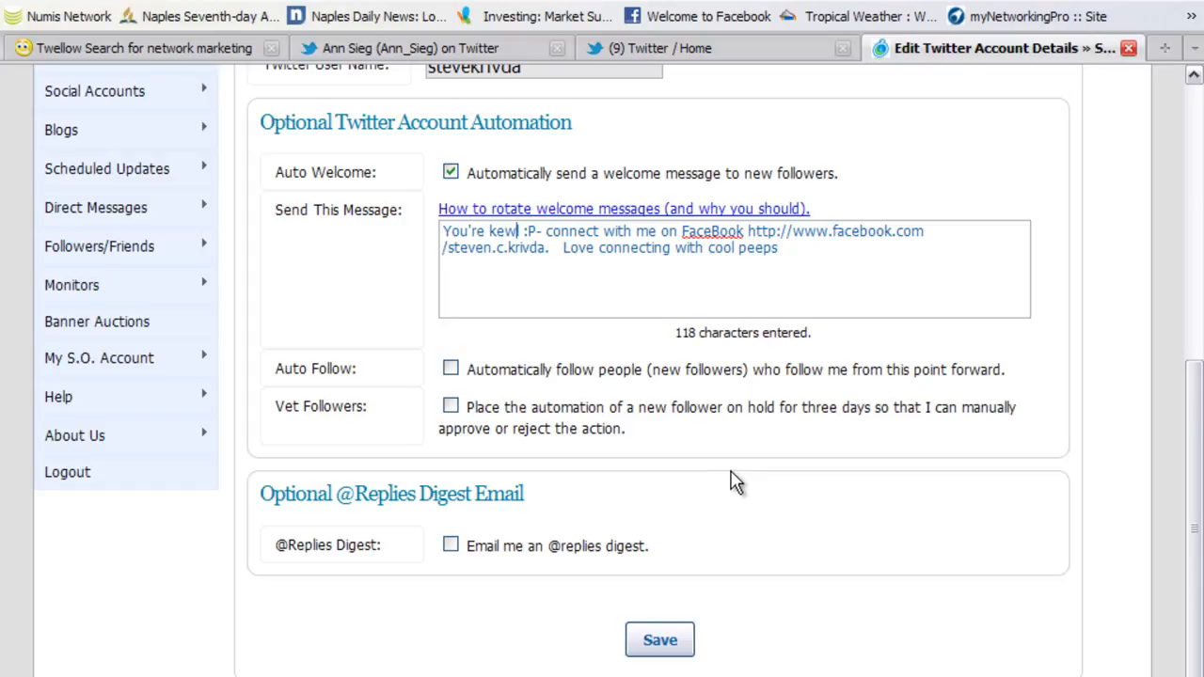
mouse_move(661, 639)
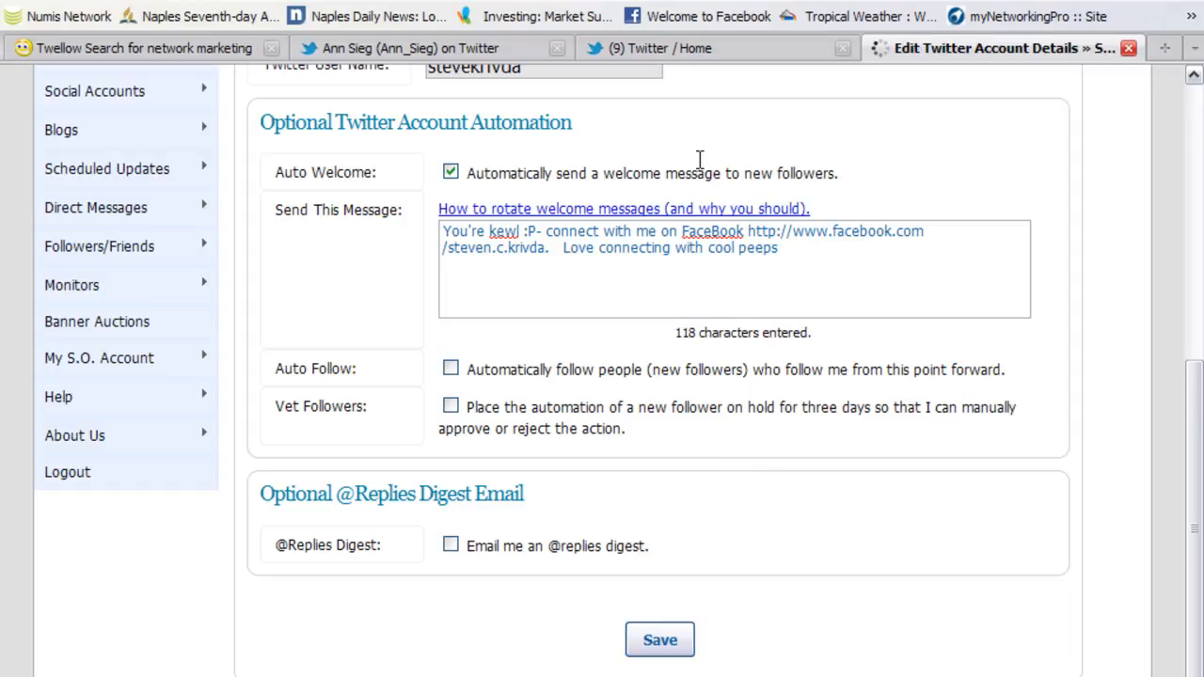
mouse_move(594, 151)
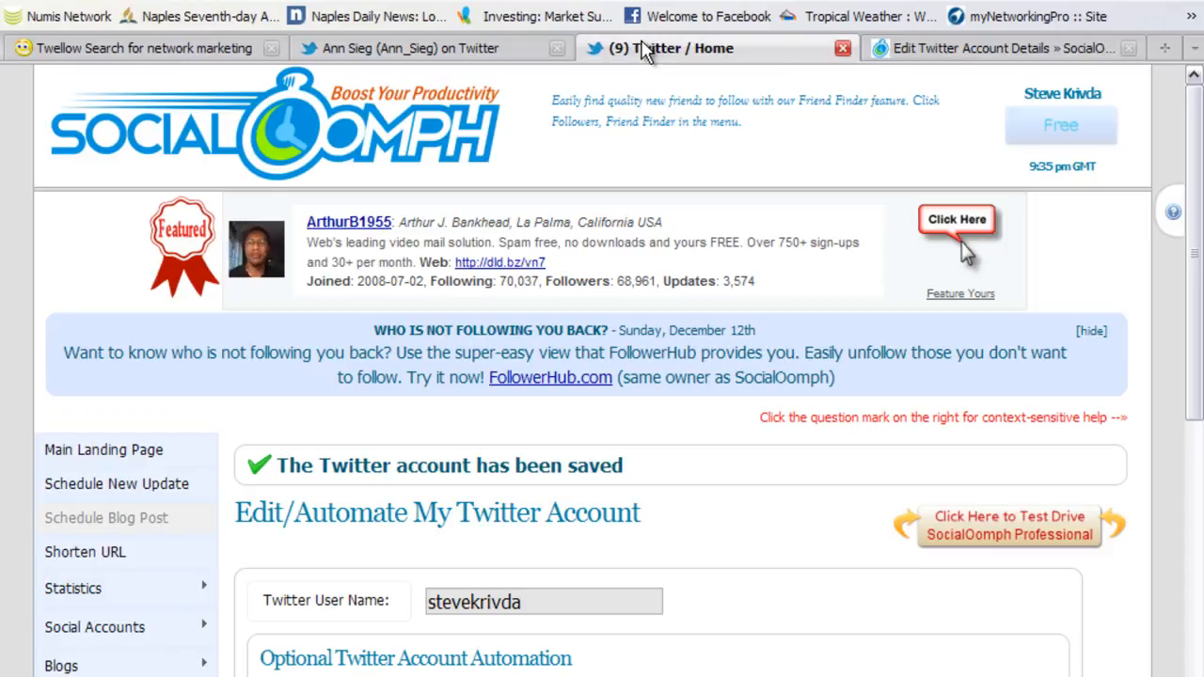
mouse_move(493, 222)
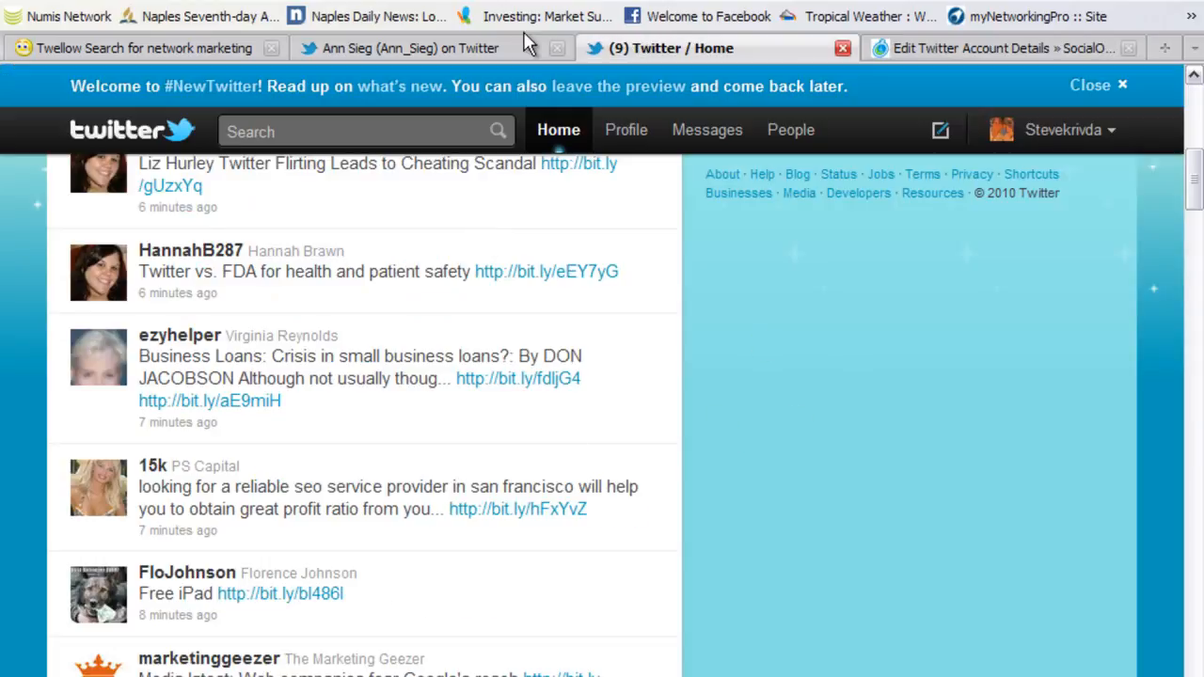
mouse_move(617, 132)
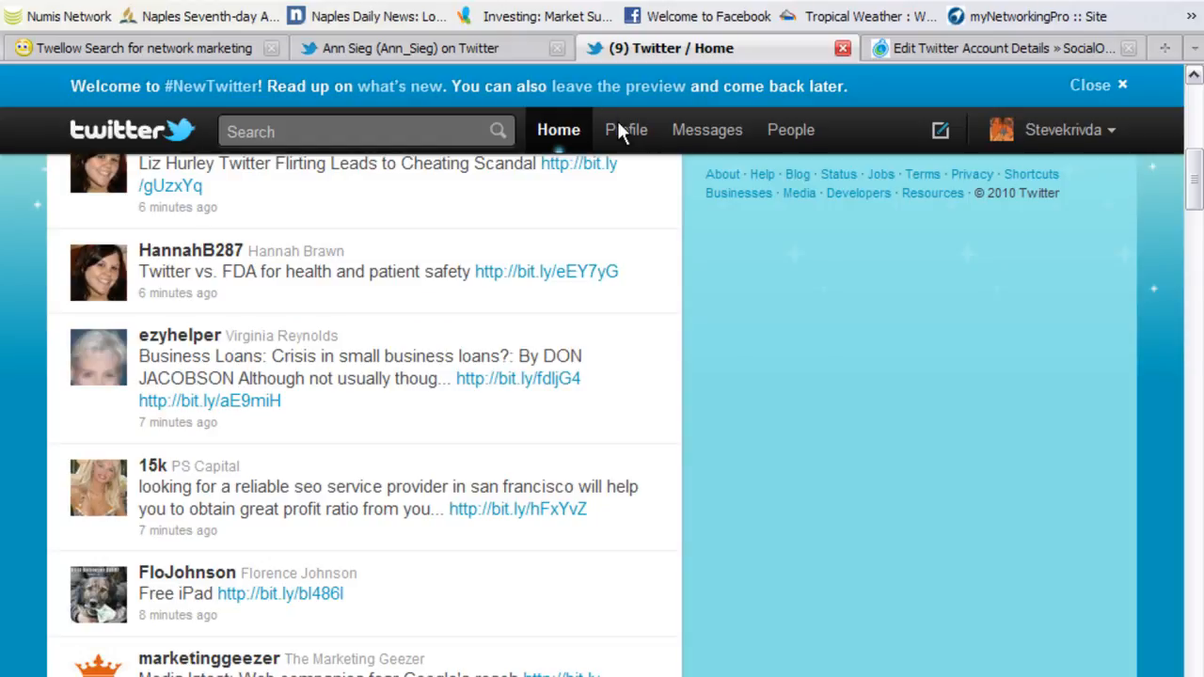
View the account's own Twitter profile with its Naples, Florida bio and counts
click(557, 129)
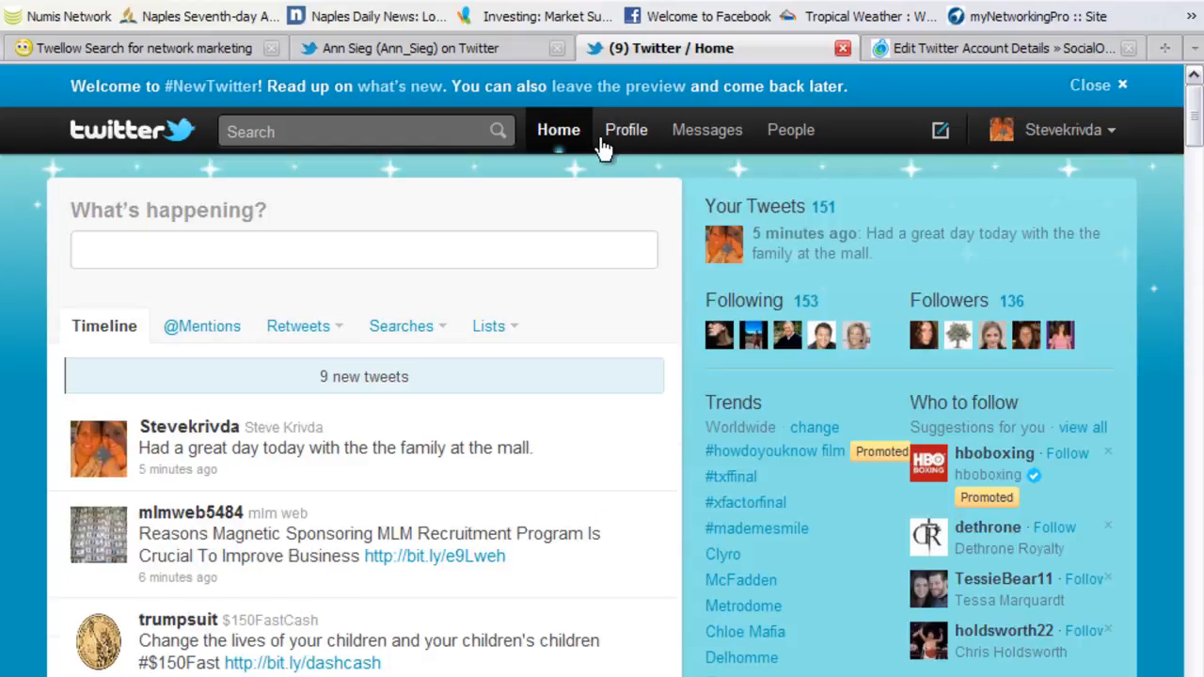
click(624, 130)
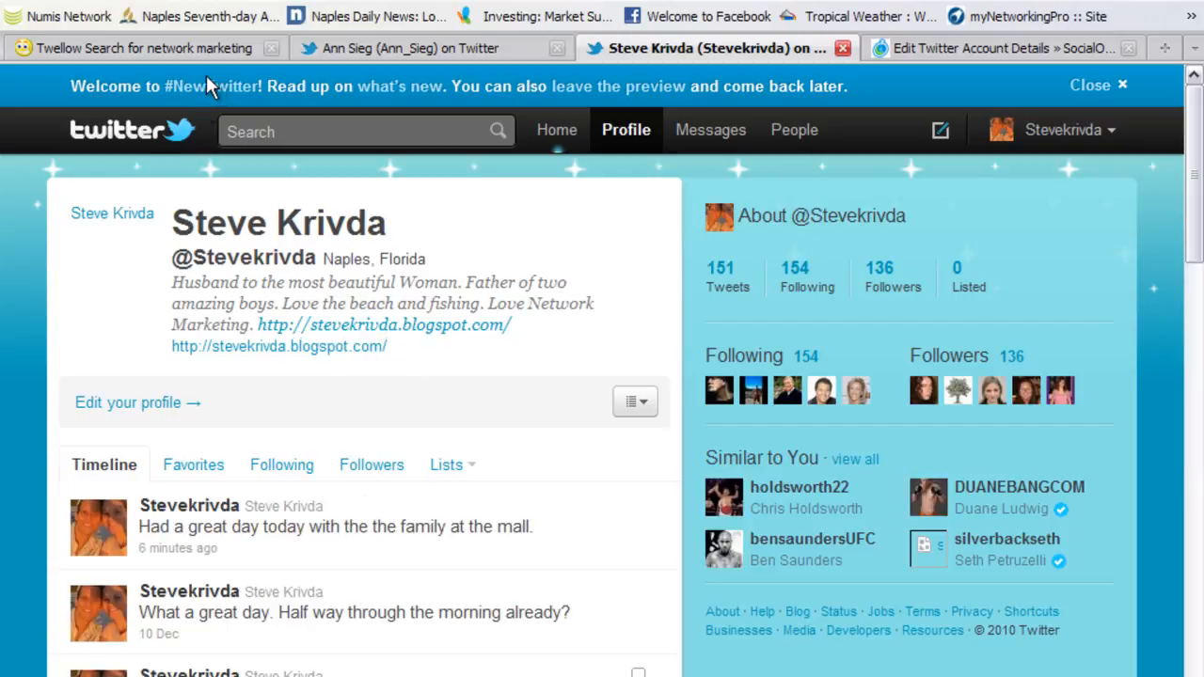
mouse_move(852, 403)
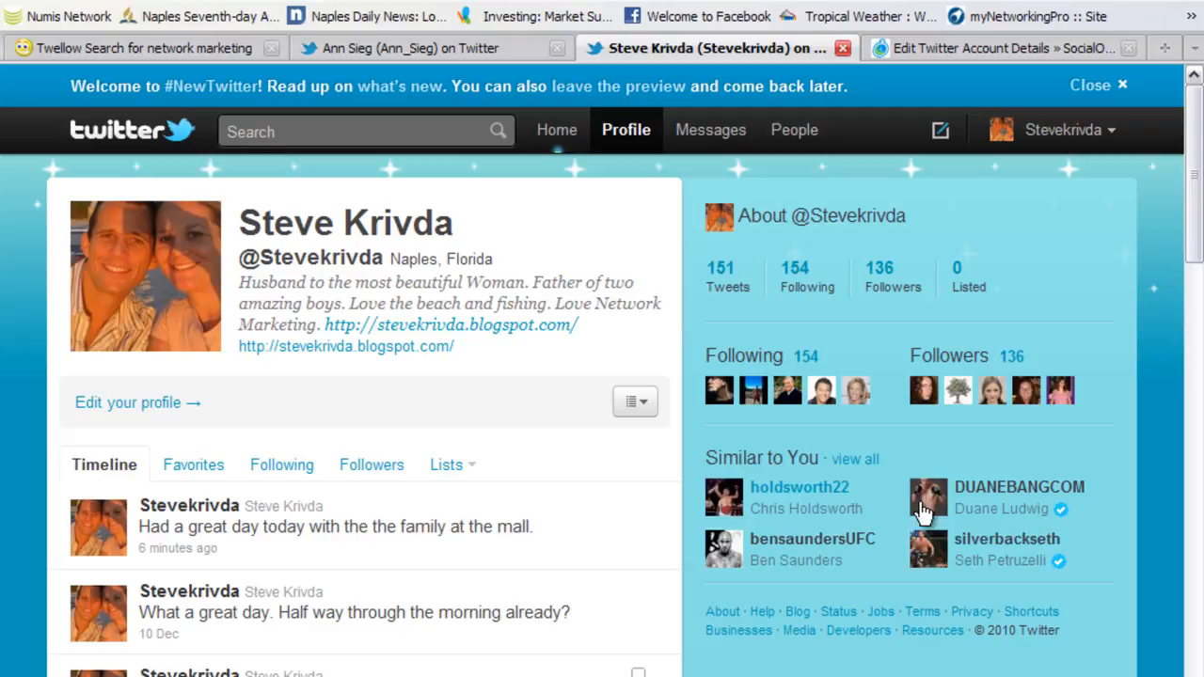
mouse_move(788, 504)
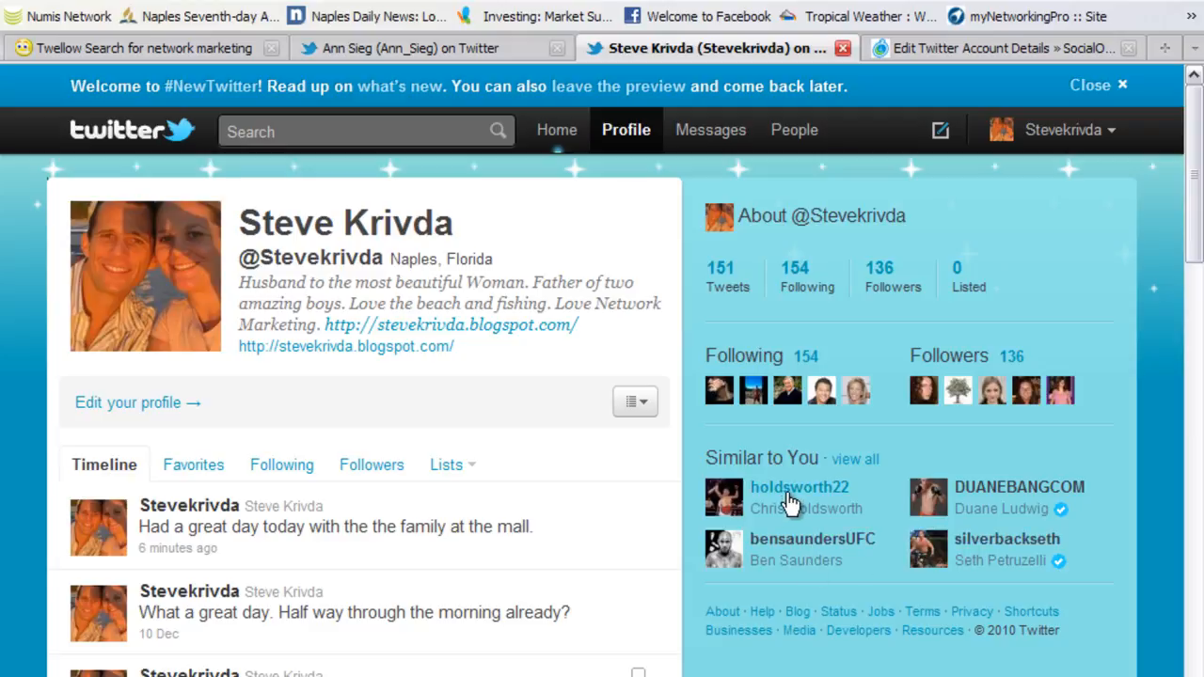
mouse_move(654, 349)
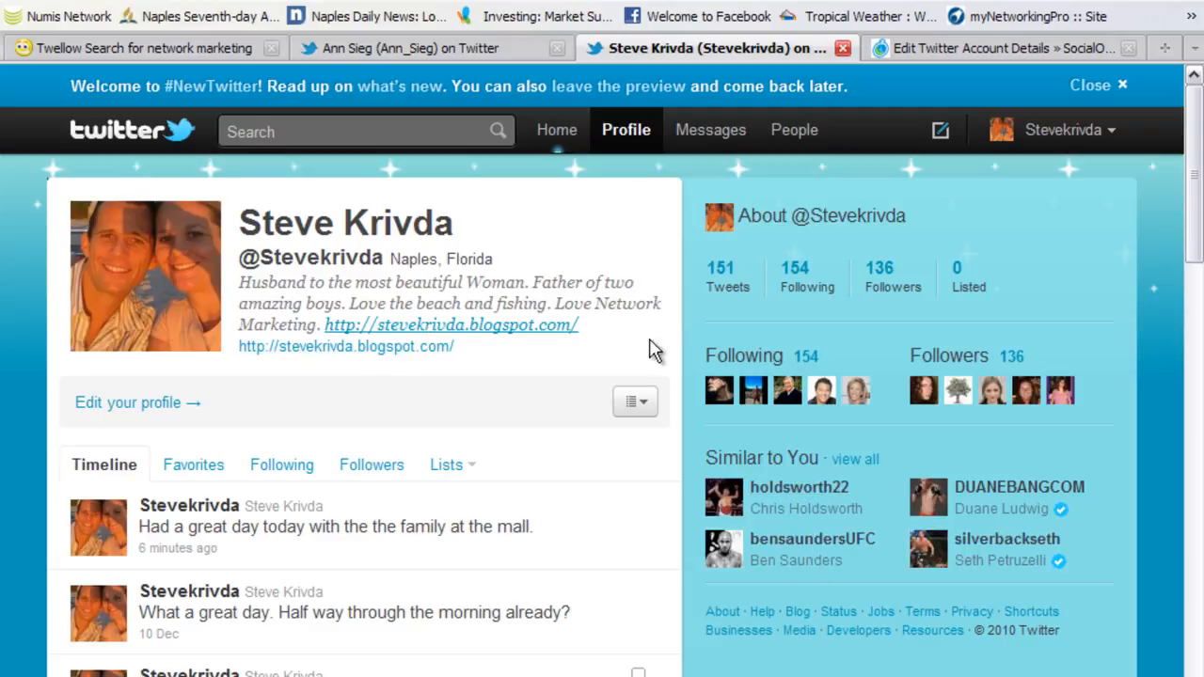
mouse_move(775, 318)
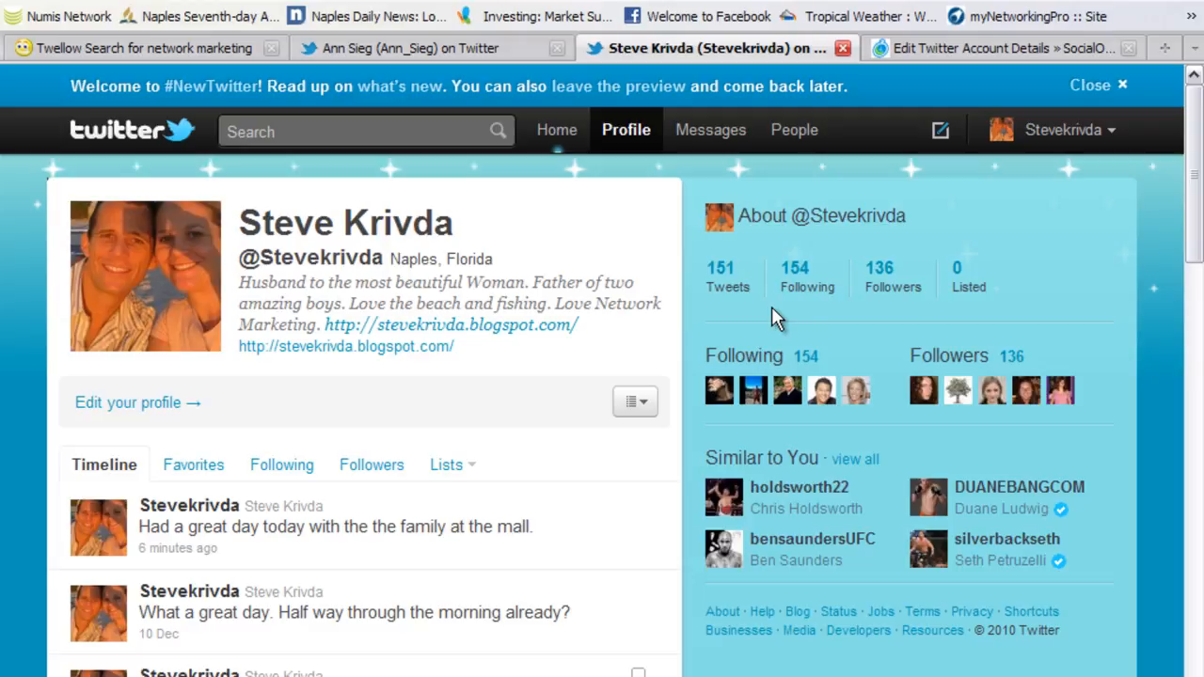
mouse_move(584, 310)
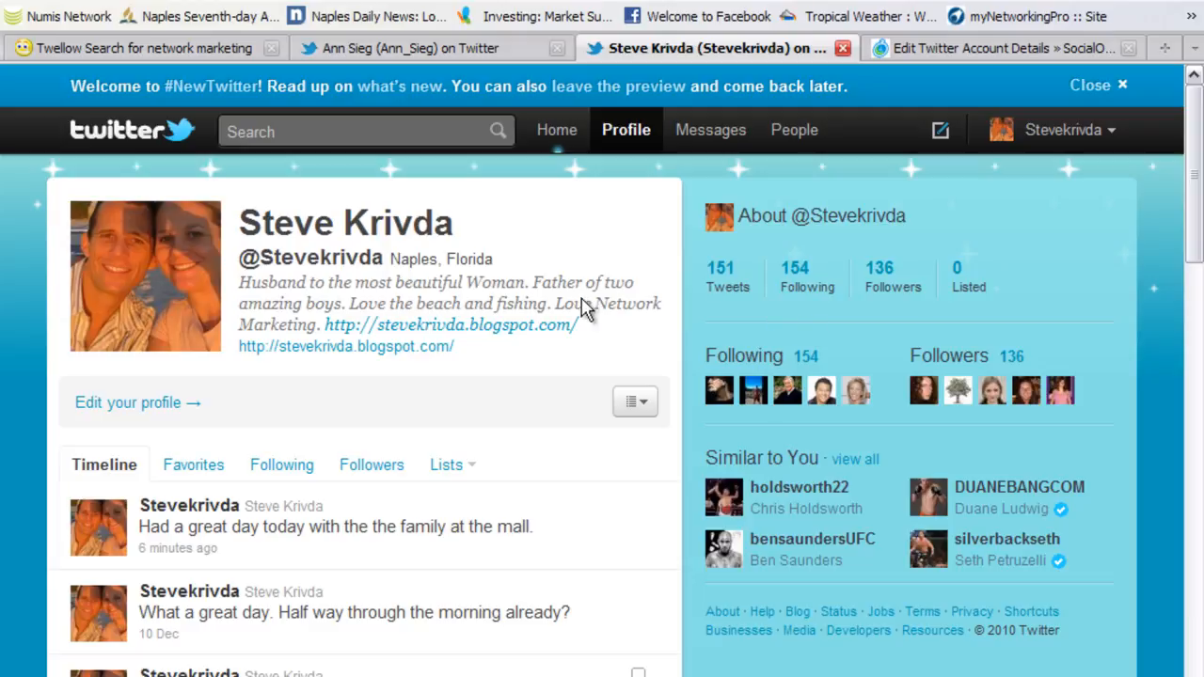
mouse_move(192, 49)
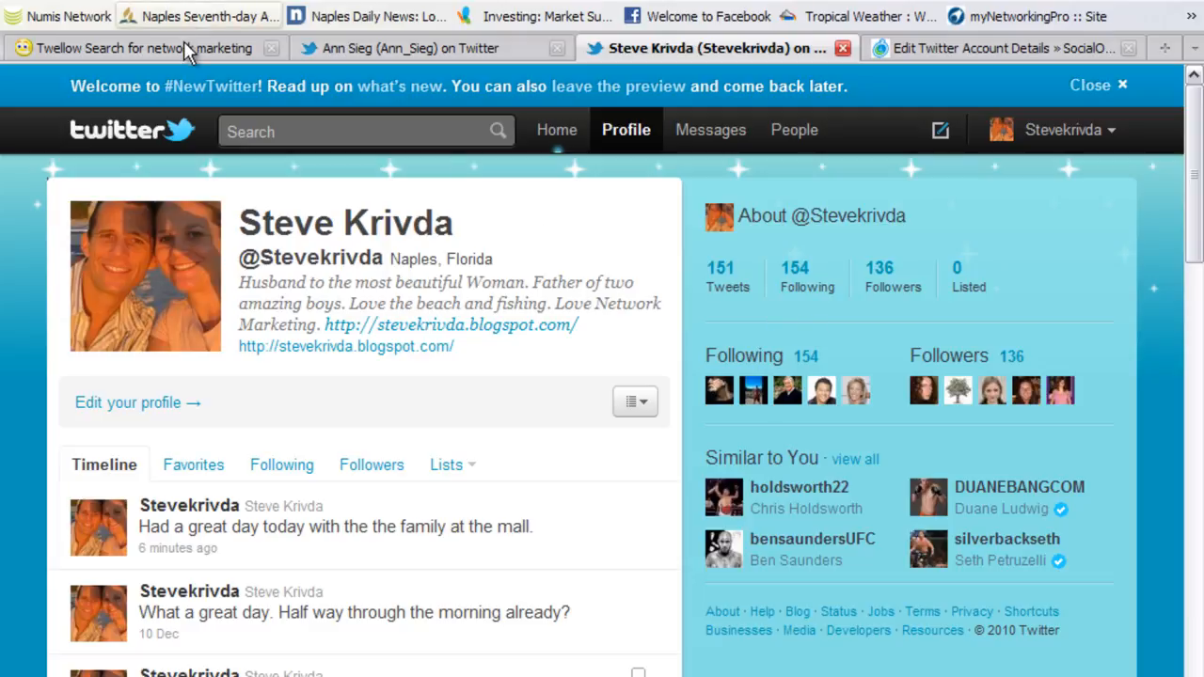
click(150, 49)
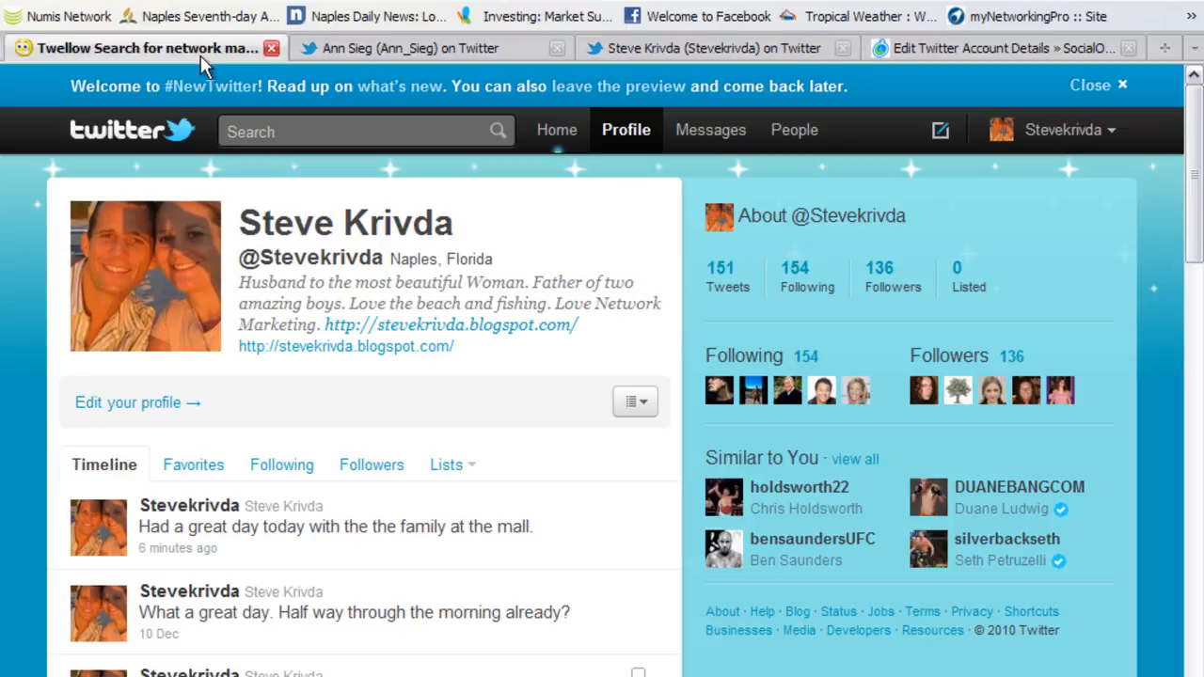
mouse_move(711, 105)
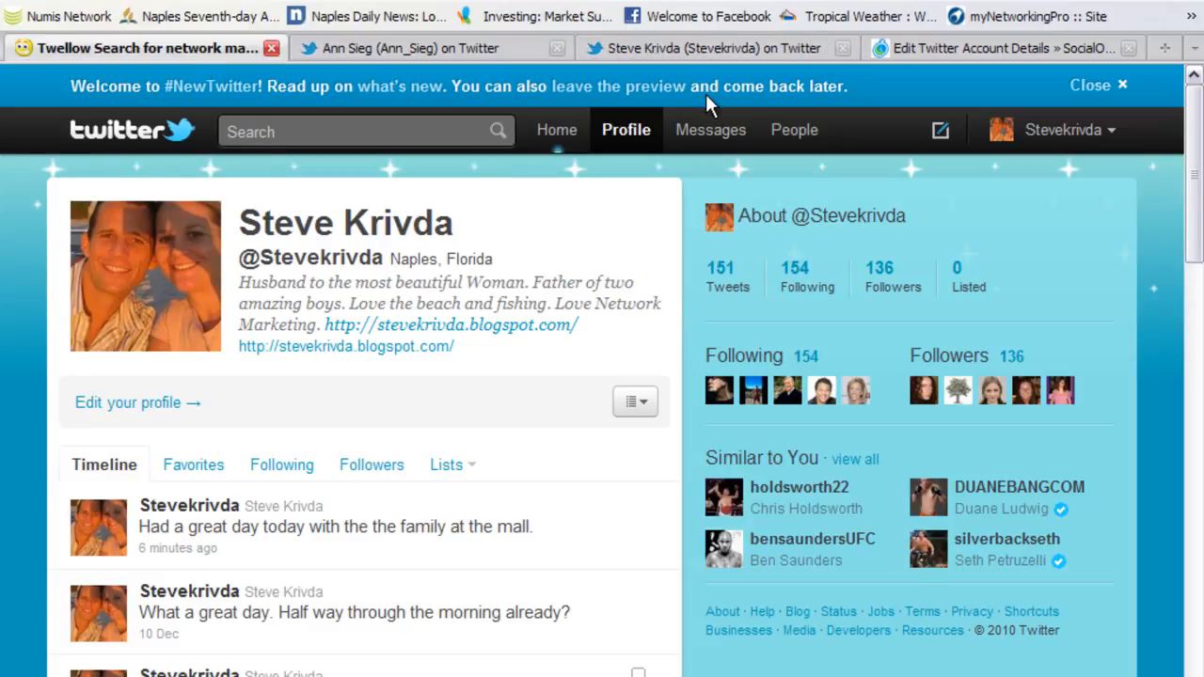
Search Twellow for 'Naples, Florida' in place of 'network marketing'
click(150, 49)
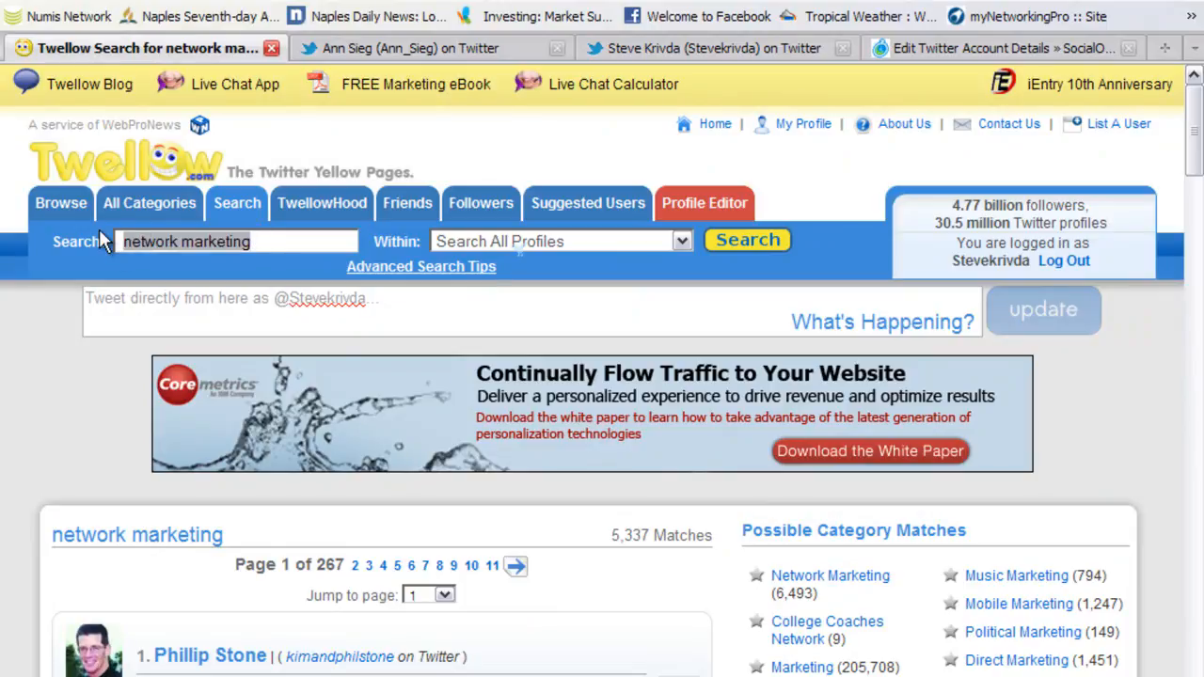
text(Naples,)
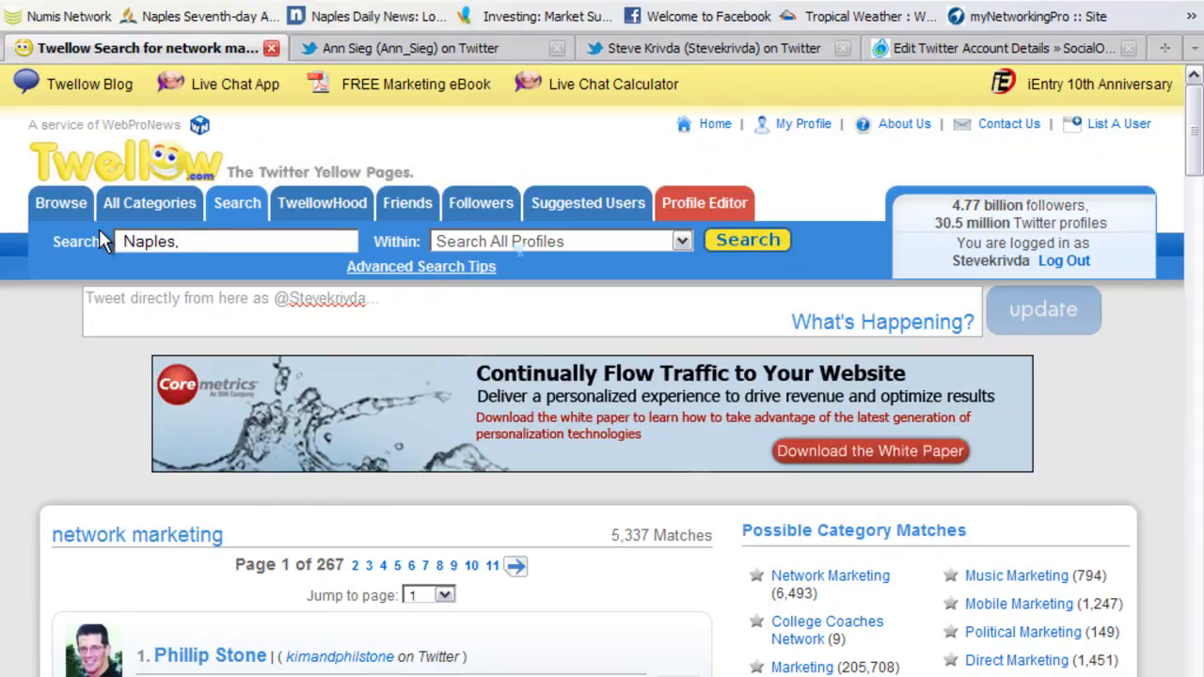
text(Florida)
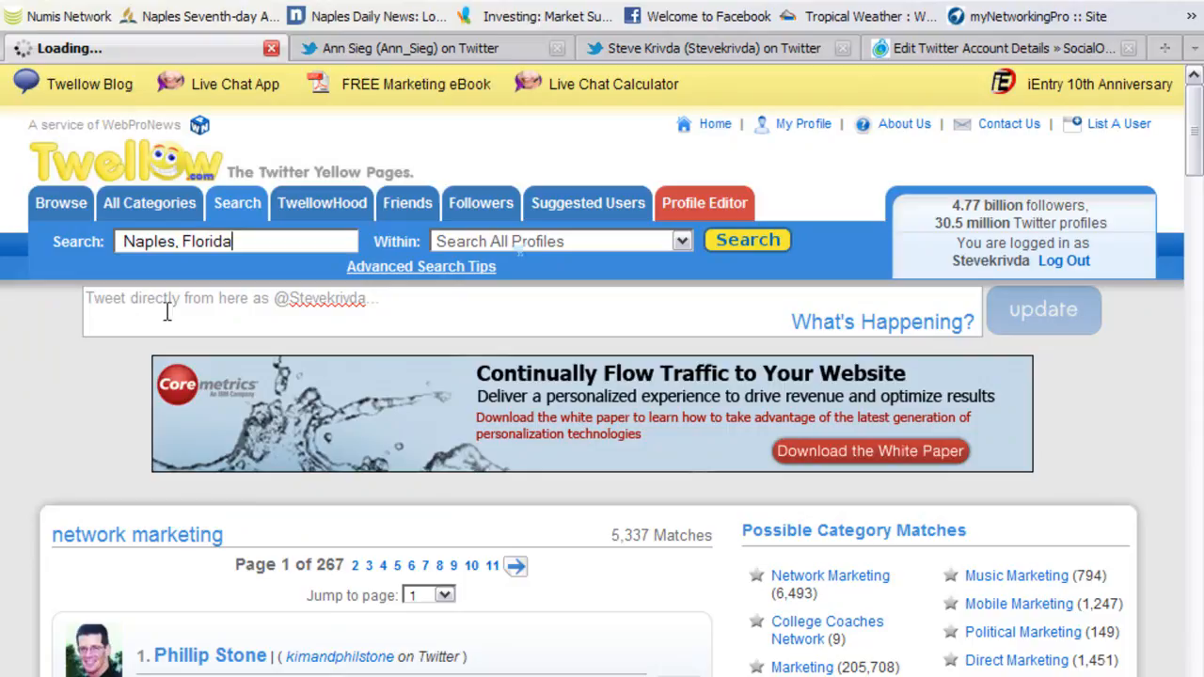
mouse_move(165, 500)
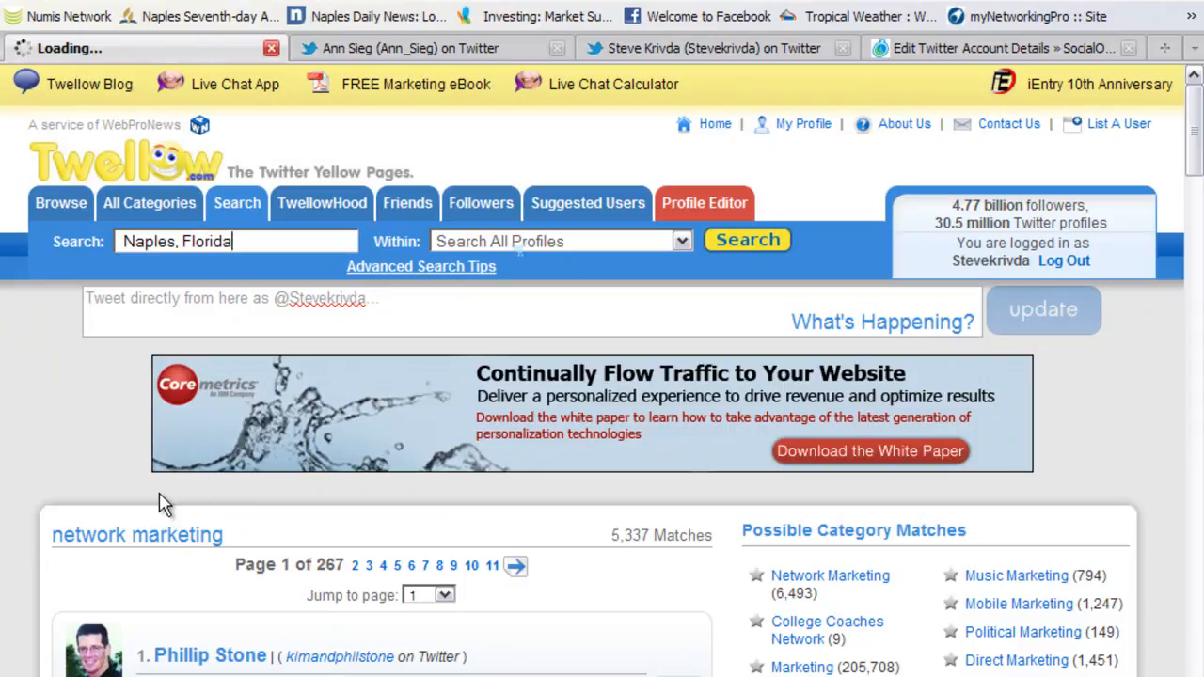
mouse_move(154, 474)
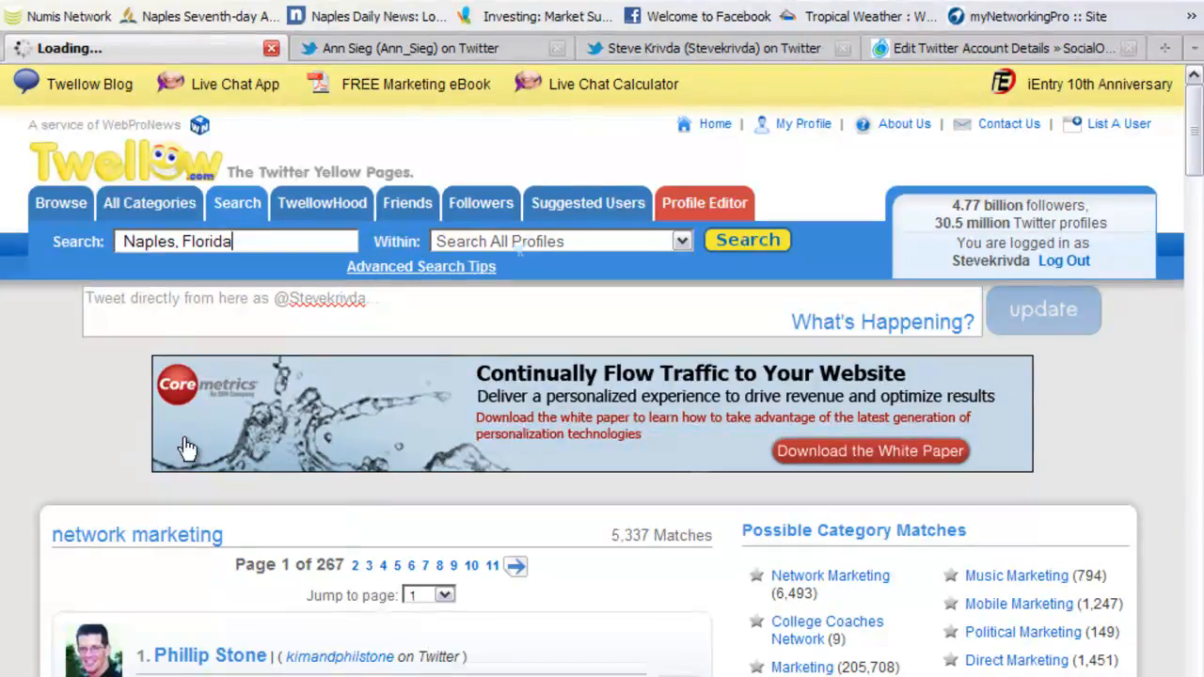
mouse_move(53, 598)
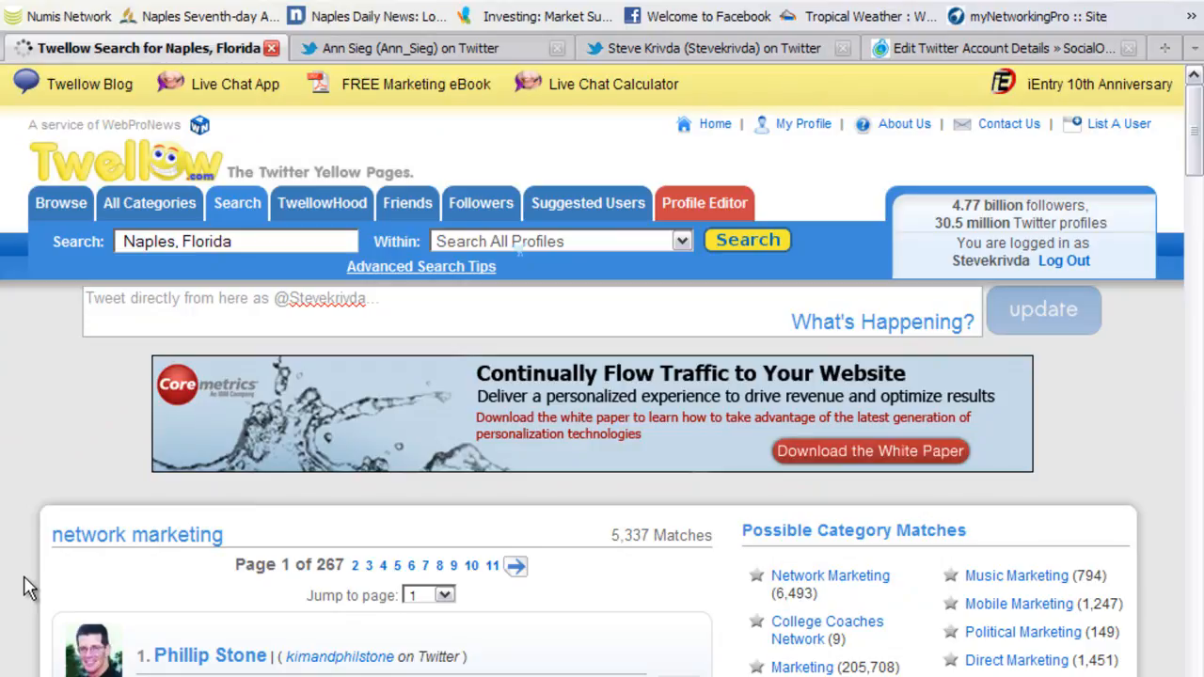
Scroll through the 1,257 Naples, Florida profile results past entry eight
click(747, 241)
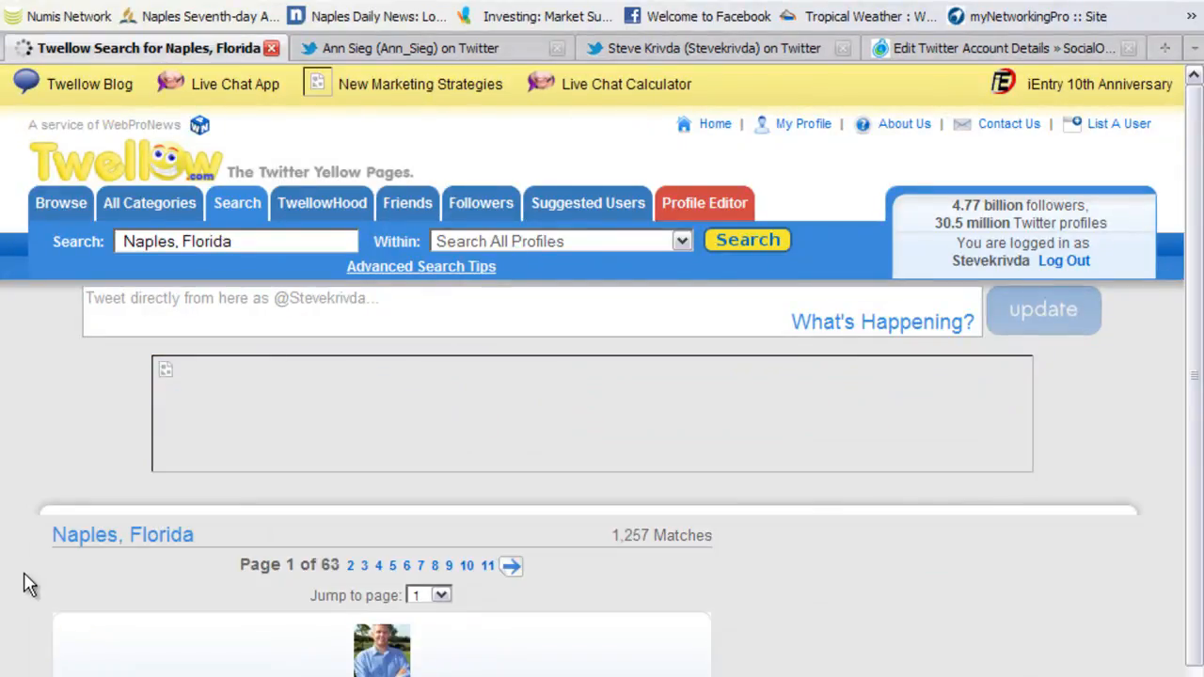
scroll(down, 3)
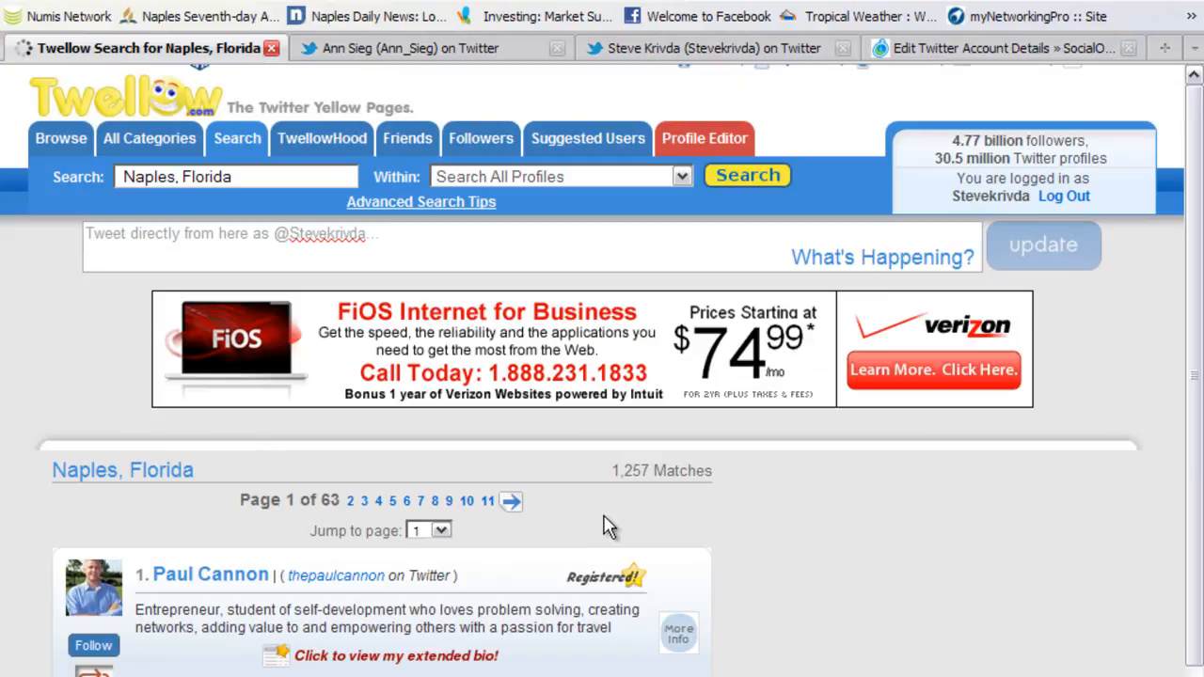
mouse_move(623, 474)
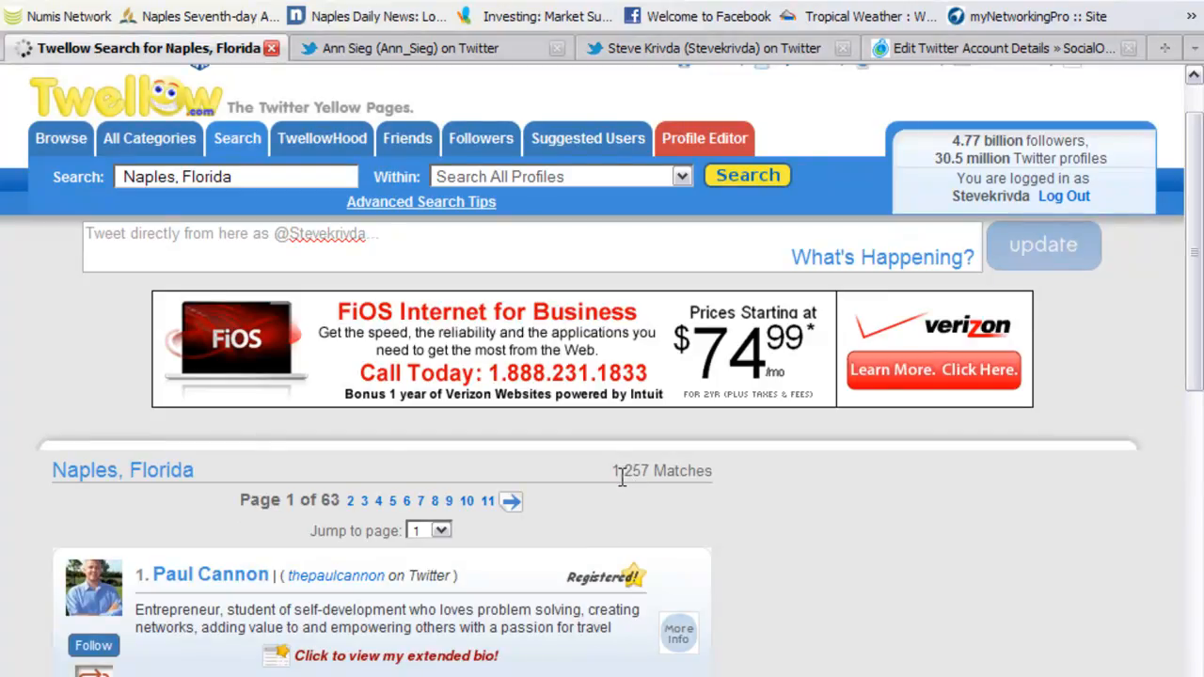
scroll(down, 3)
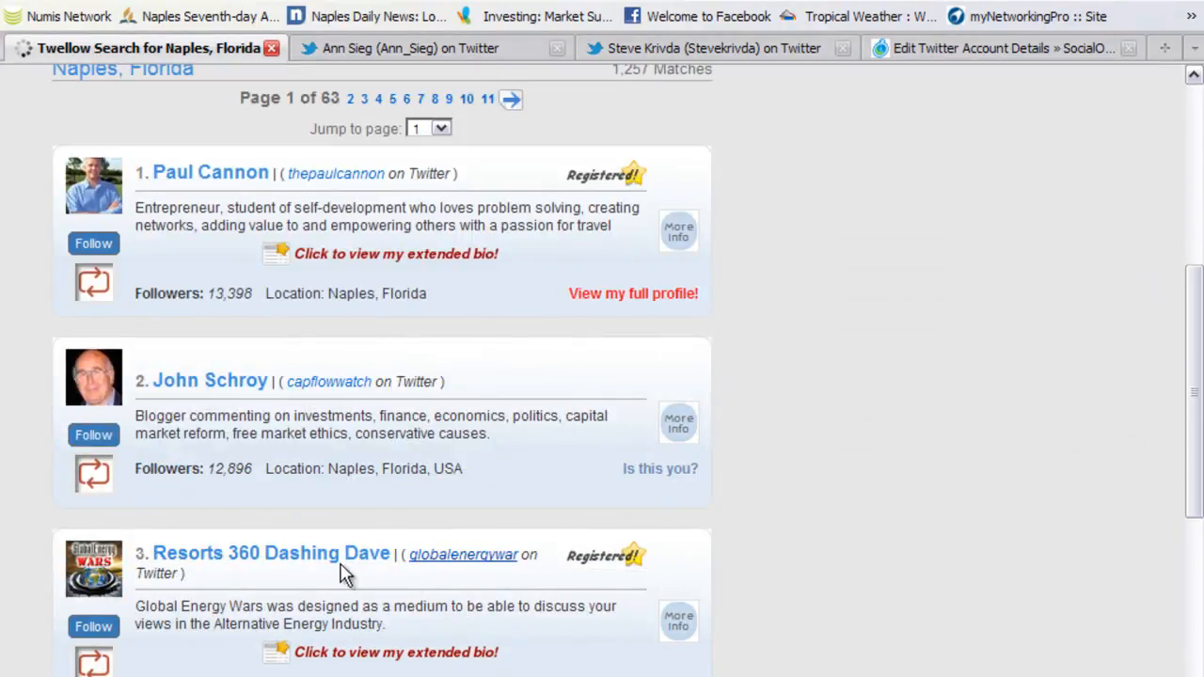
mouse_move(209, 222)
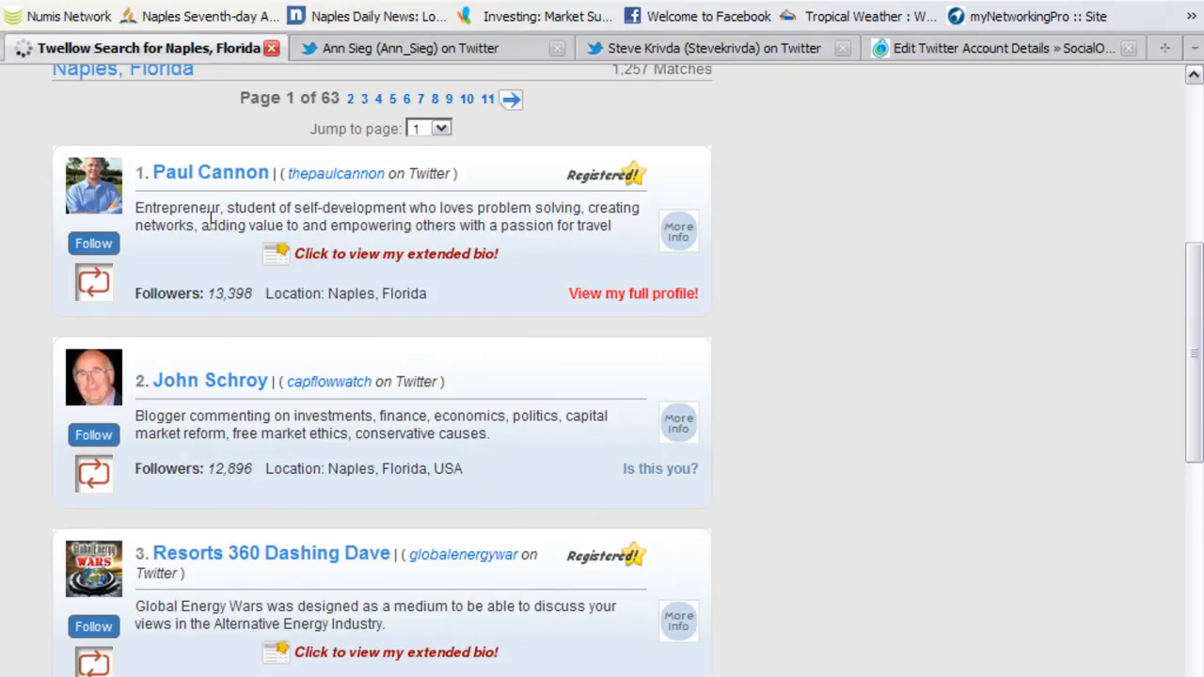
mouse_move(282, 565)
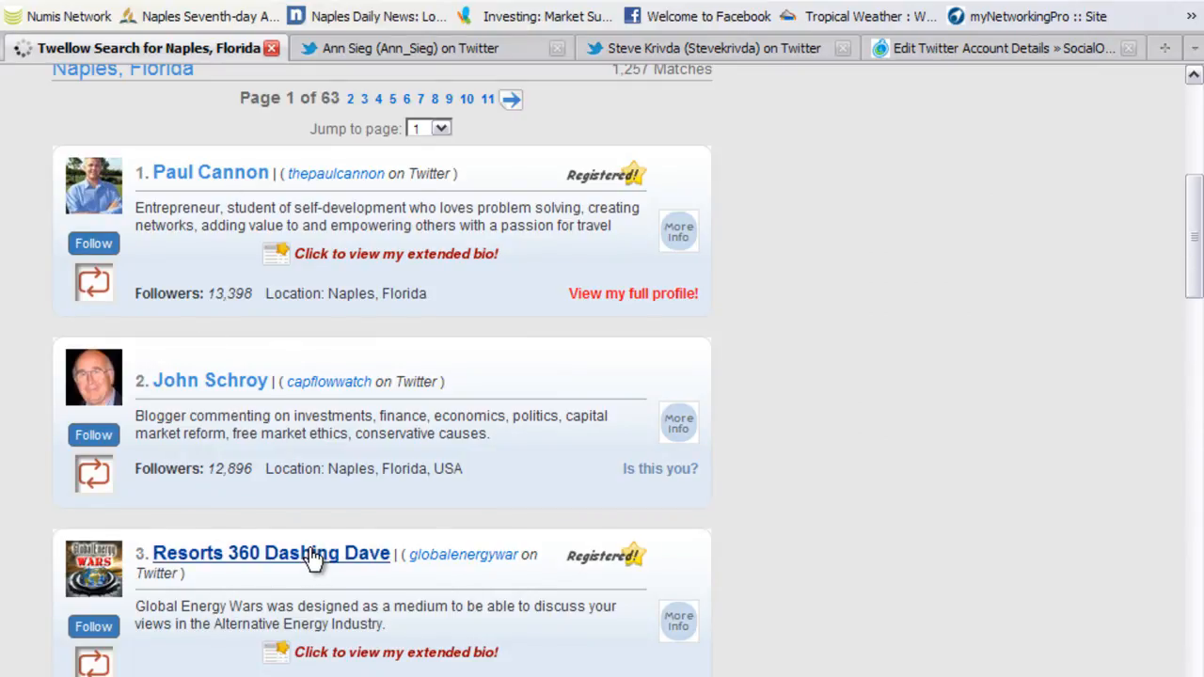
scroll(down, 3)
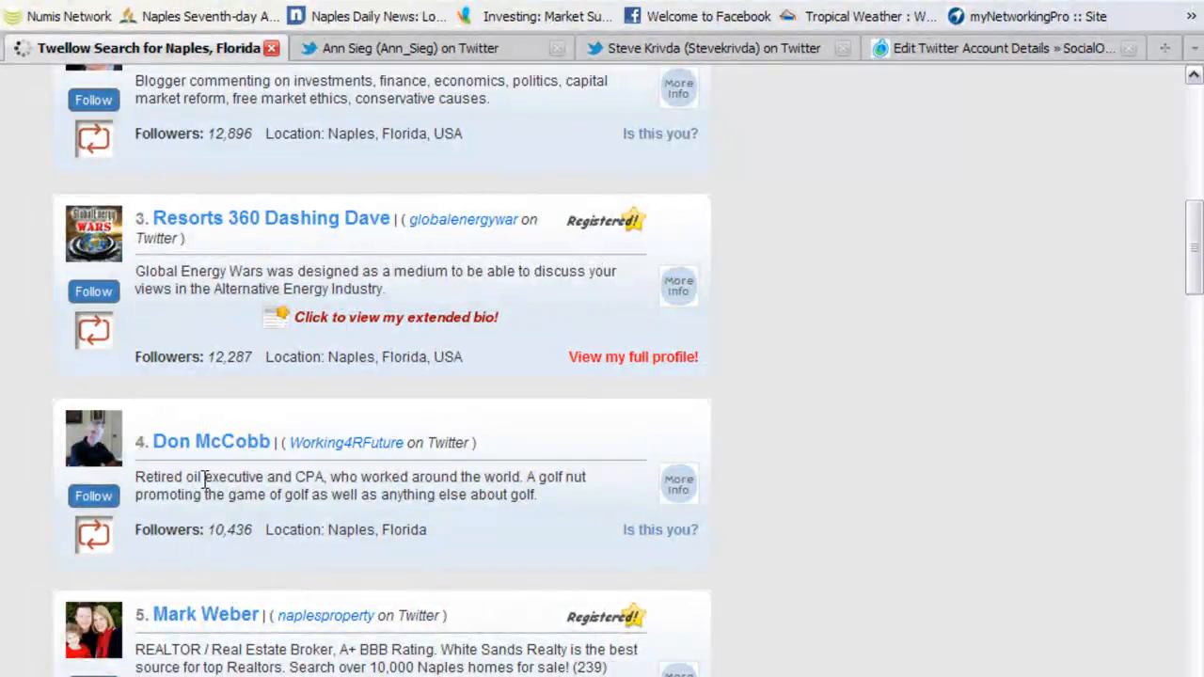
click(198, 440)
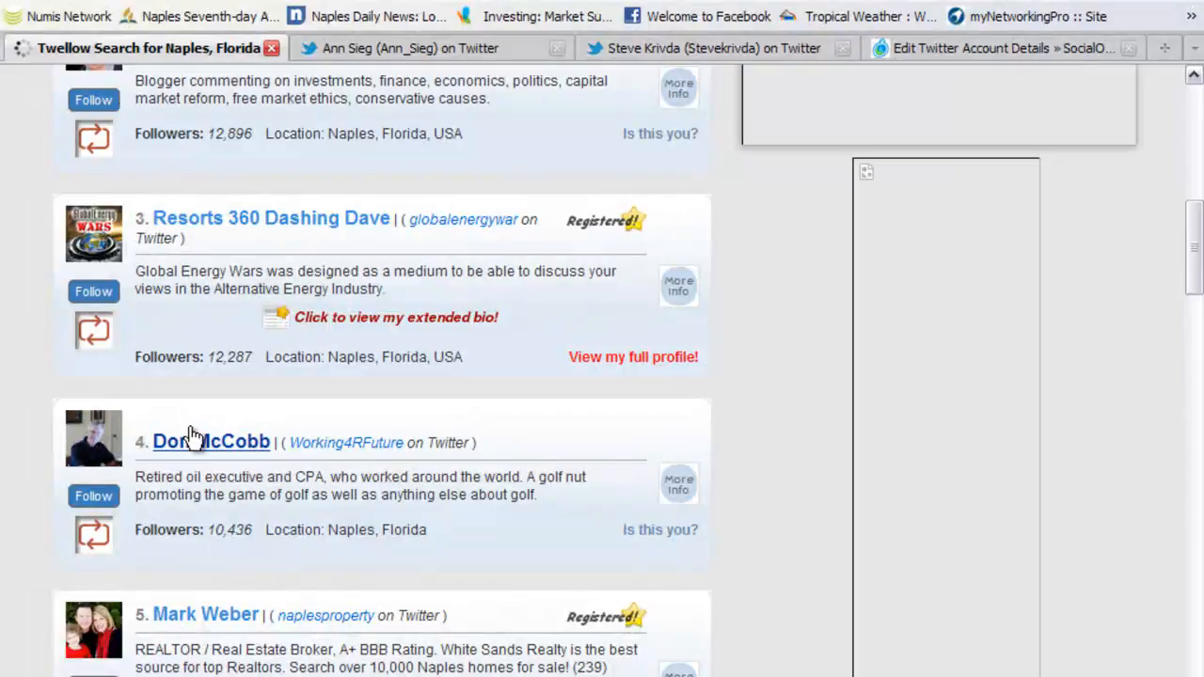
scroll(down, 3)
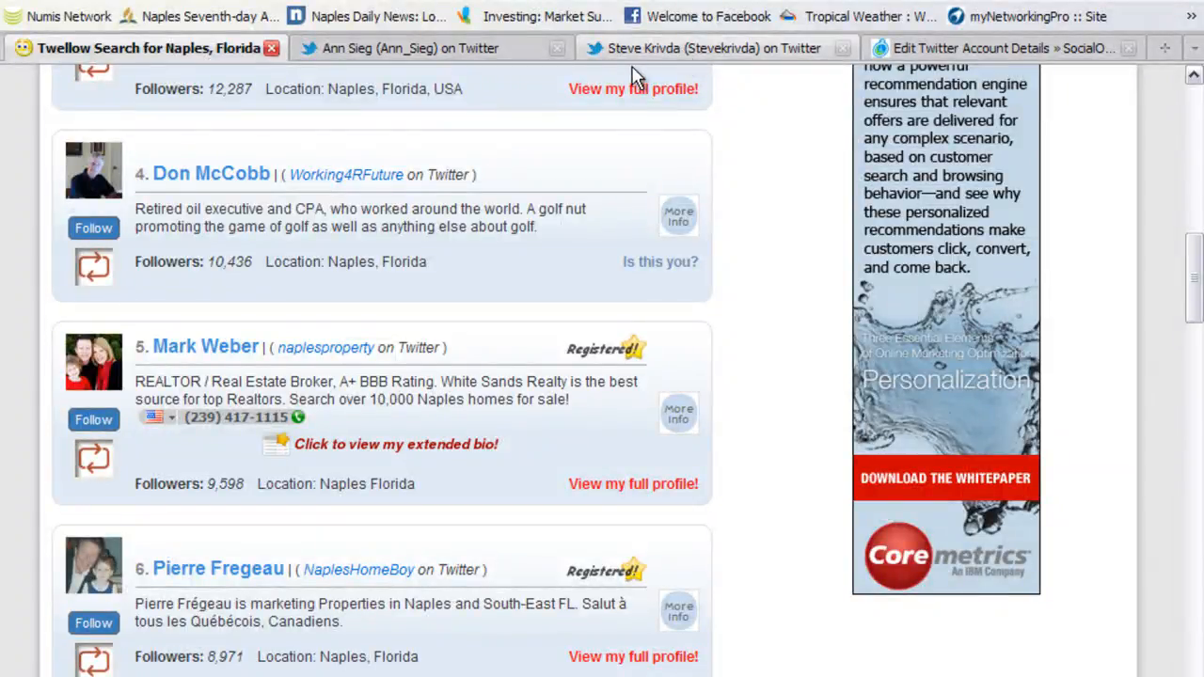
mouse_move(103, 338)
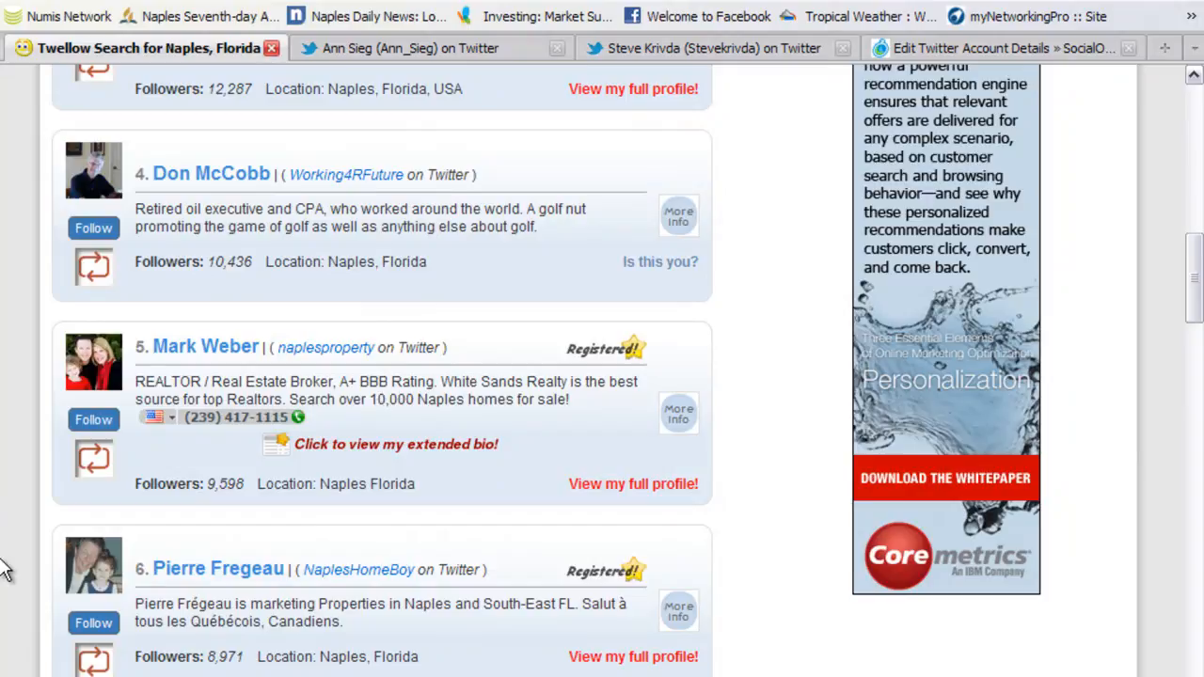
scroll(down, 3)
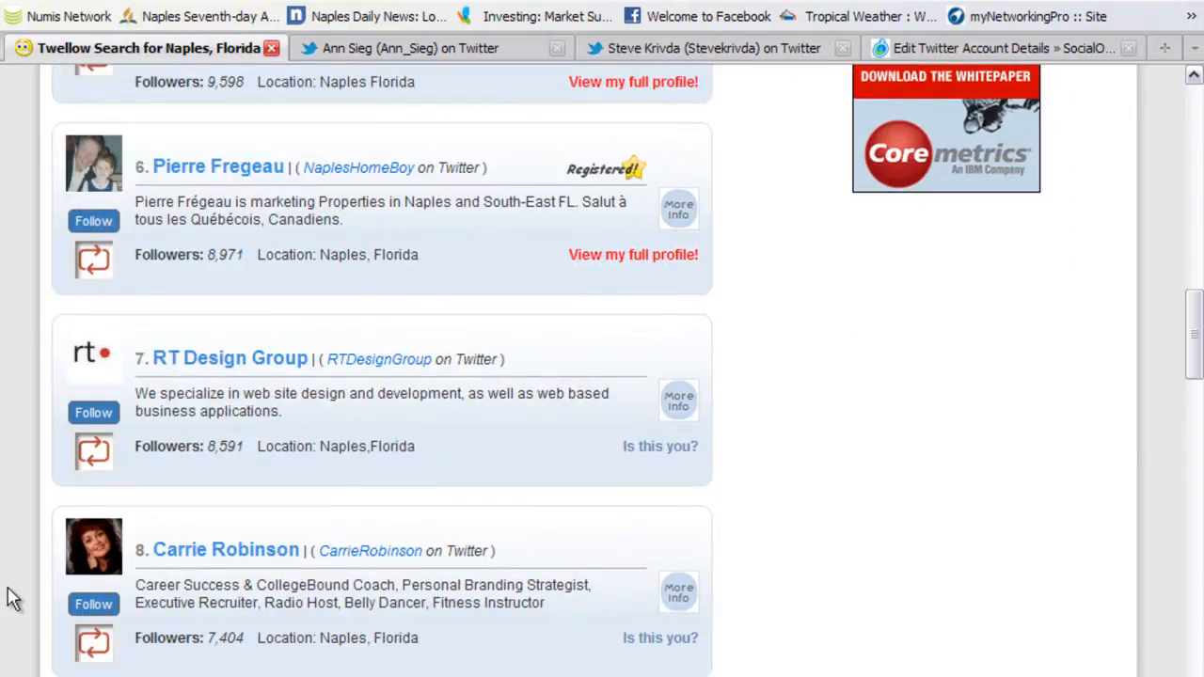